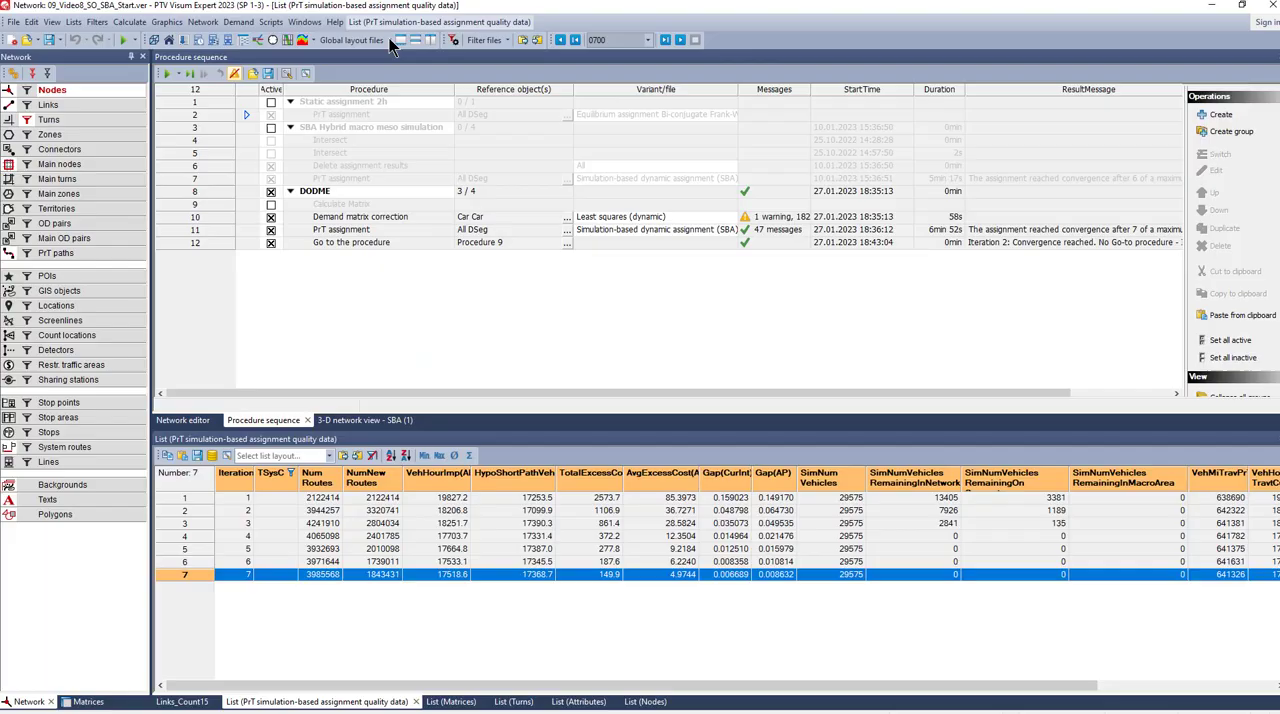
Show the Network editor map with link volume bars next to the Links_SBAOutputs list.
left_click(390, 40)
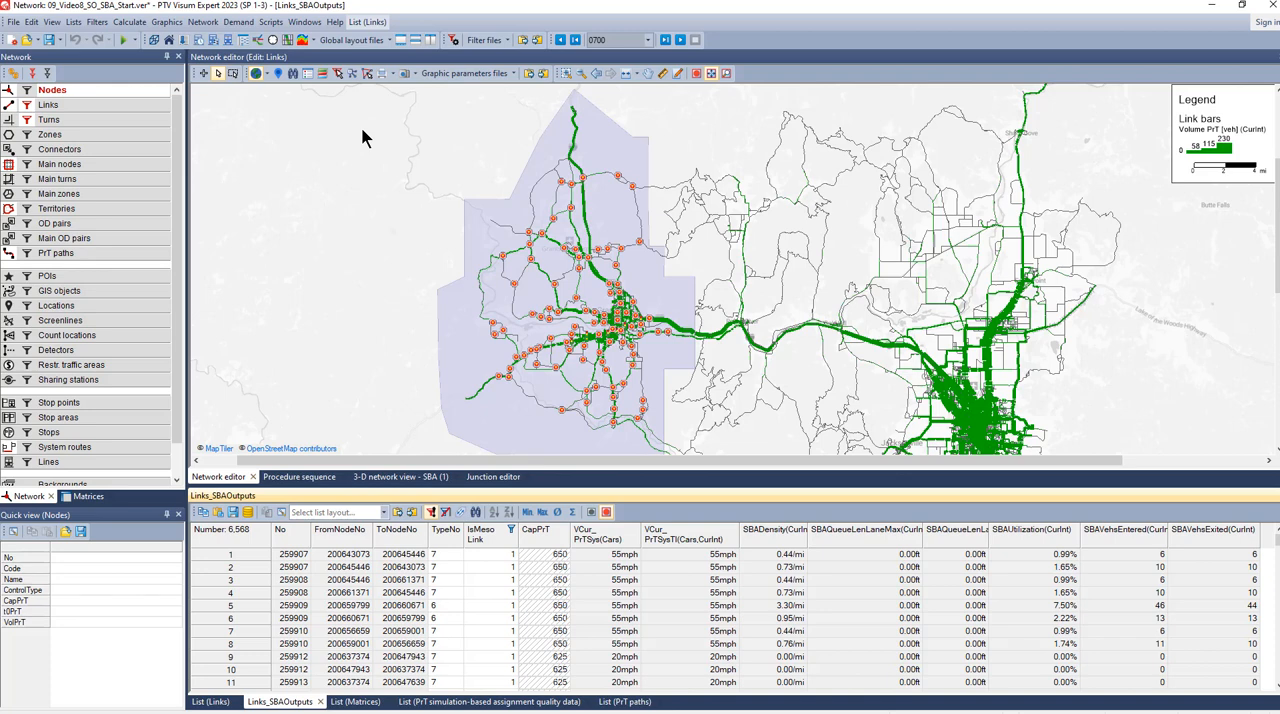
mouse_move(370, 120)
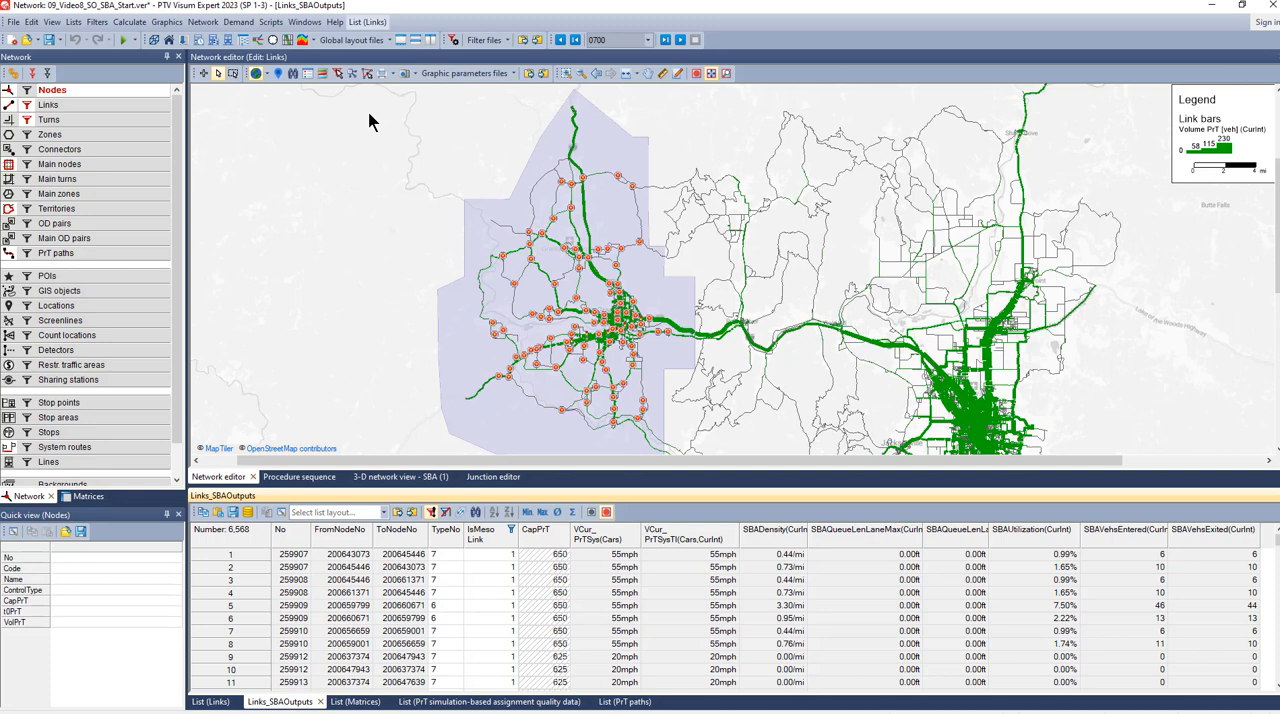
mouse_move(324, 206)
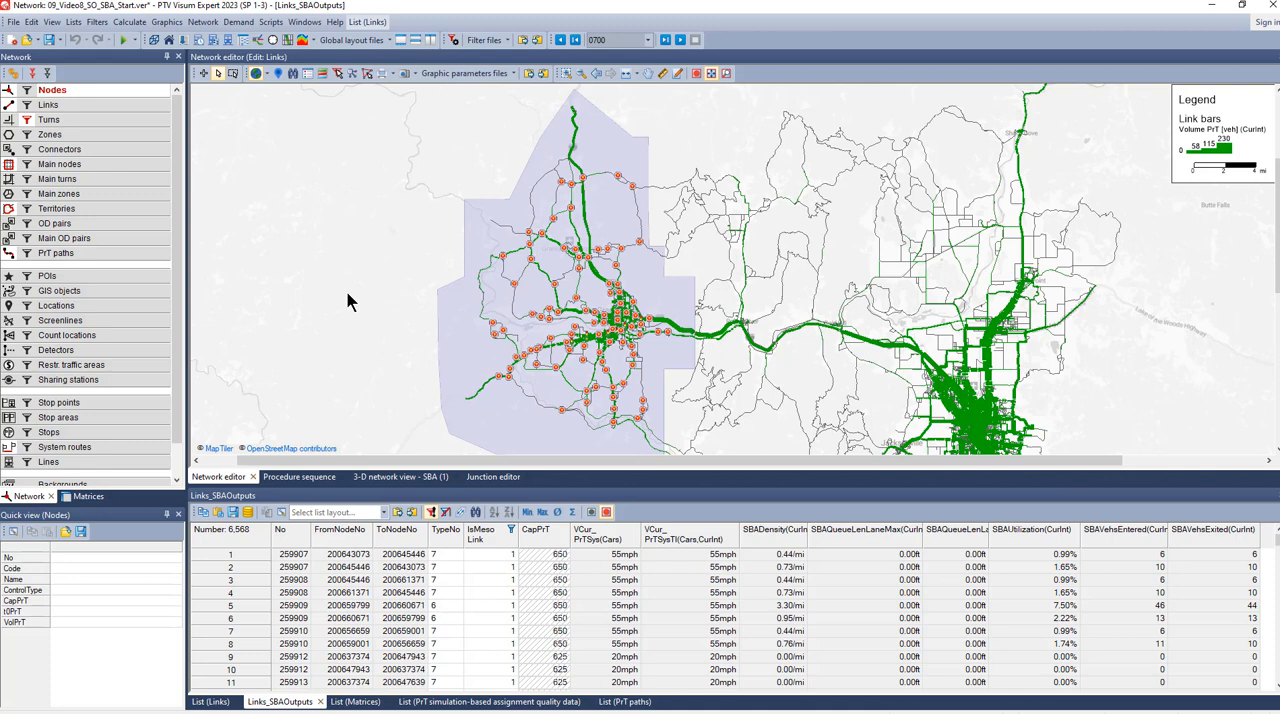
mouse_move(350, 196)
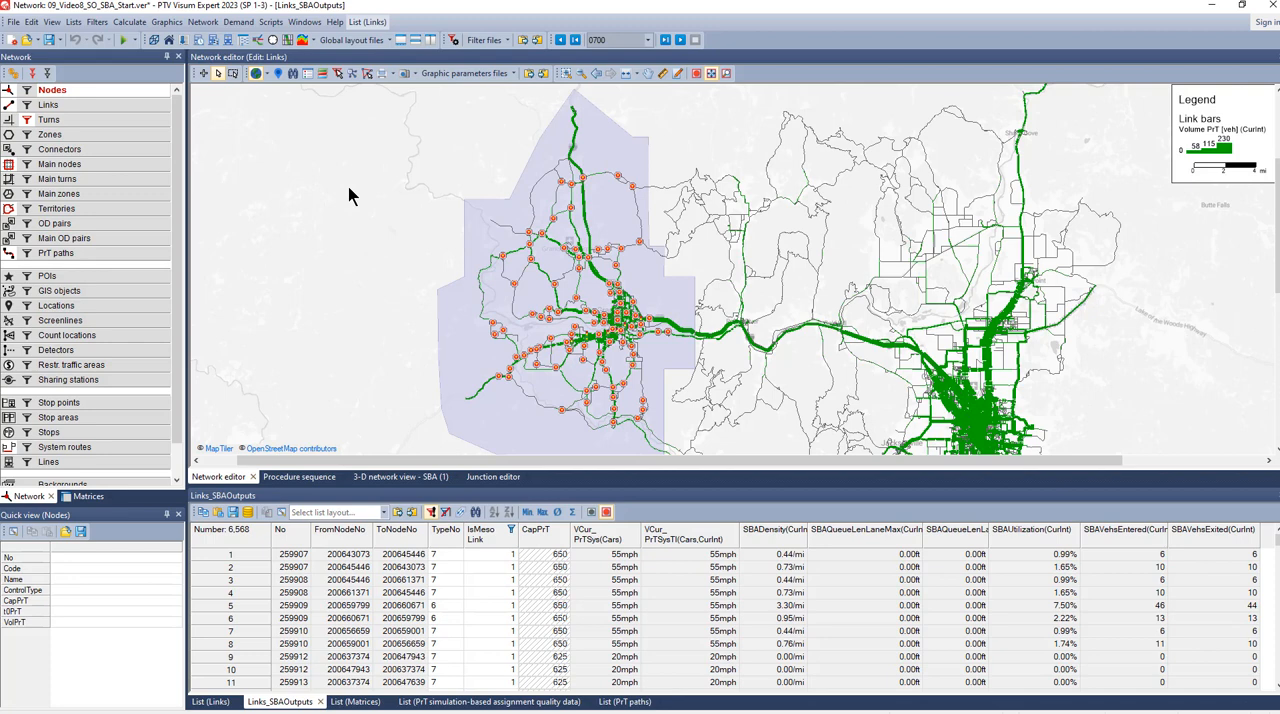
mouse_move(280, 144)
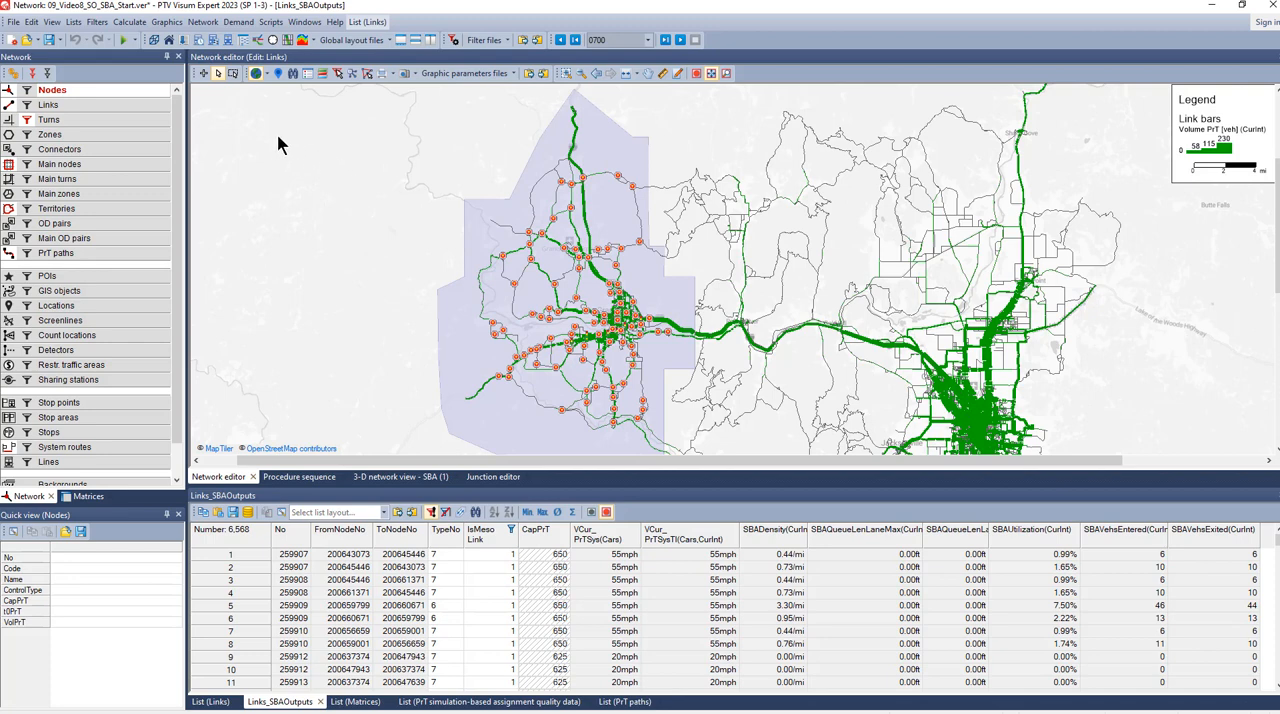
In Demand data, convert the Truck demand segment's percentage time series to a matrix time series.
left_click(238, 20)
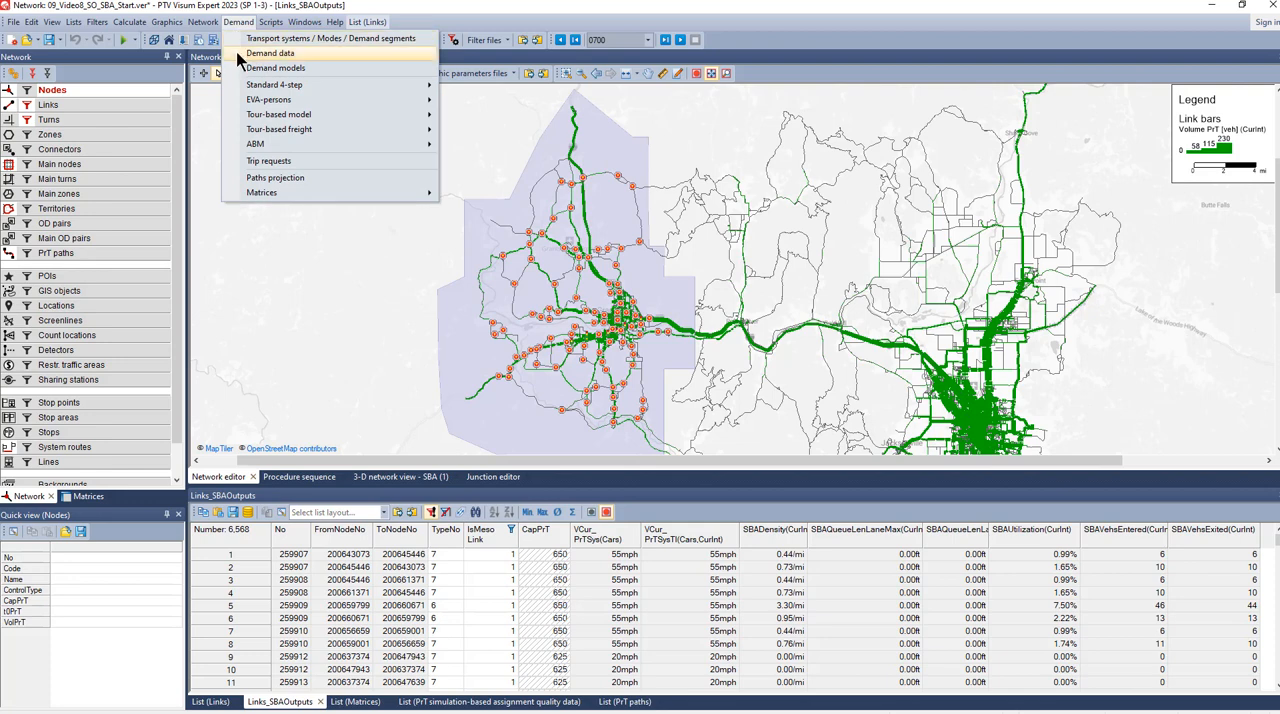
left_click(268, 52)
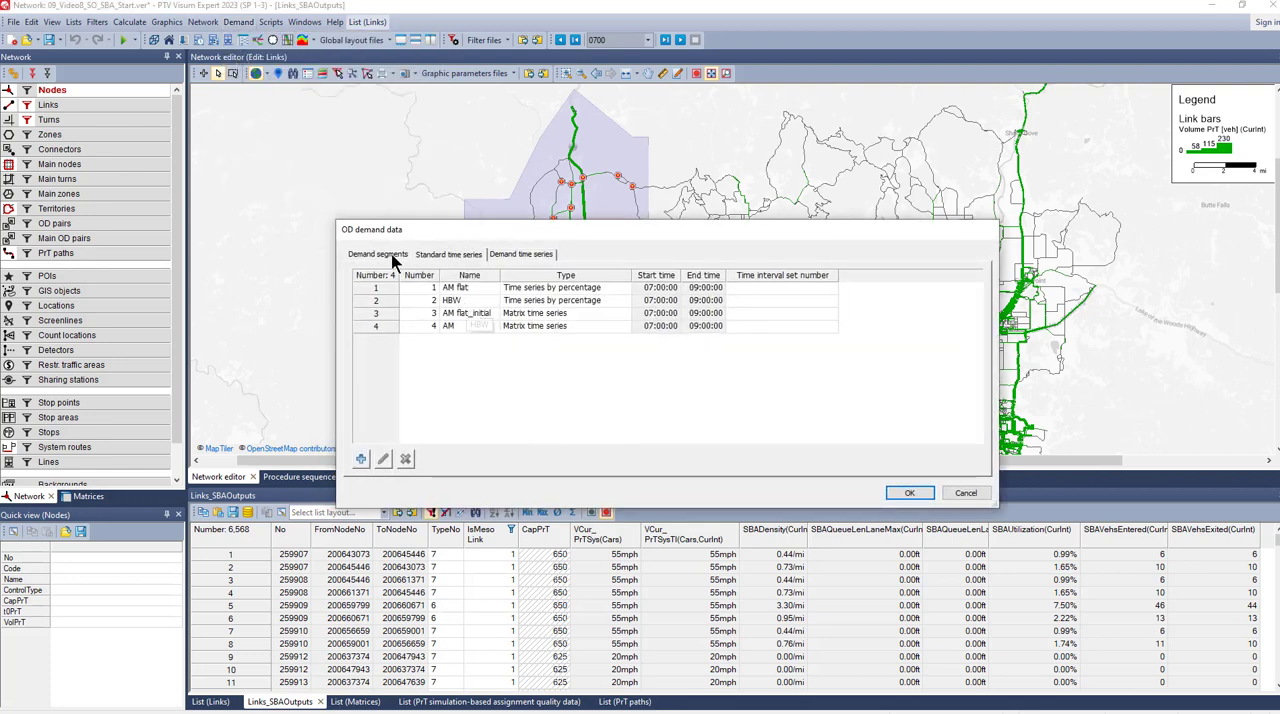
left_click(376, 254)
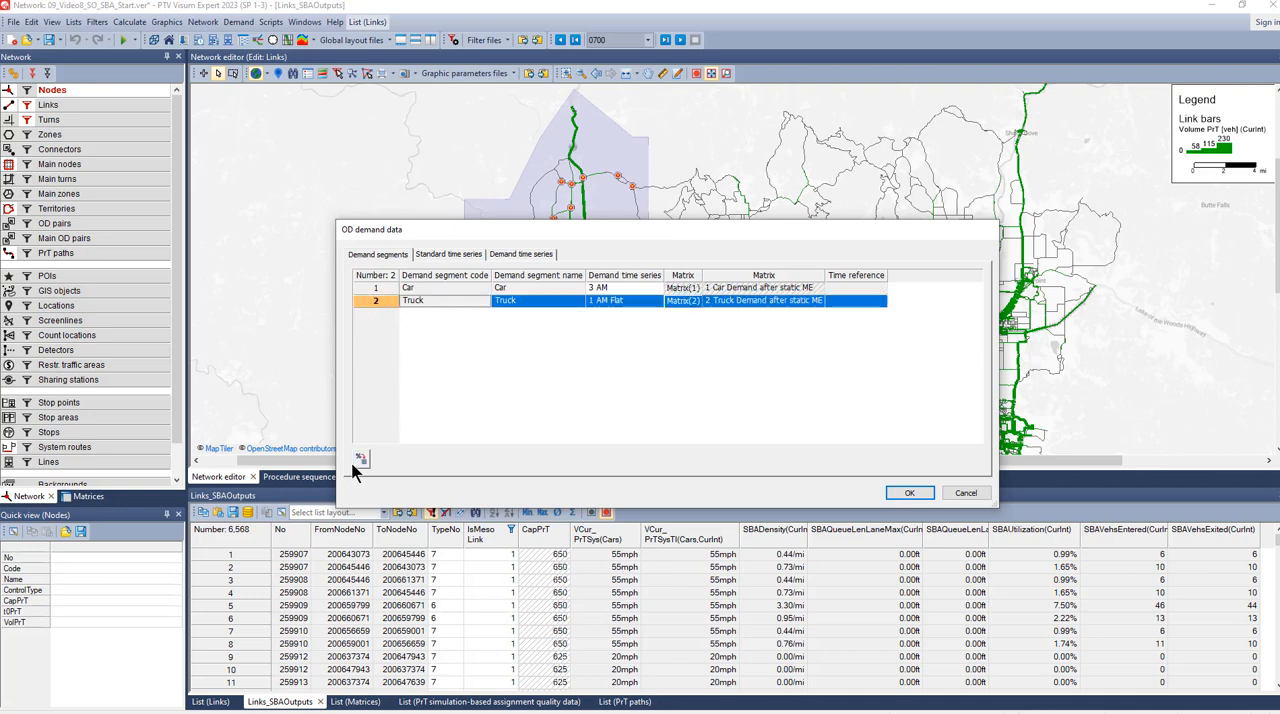
mouse_move(360, 460)
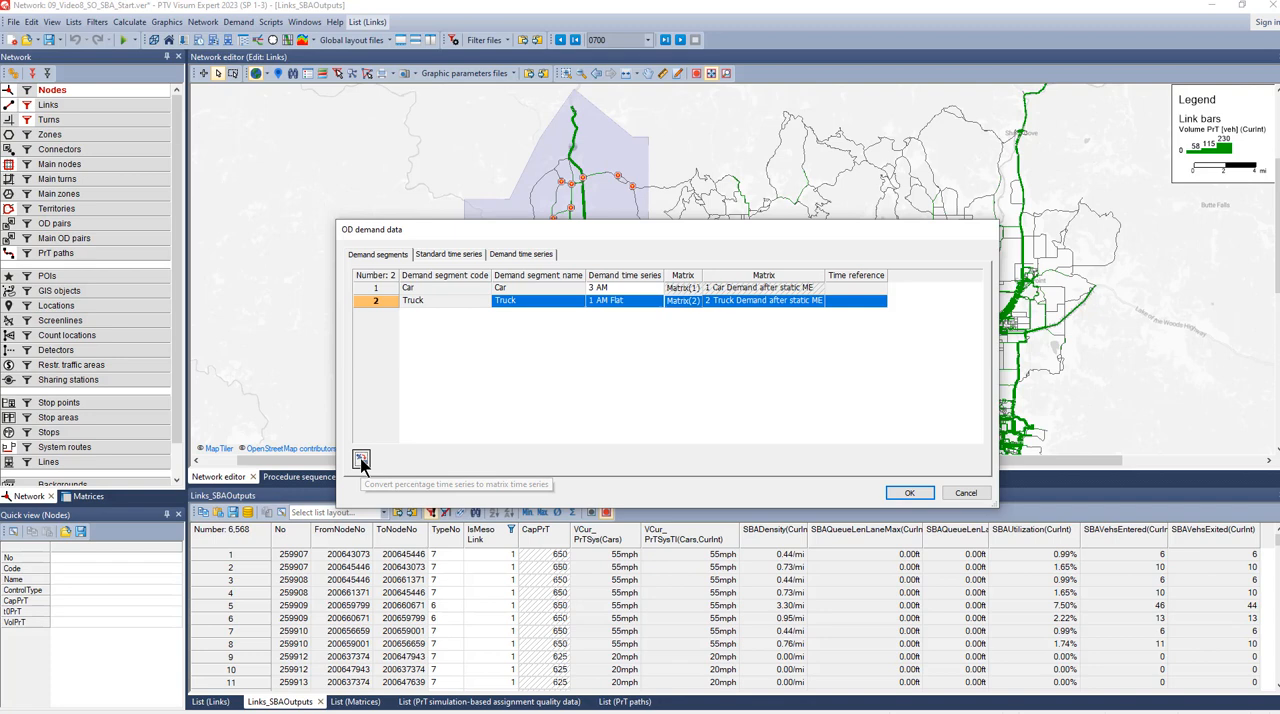
left_click(360, 460)
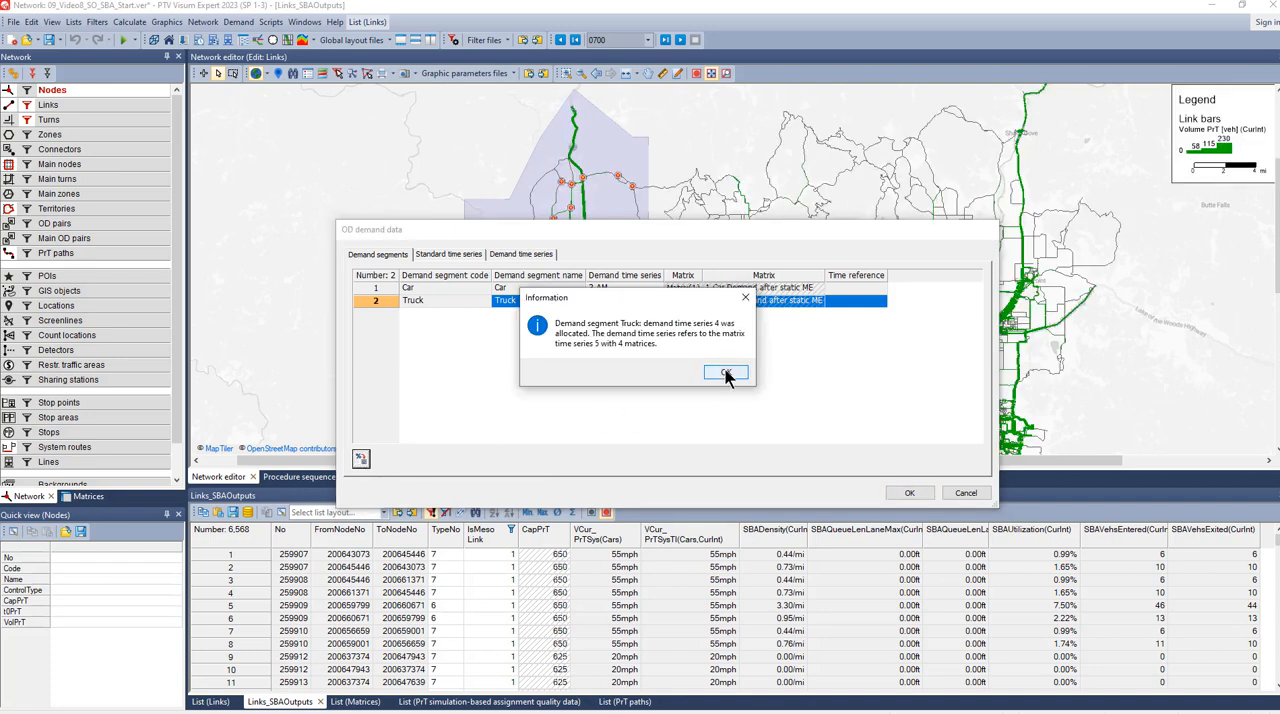
left_click(726, 372)
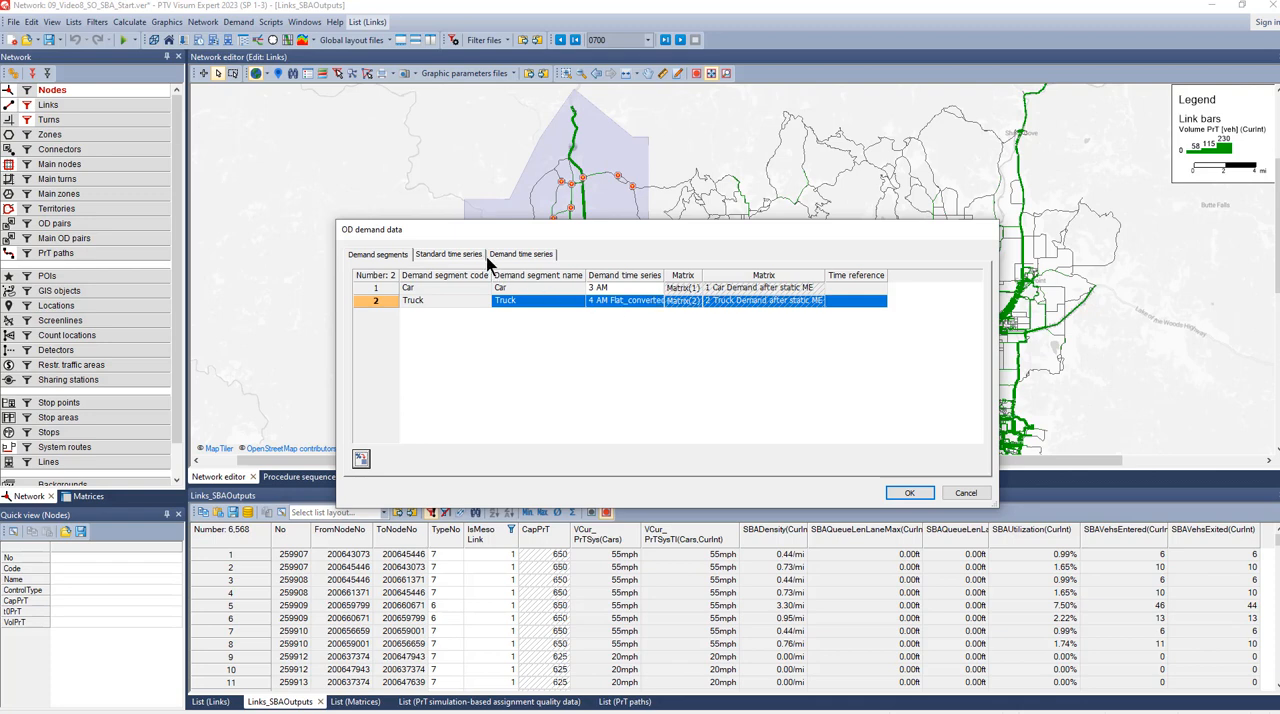
Check the resulting demand time series and confirm the demand data changes with OK.
left_click(520, 254)
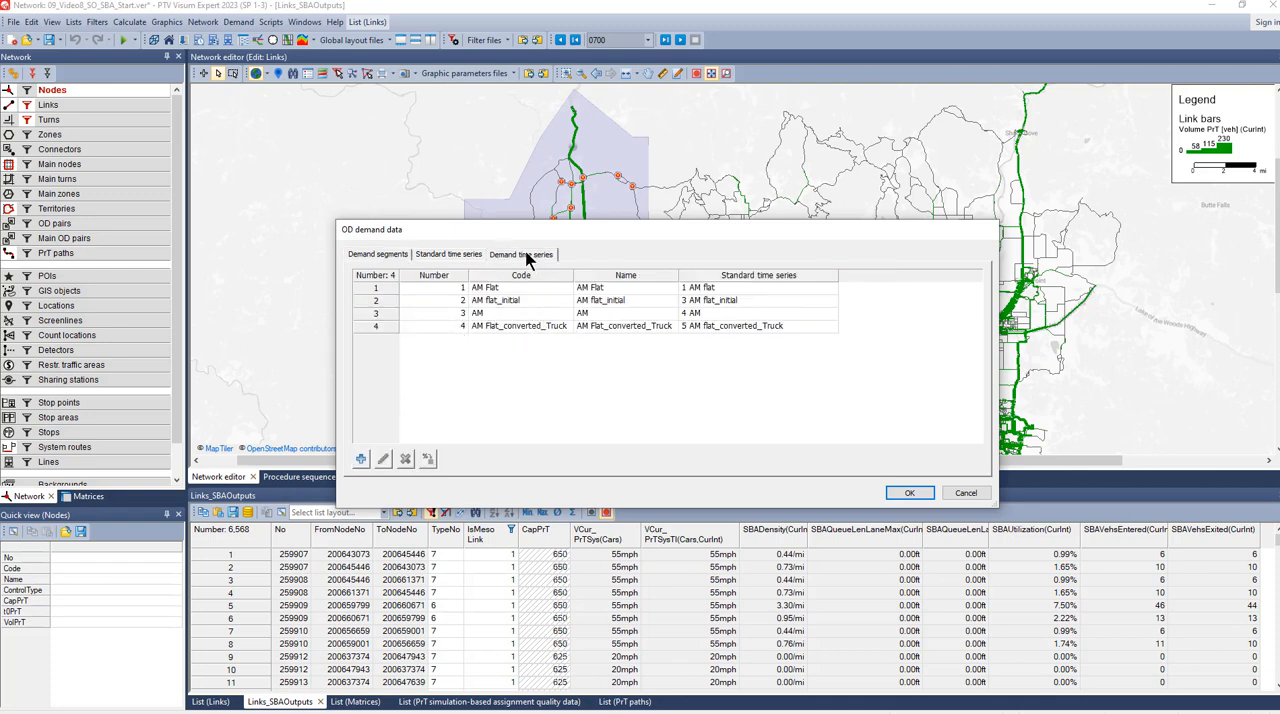
left_click(376, 254)
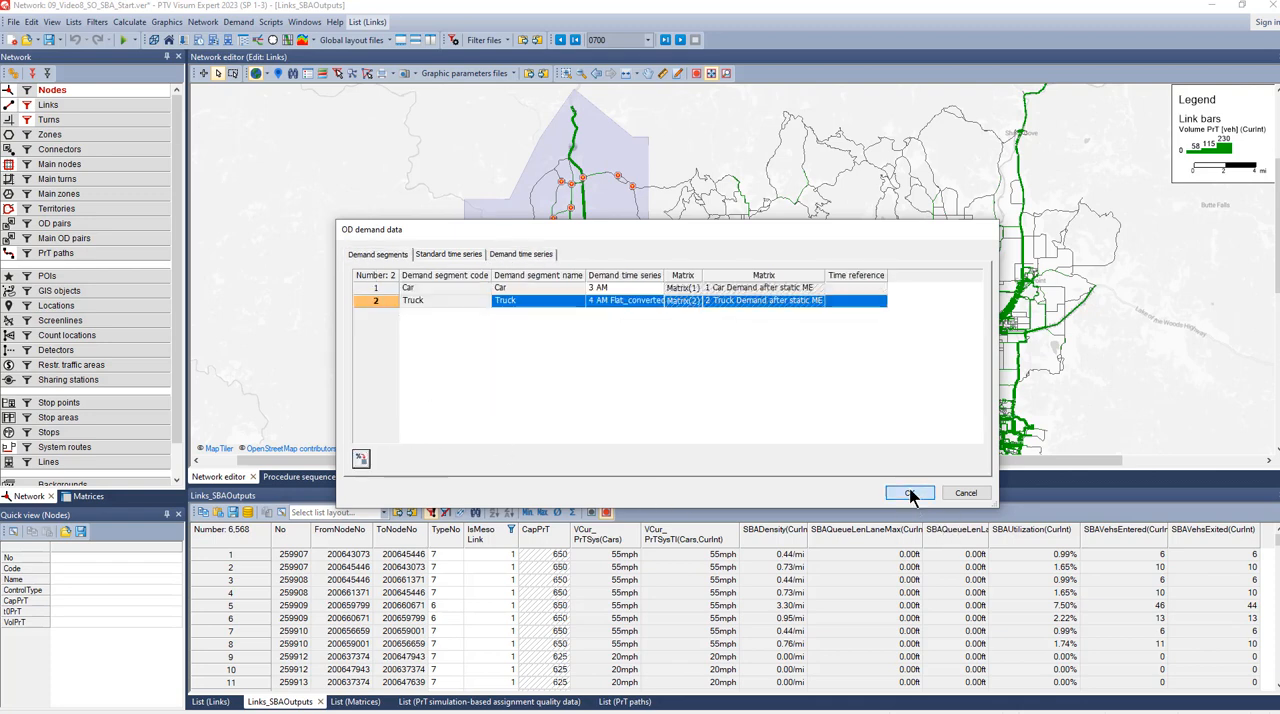
left_click(908, 492)
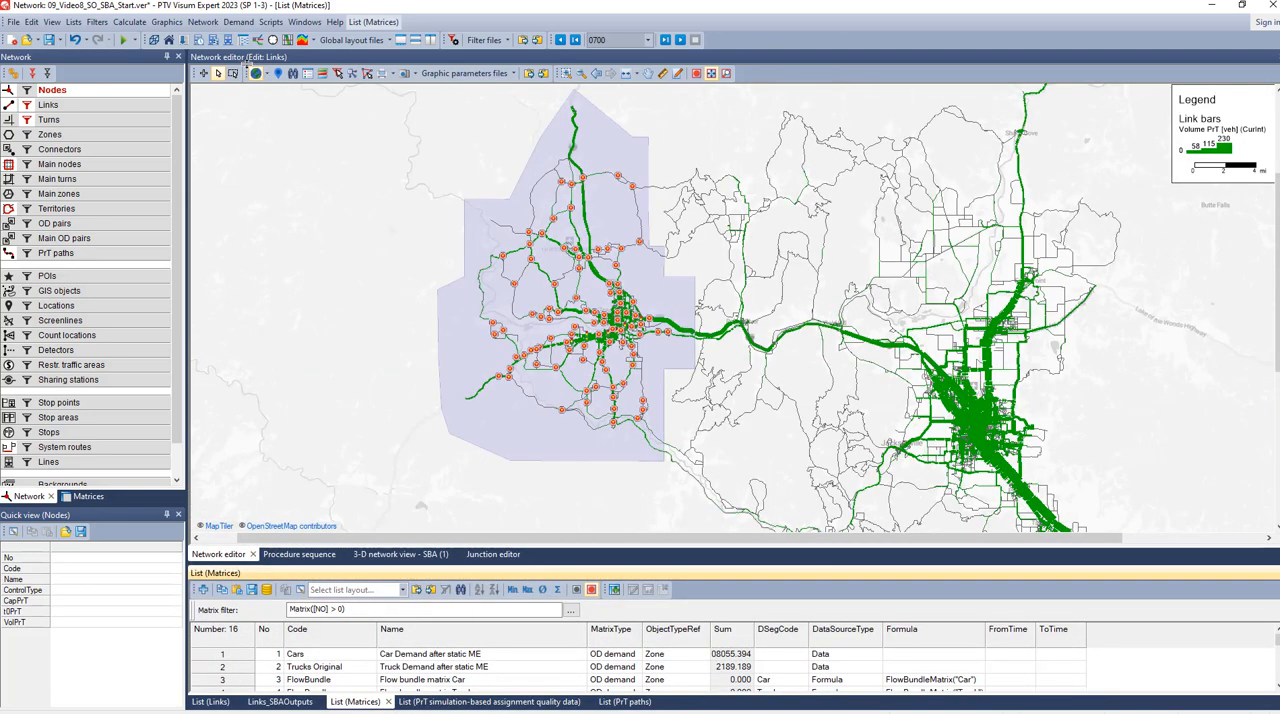
mouse_move(232, 72)
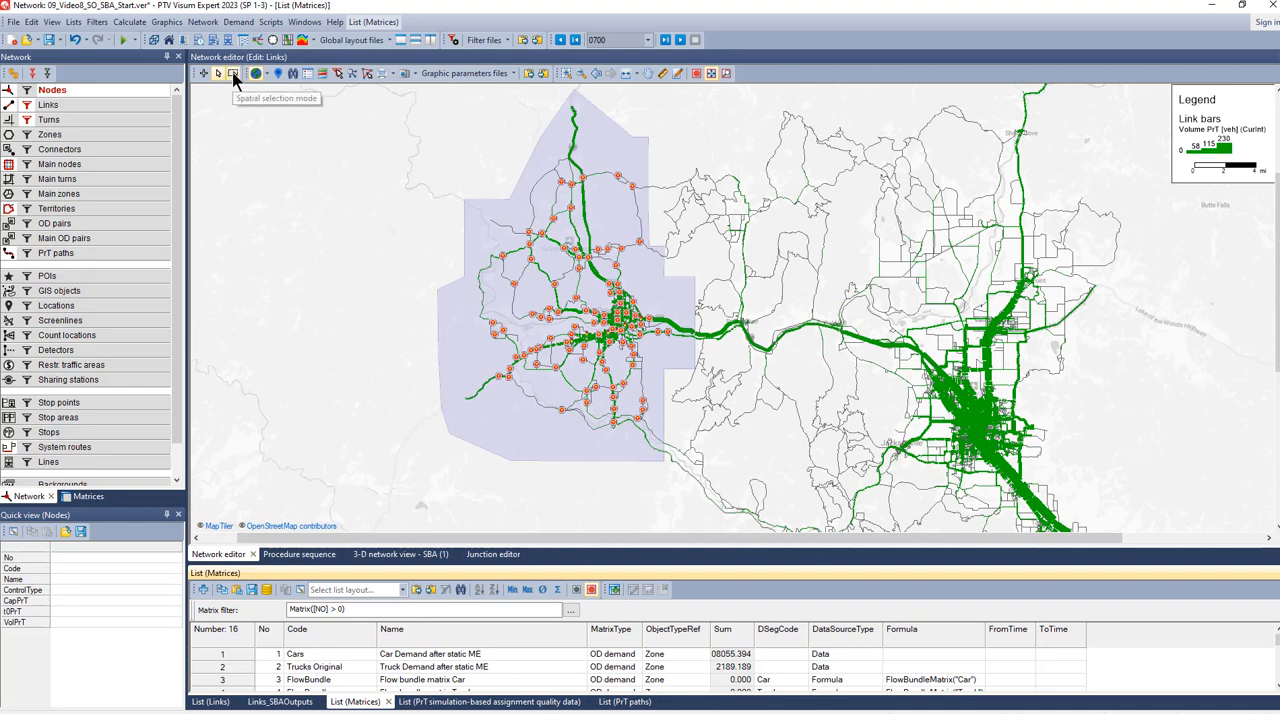
Activate polygon spatial selection so only the study-area subnetwork is active.
left_click(216, 72)
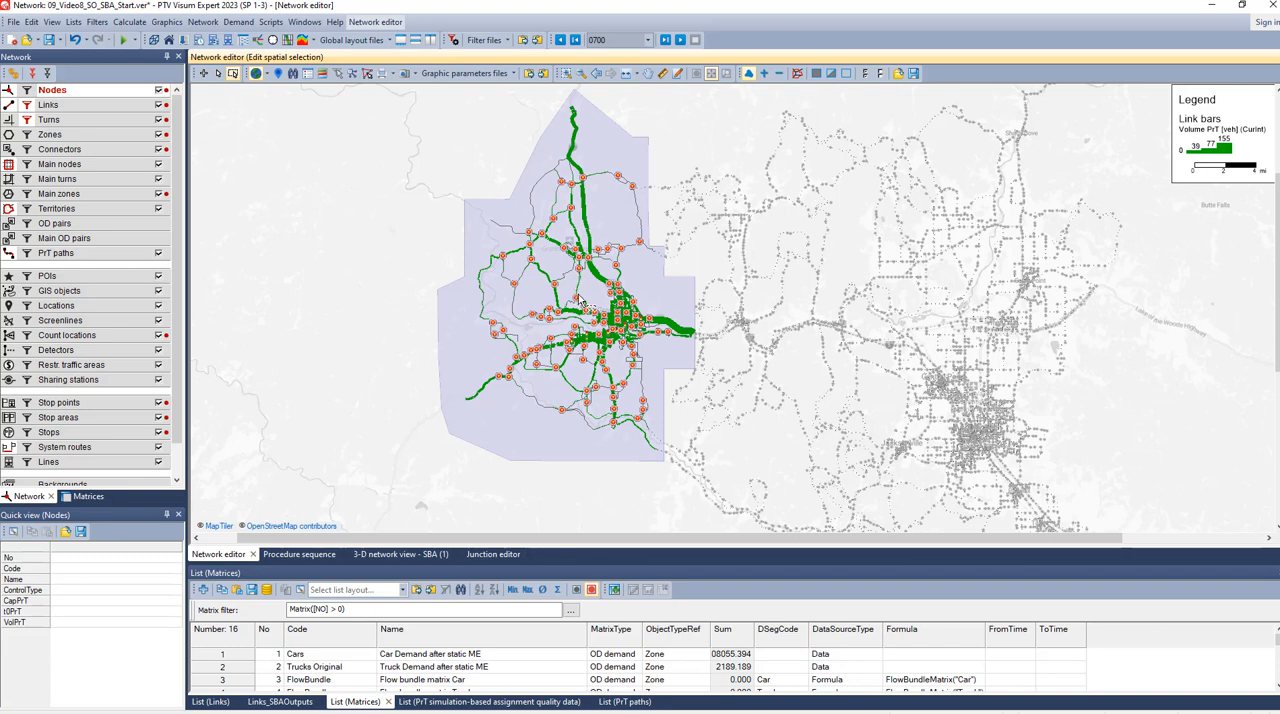
Start the Subnetwork generator with Car and Truck demand ticked under Export demand.
left_click(128, 20)
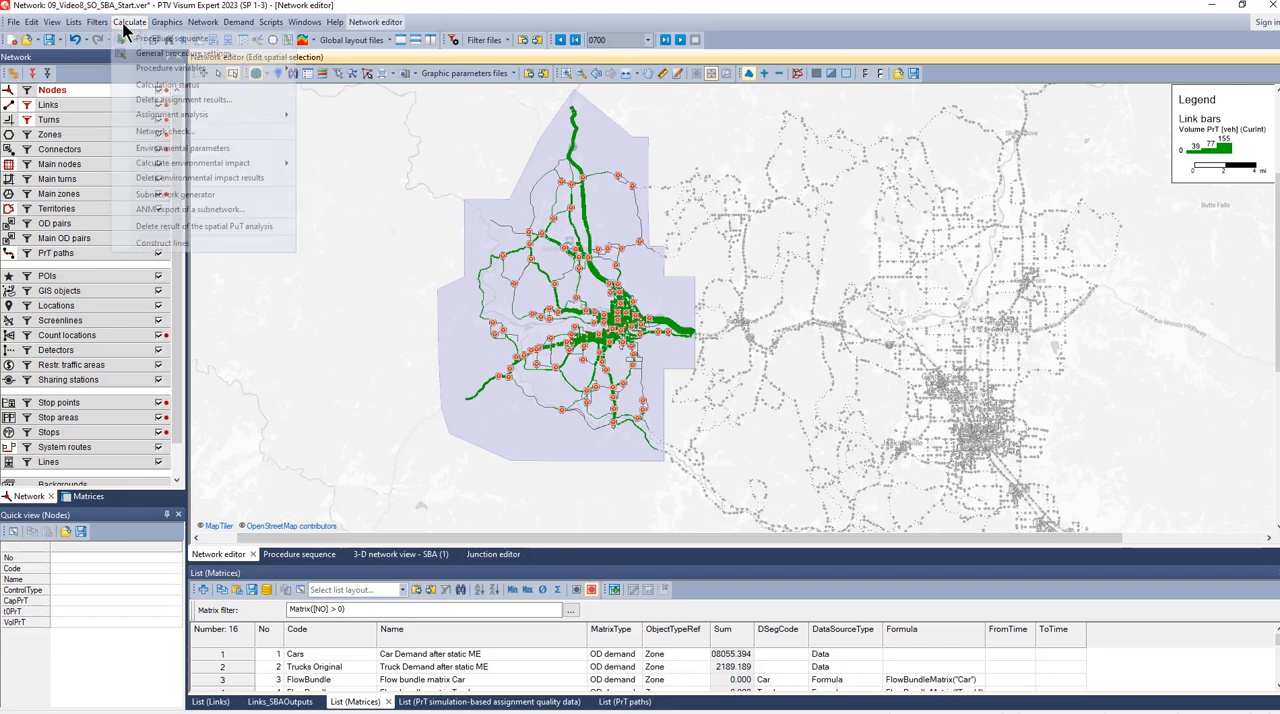
left_click(172, 194)
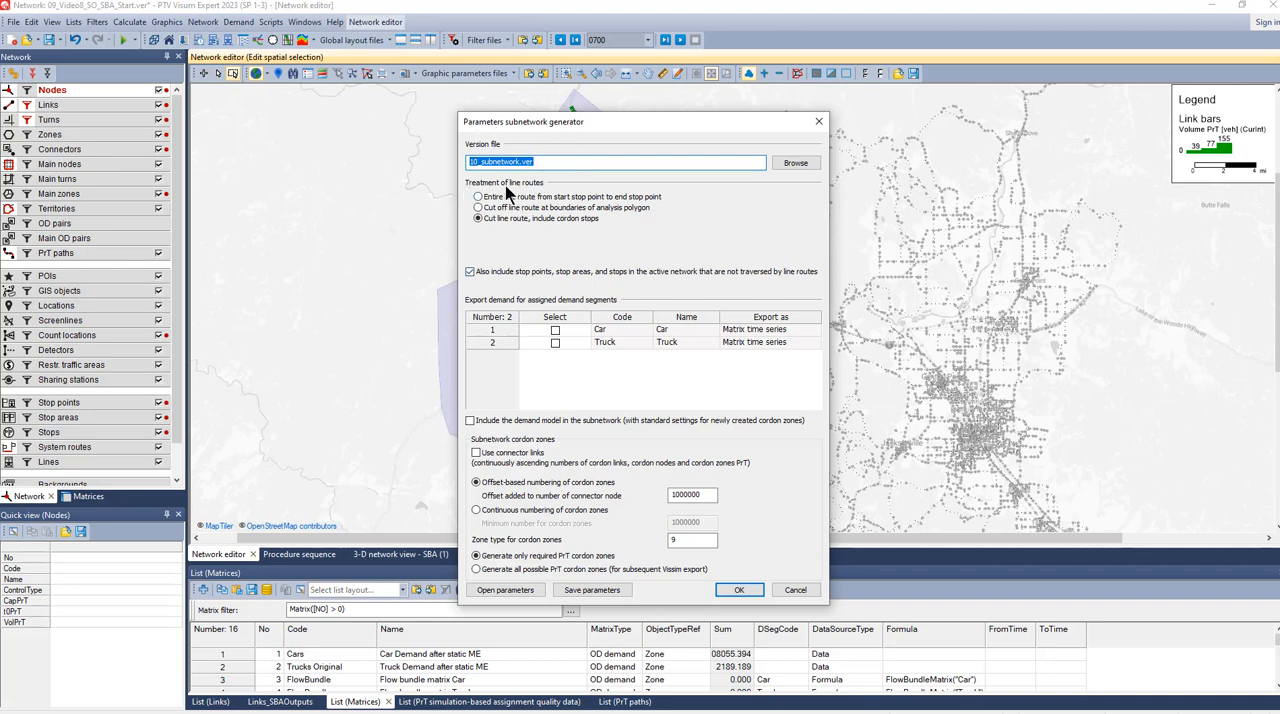
mouse_move(566, 360)
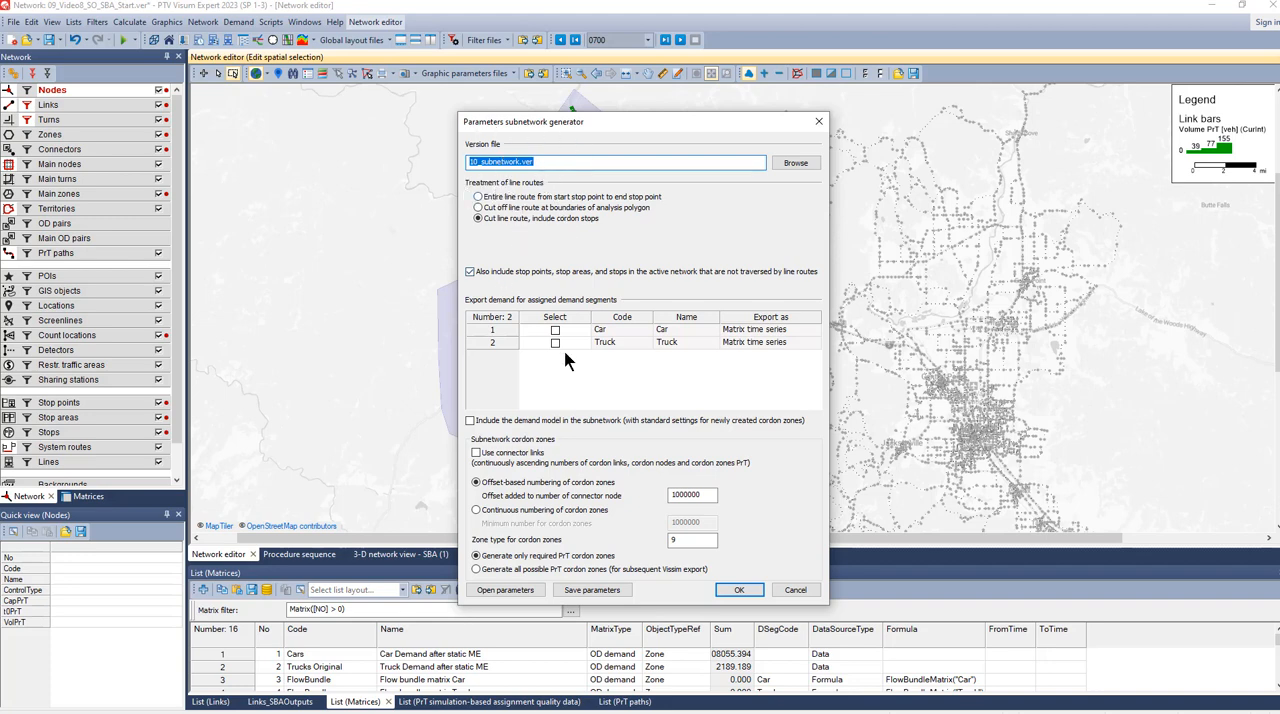
left_click(556, 330)
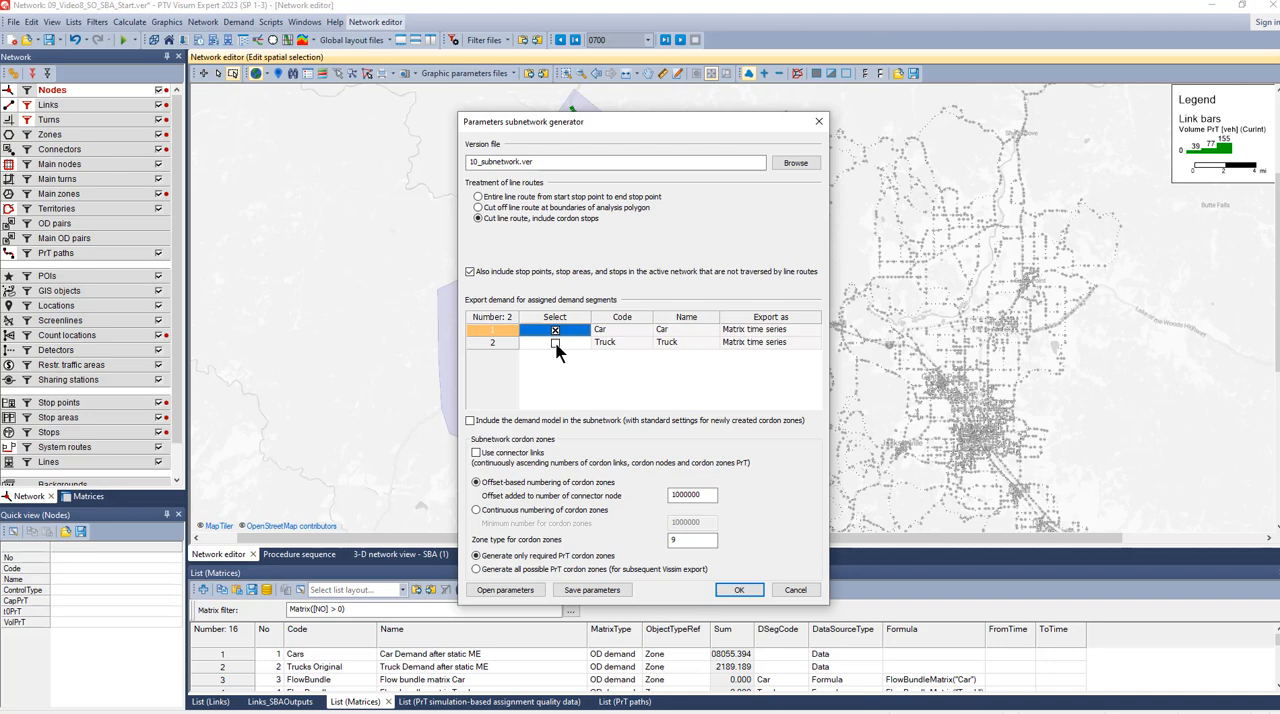
left_click(556, 342)
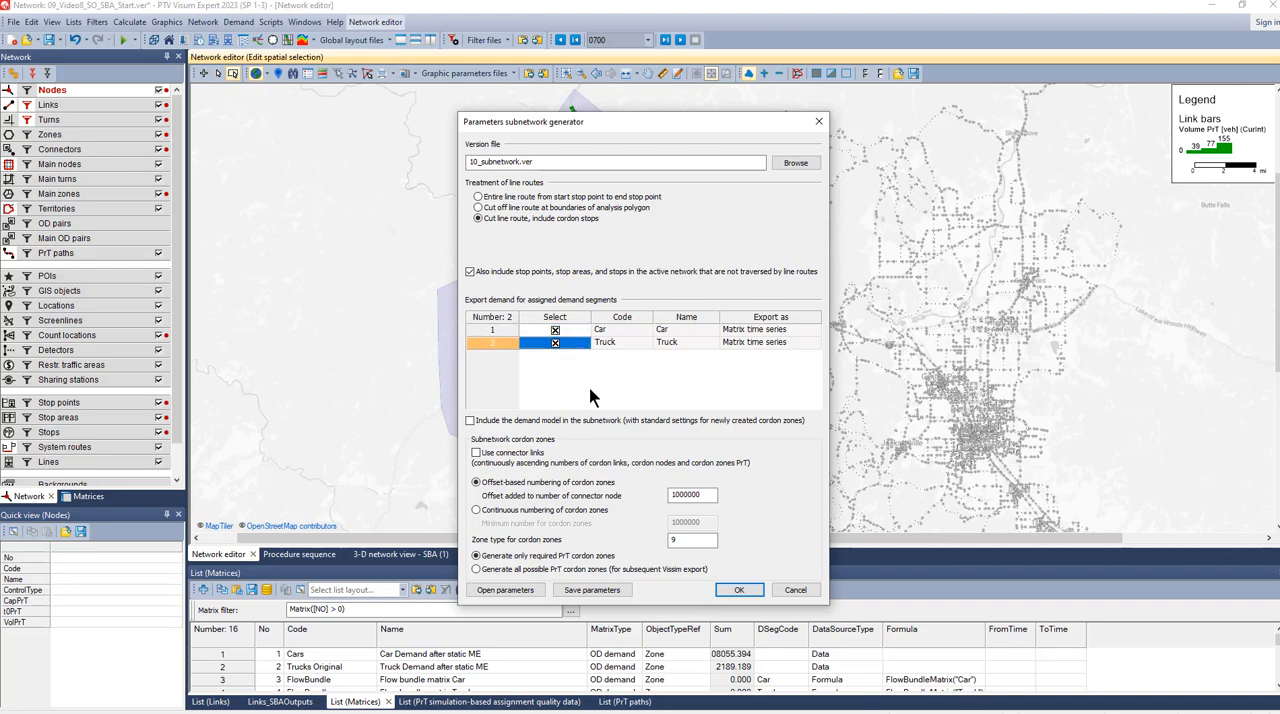
mouse_move(564, 444)
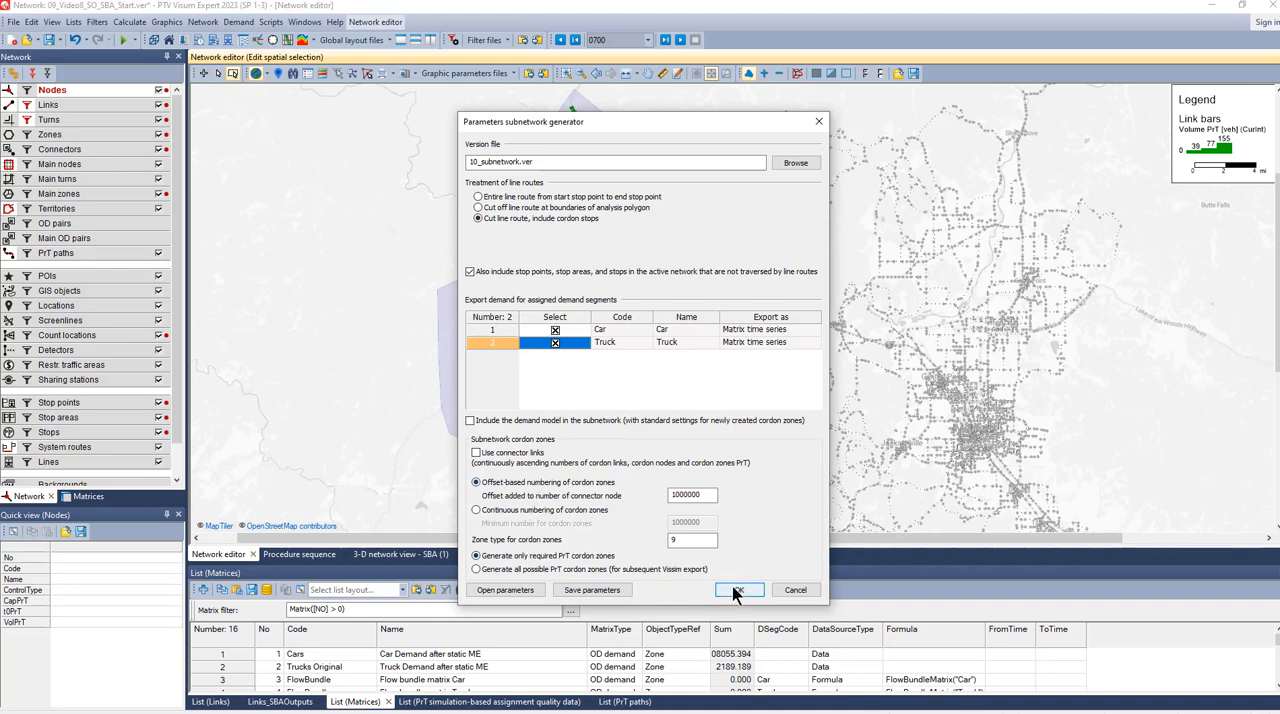
left_click(740, 588)
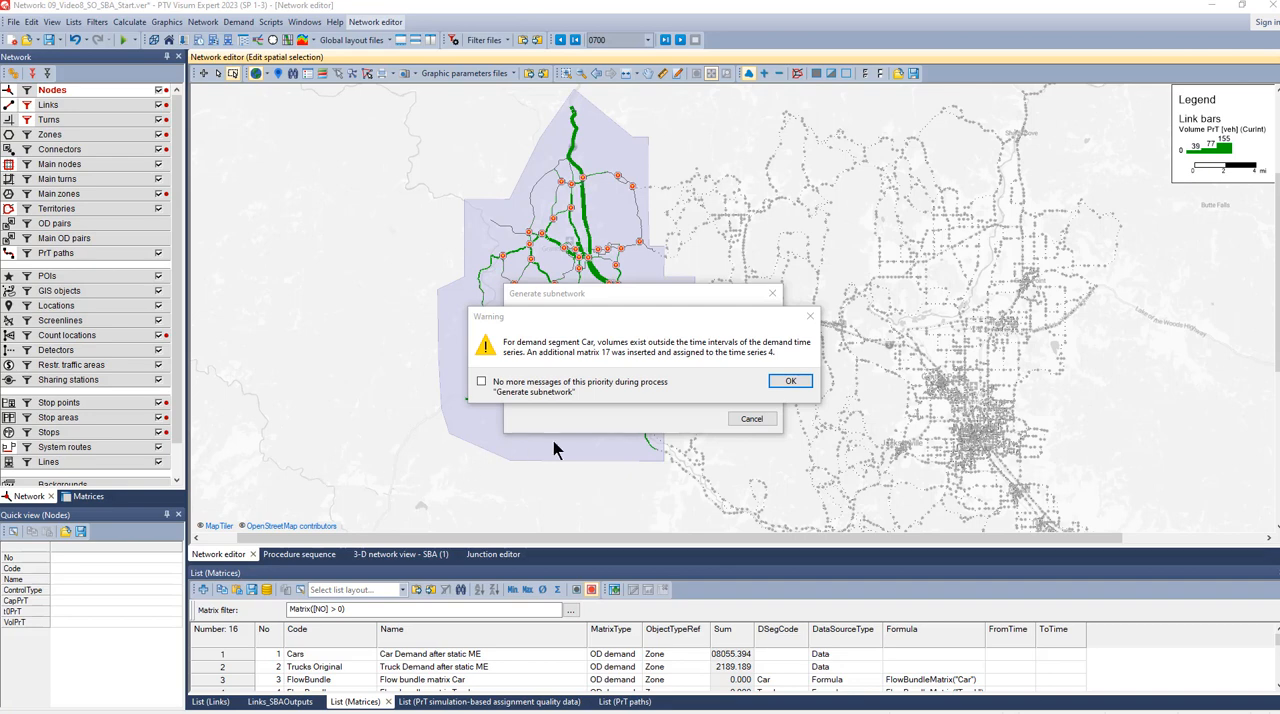
mouse_move(474, 428)
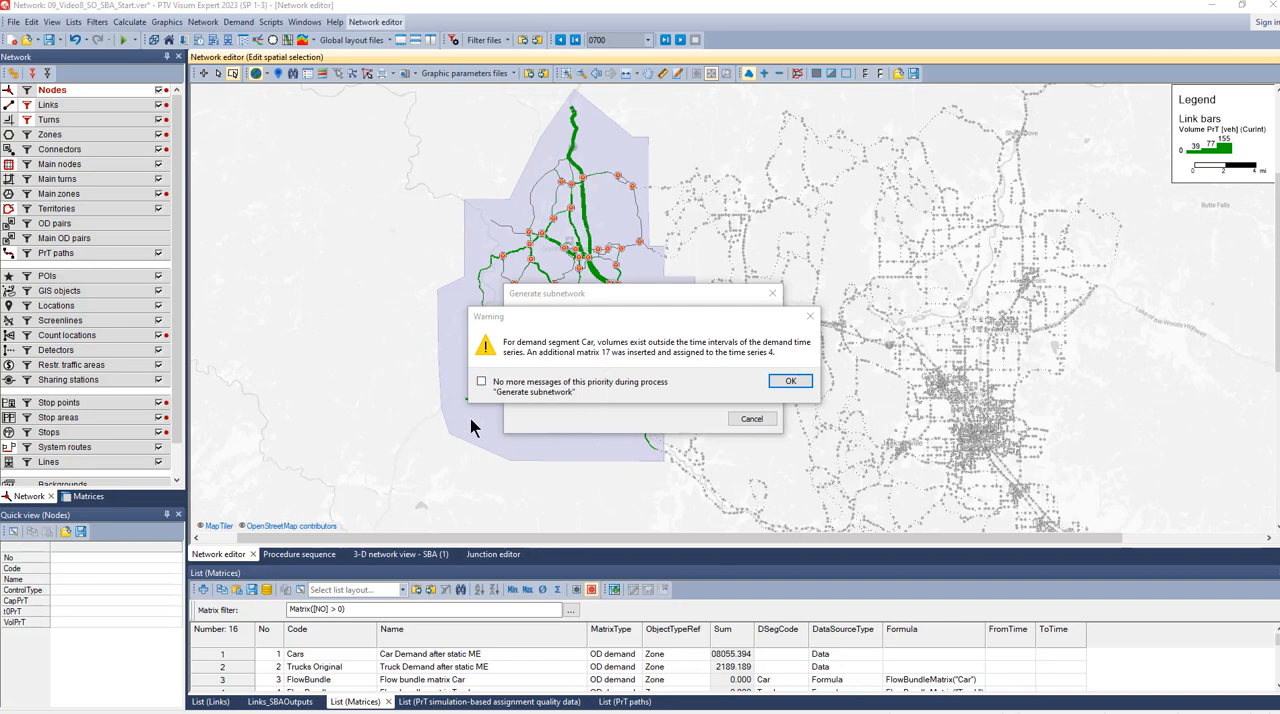
mouse_move(840, 364)
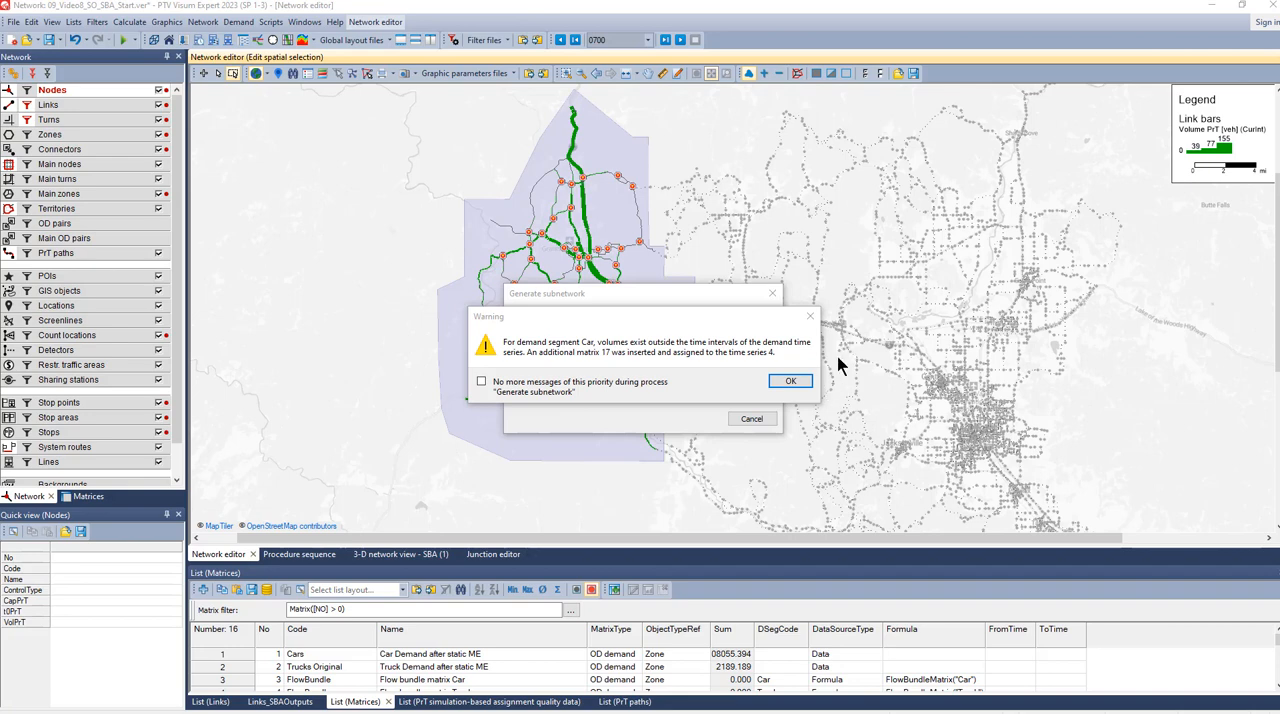
mouse_move(832, 348)
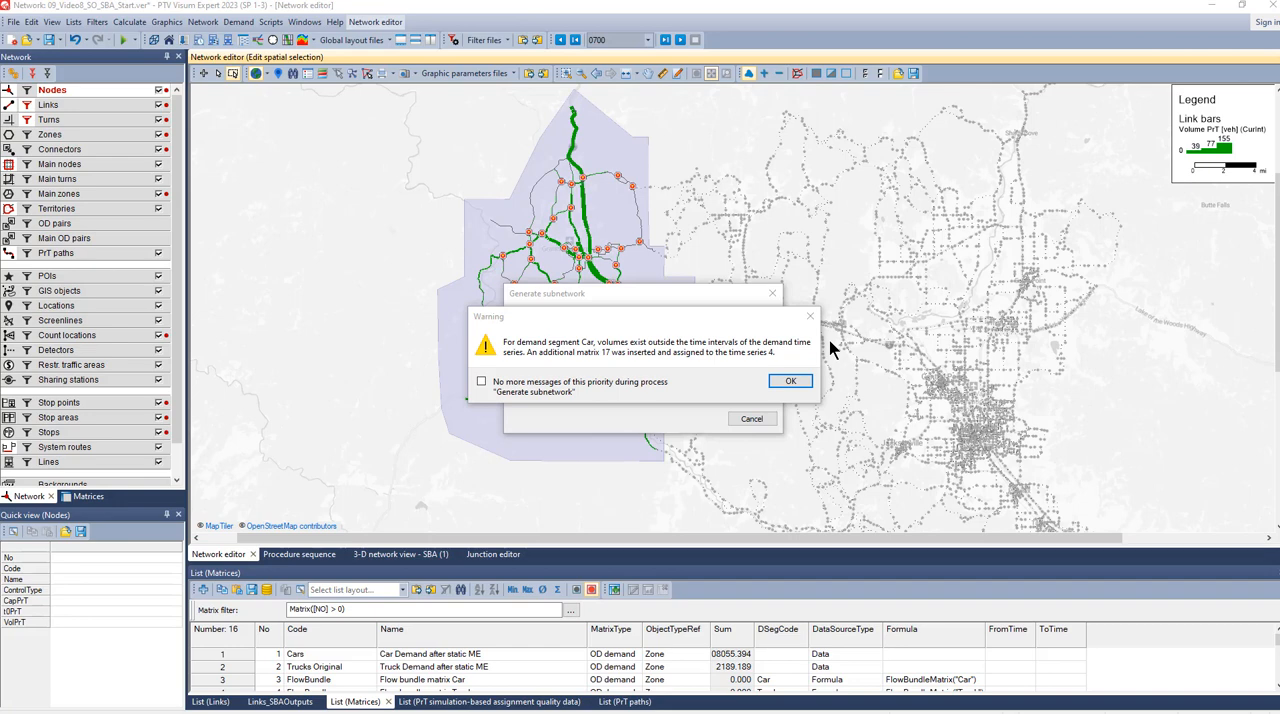
mouse_move(776, 372)
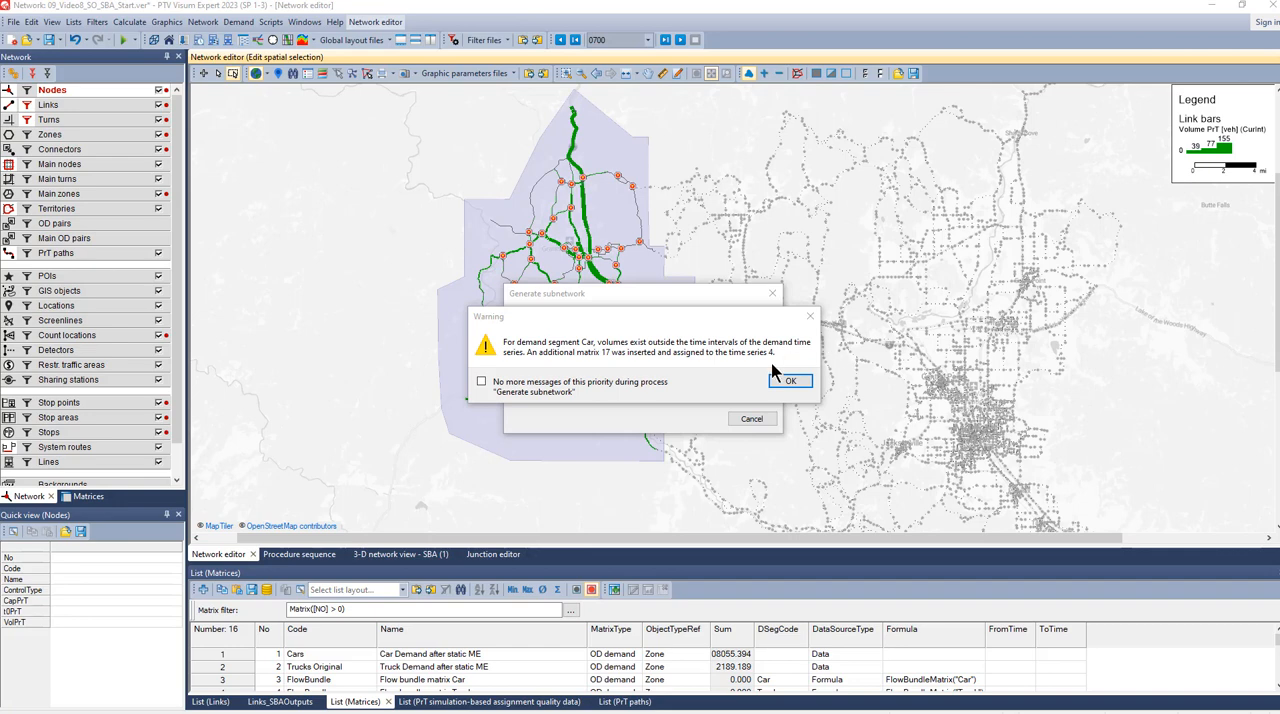
mouse_move(716, 352)
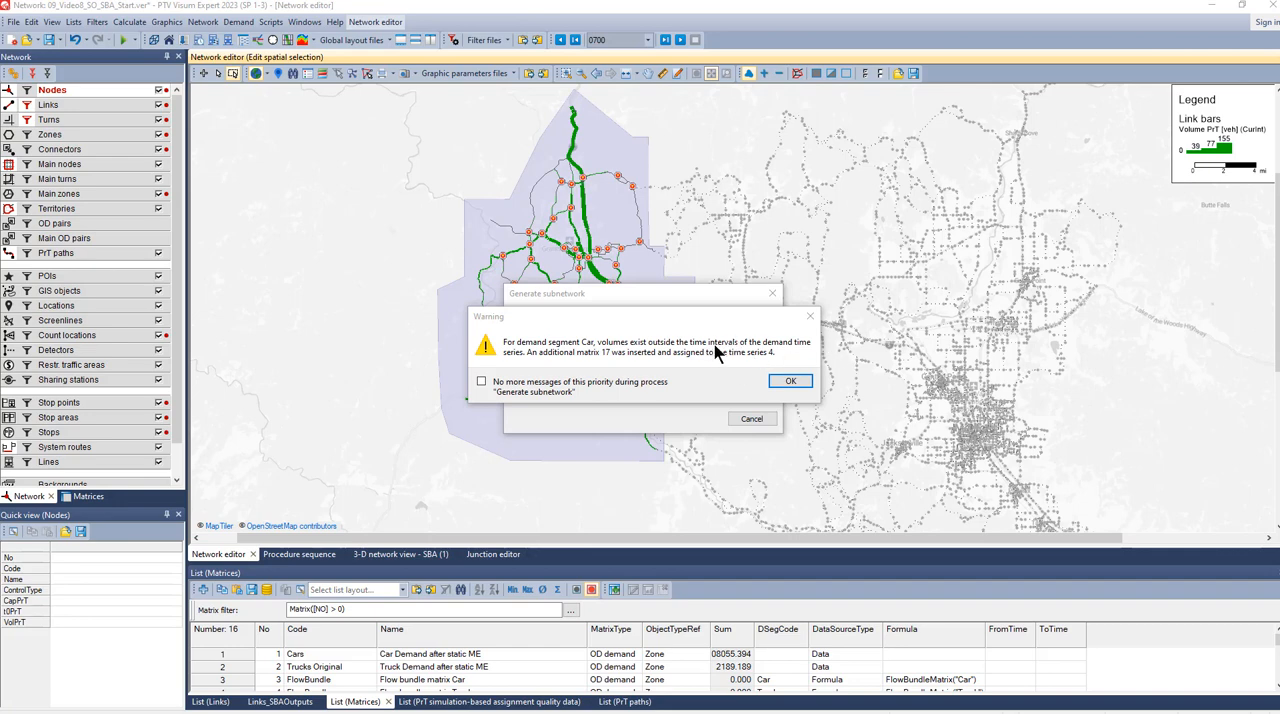
mouse_move(564, 364)
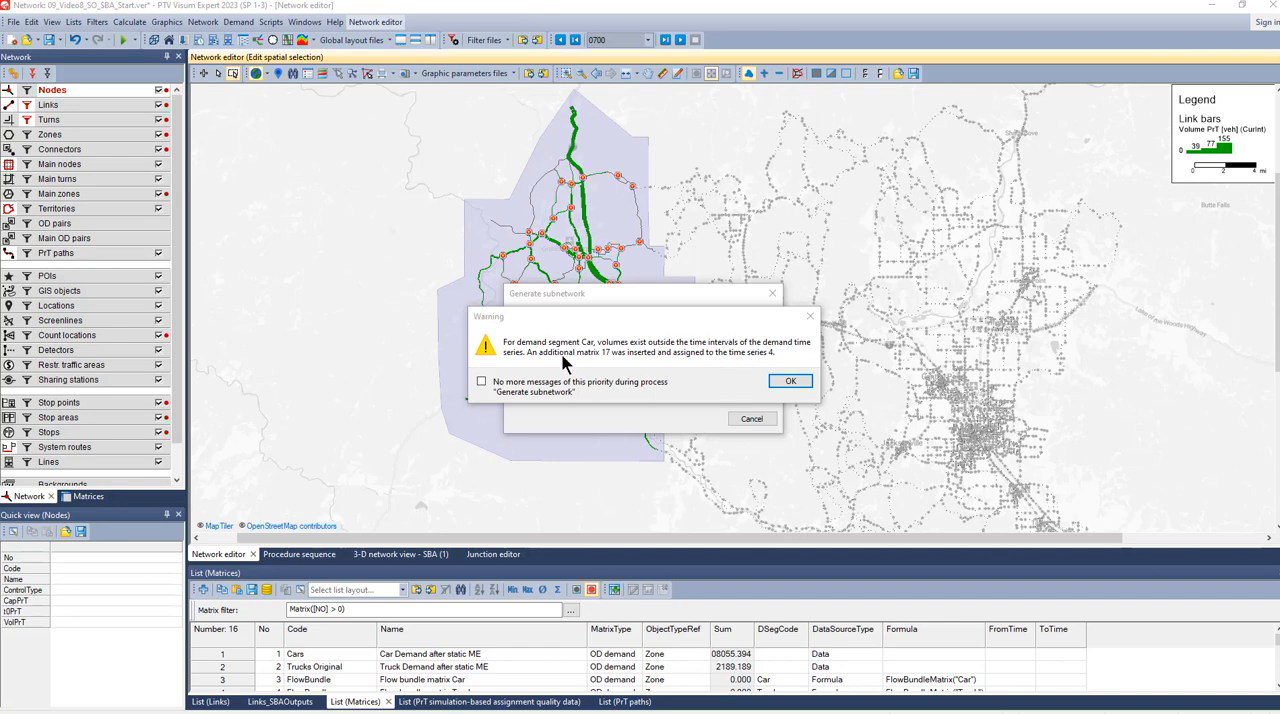
mouse_move(612, 368)
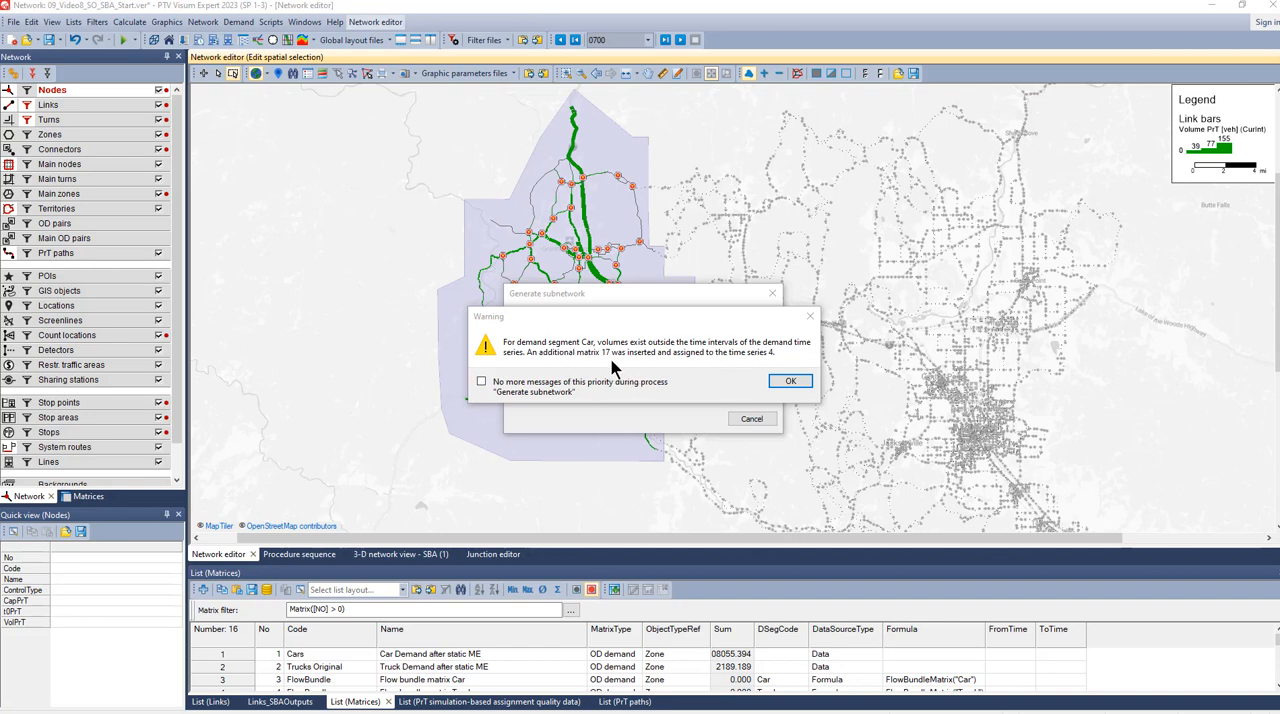
mouse_move(652, 372)
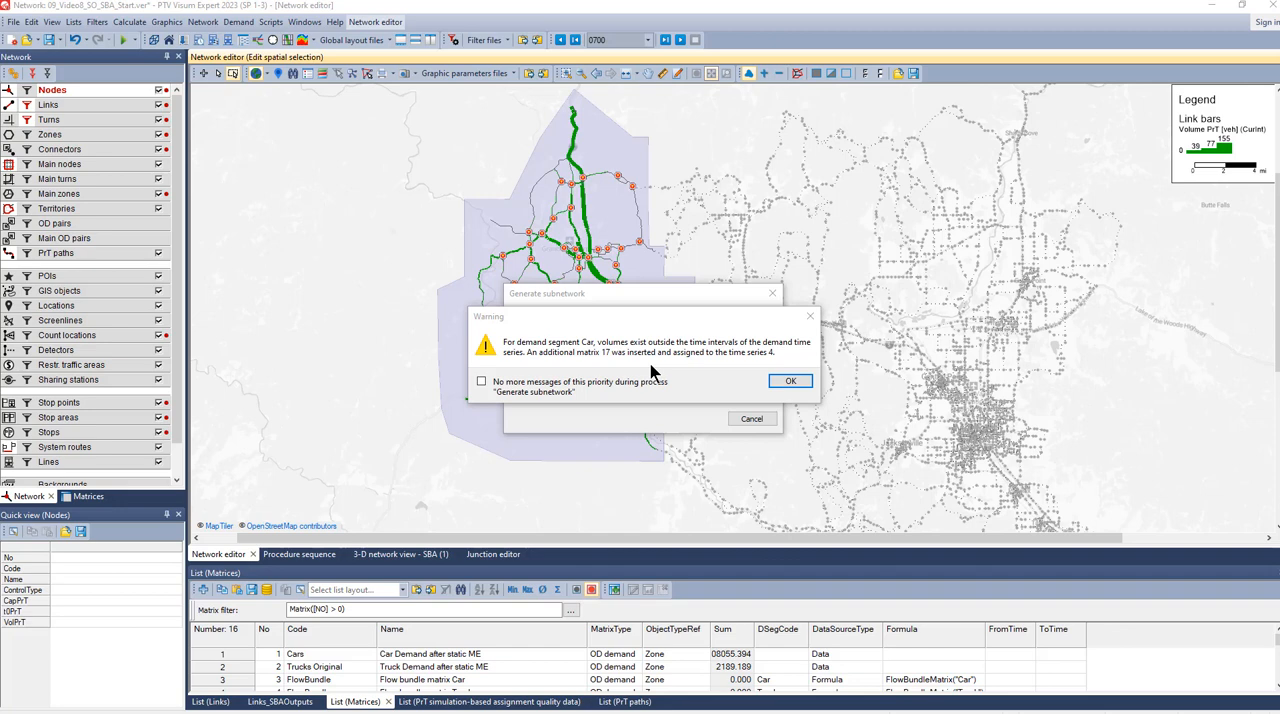
mouse_move(678, 372)
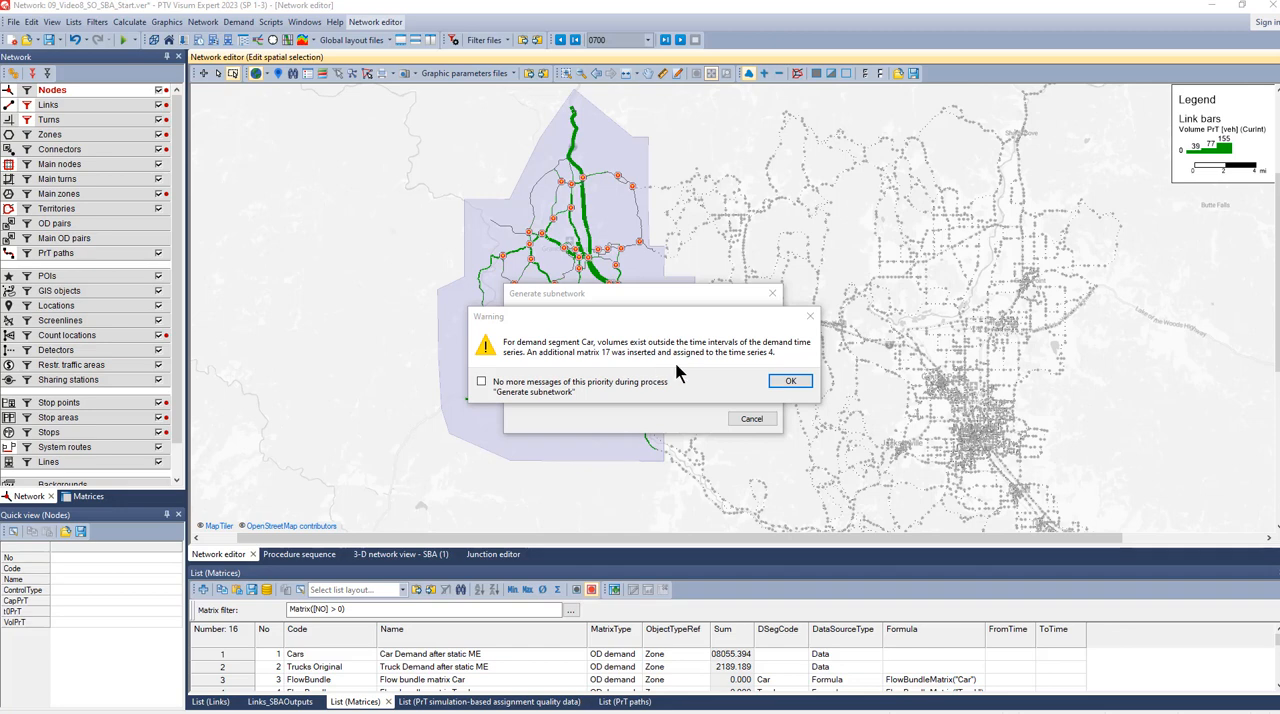
mouse_move(712, 366)
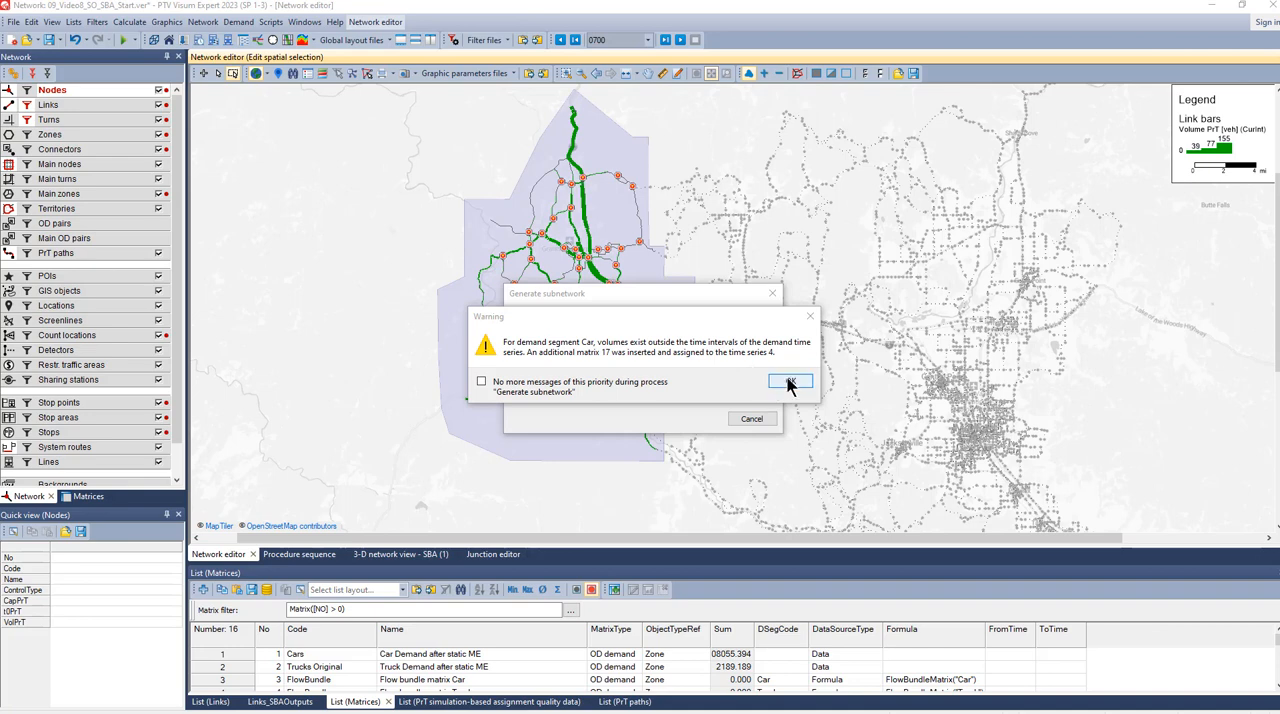
Accept the warning about Car demand outside the time intervals to finish generation.
left_click(790, 382)
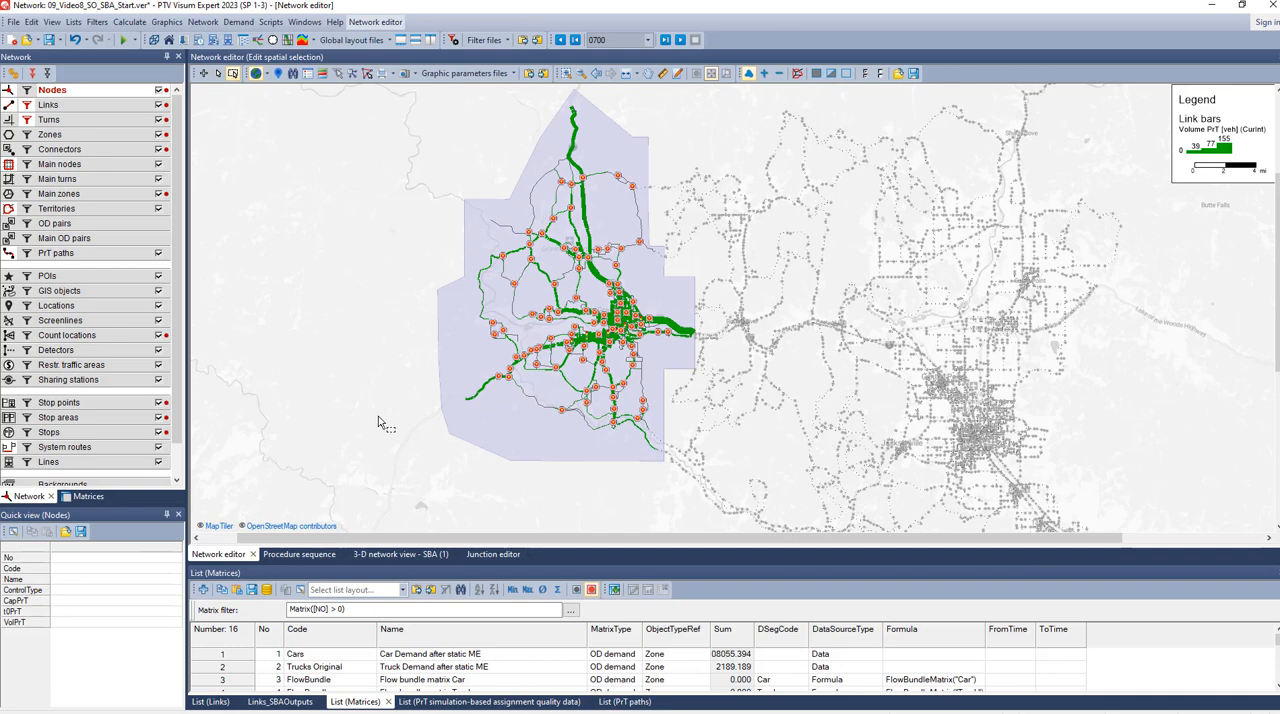
mouse_move(264, 236)
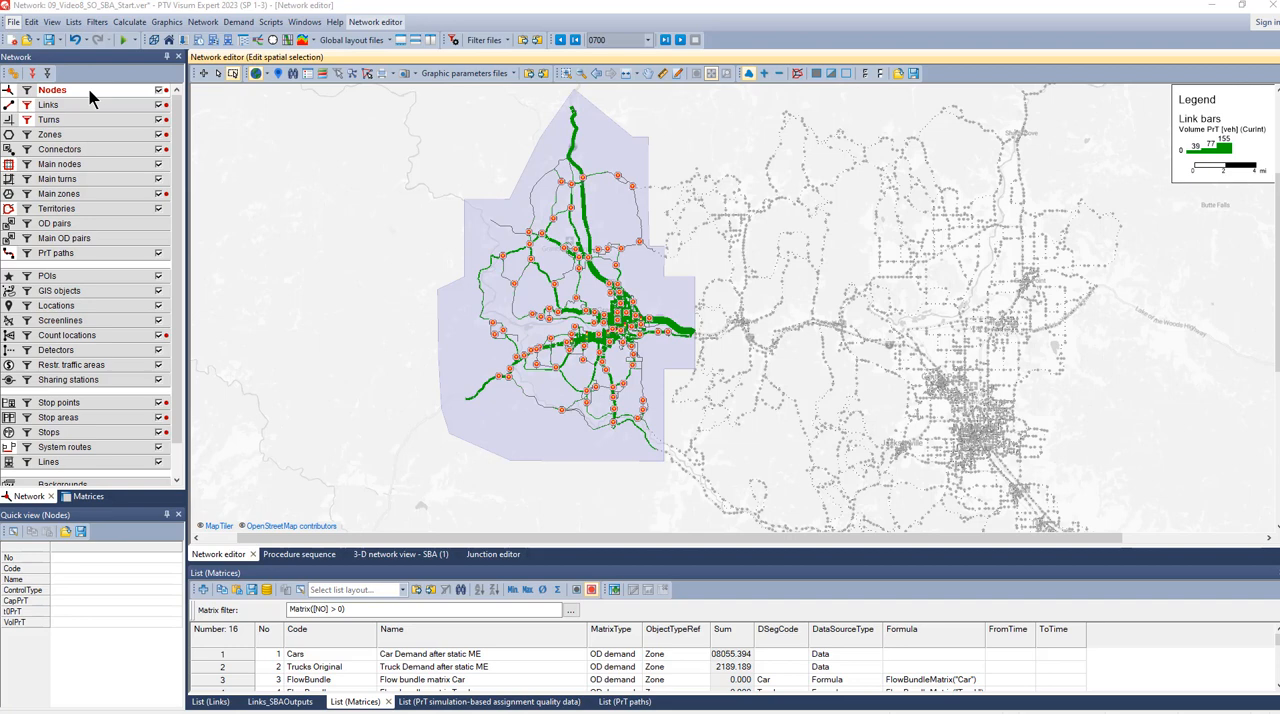
Open the 10_subnetwork.ver version, discarding unsaved changes to the start network.
left_click(28, 40)
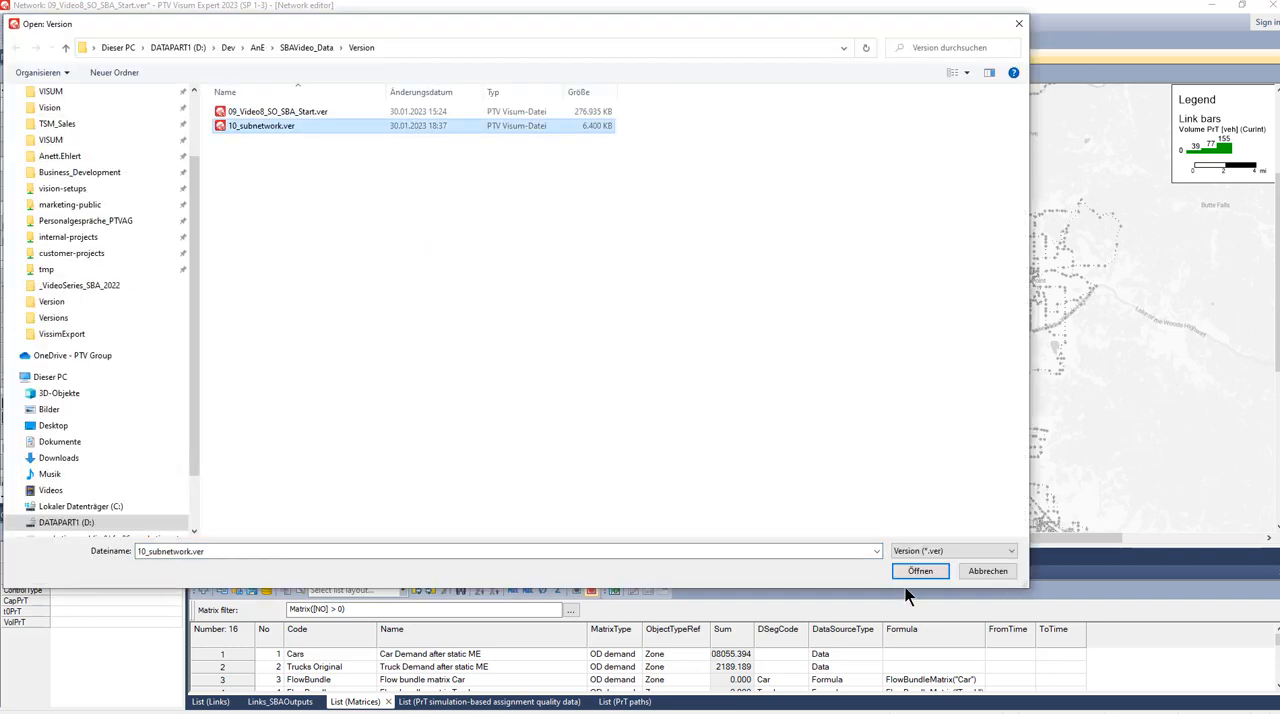
left_click(920, 570)
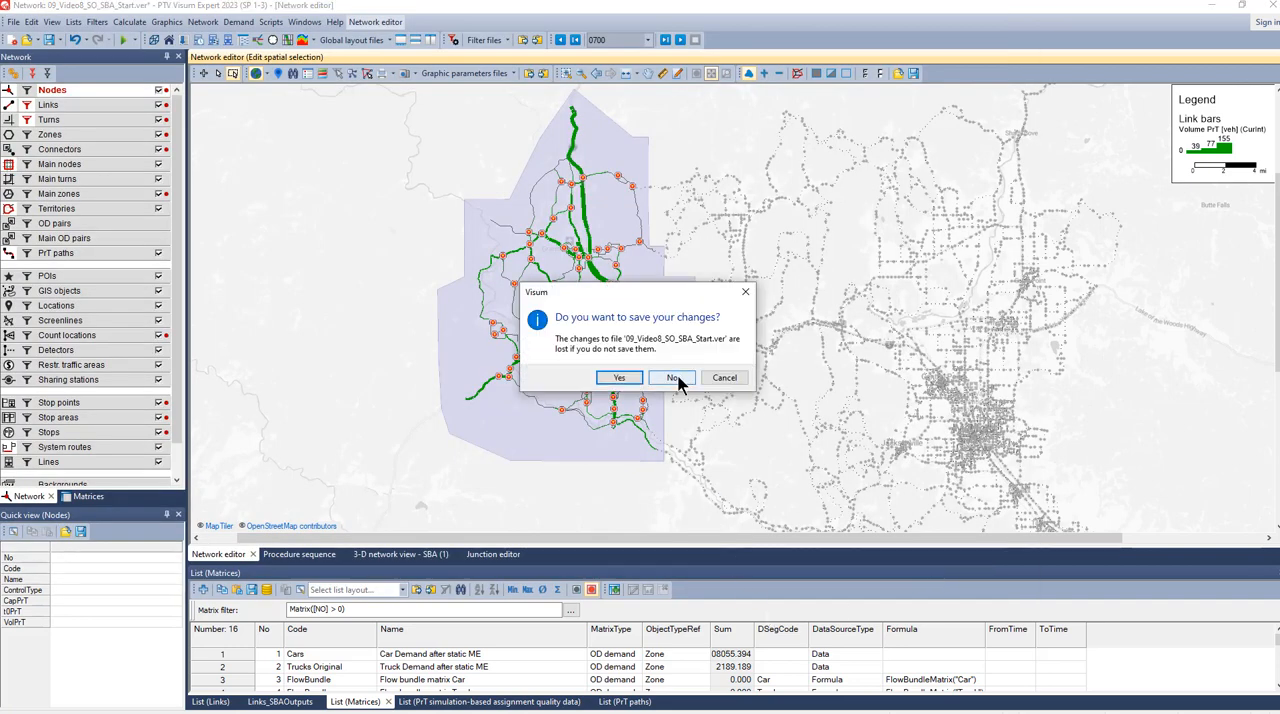
left_click(672, 376)
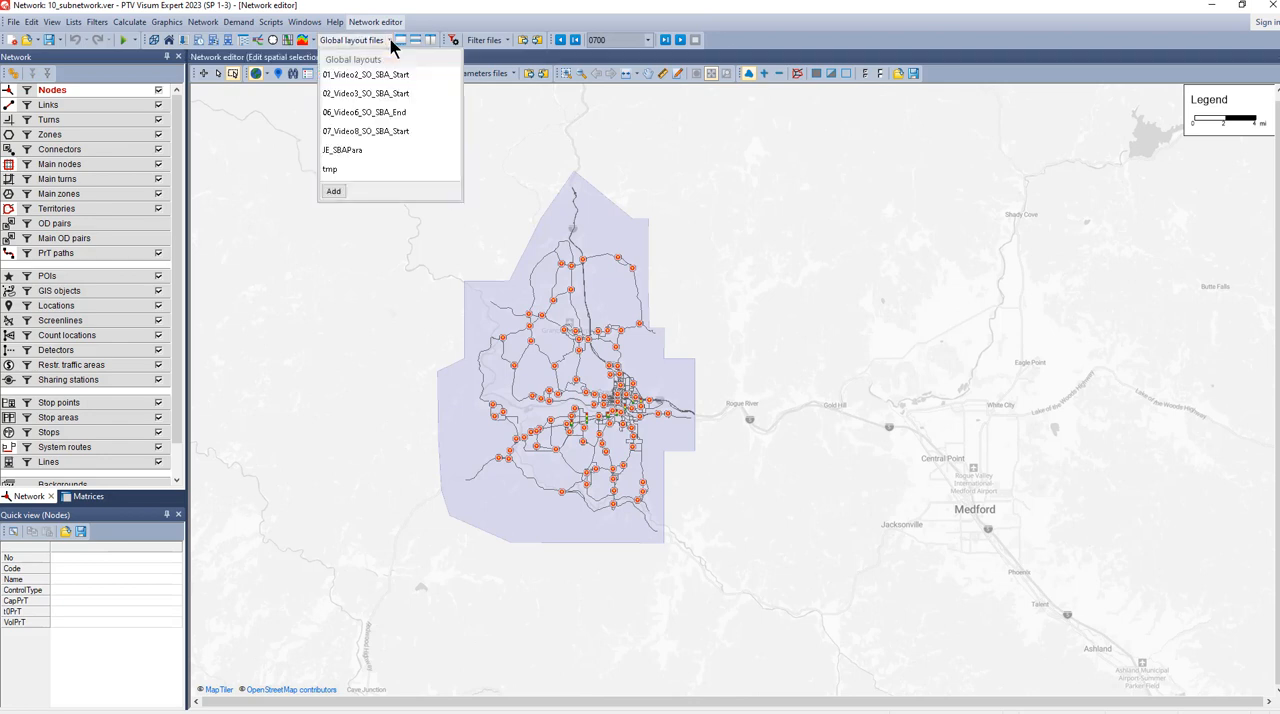
mouse_move(370, 132)
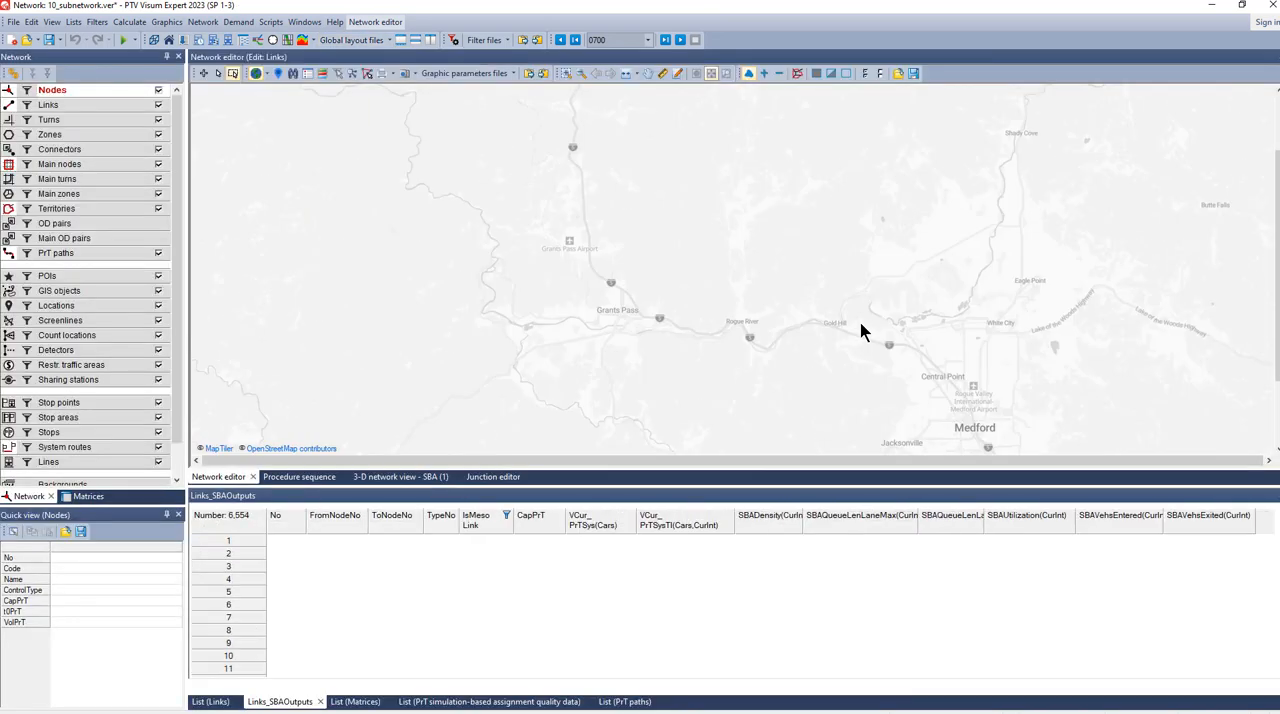
mouse_move(668, 366)
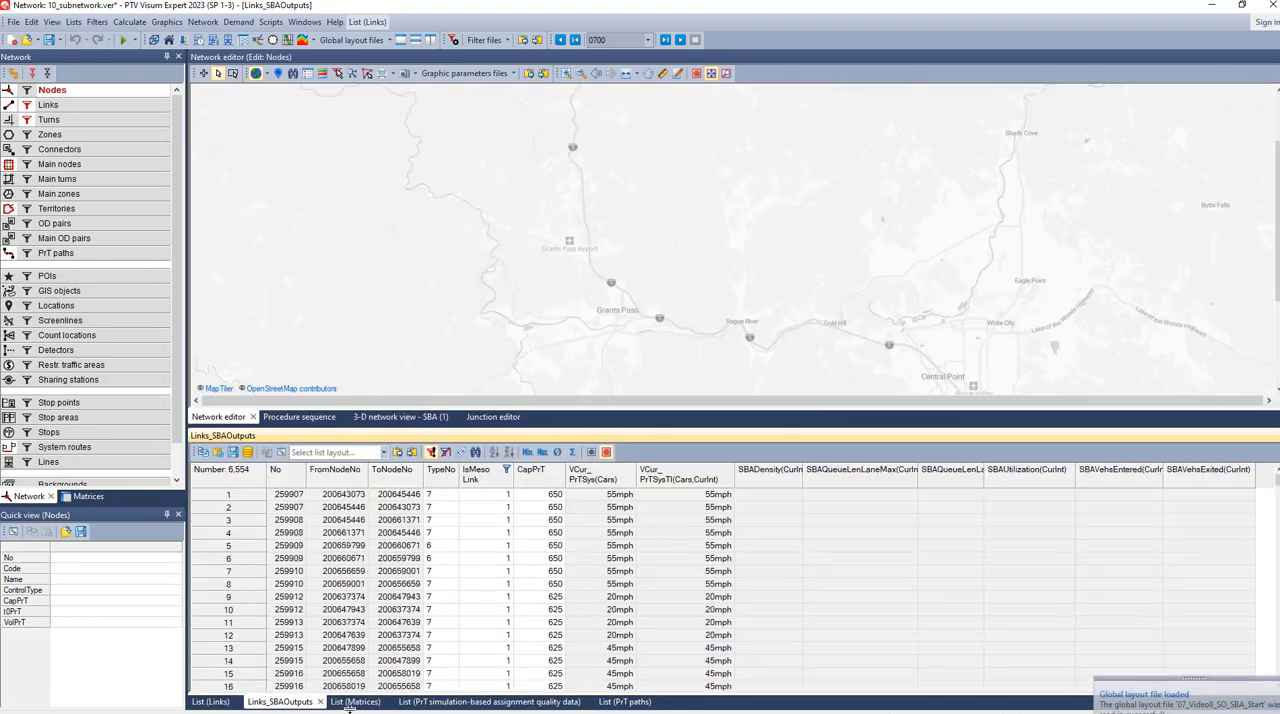
Show the matrices list with the time-sliced Car and Truck demand matrices.
left_click(356, 700)
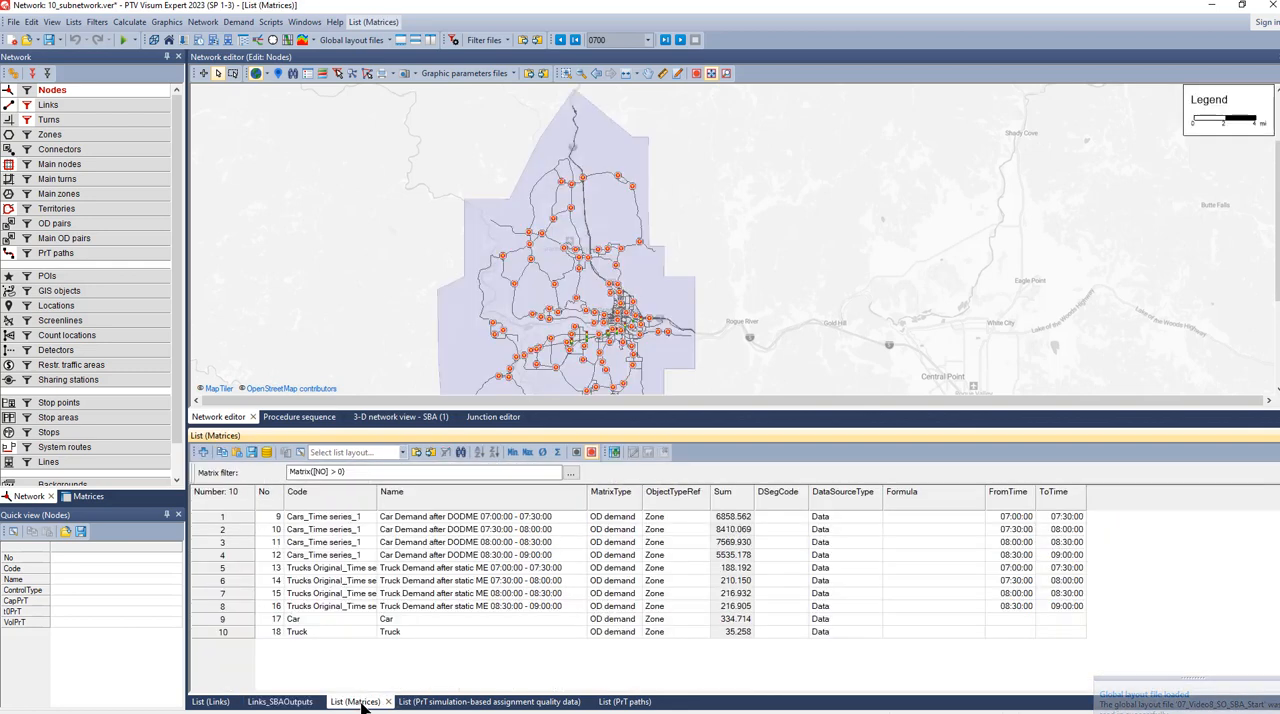
mouse_move(692, 652)
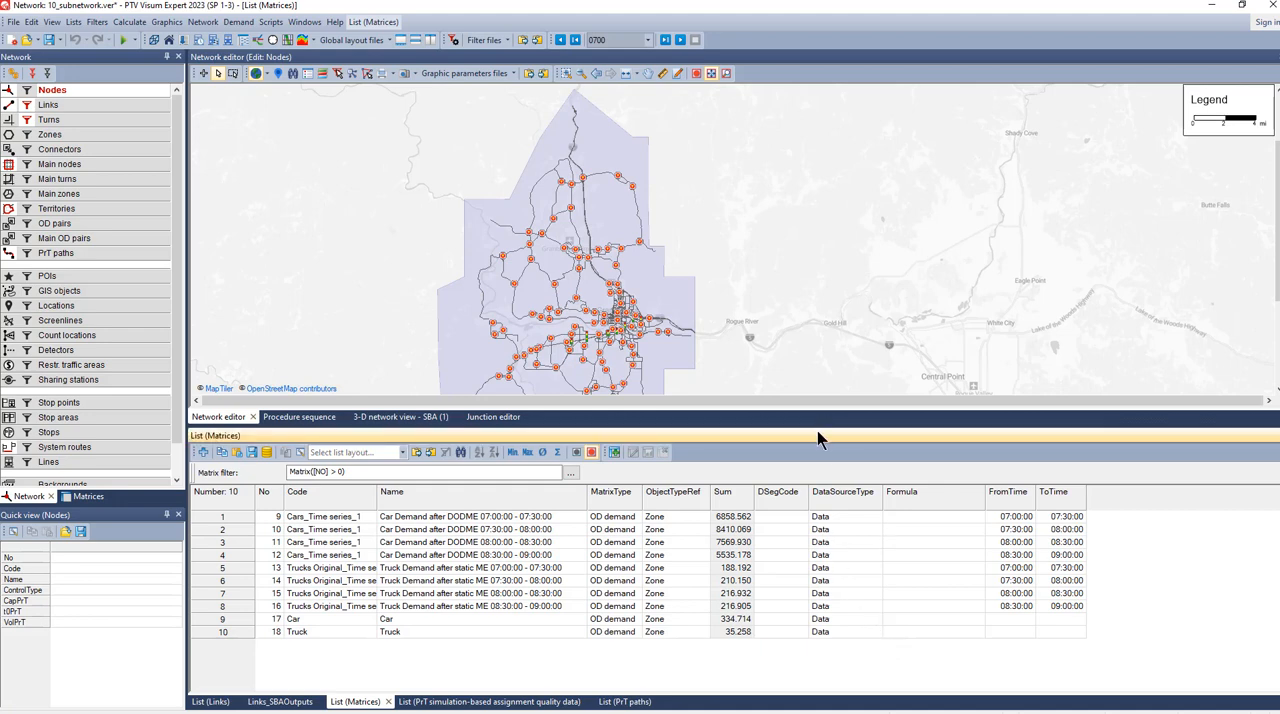
mouse_move(332, 438)
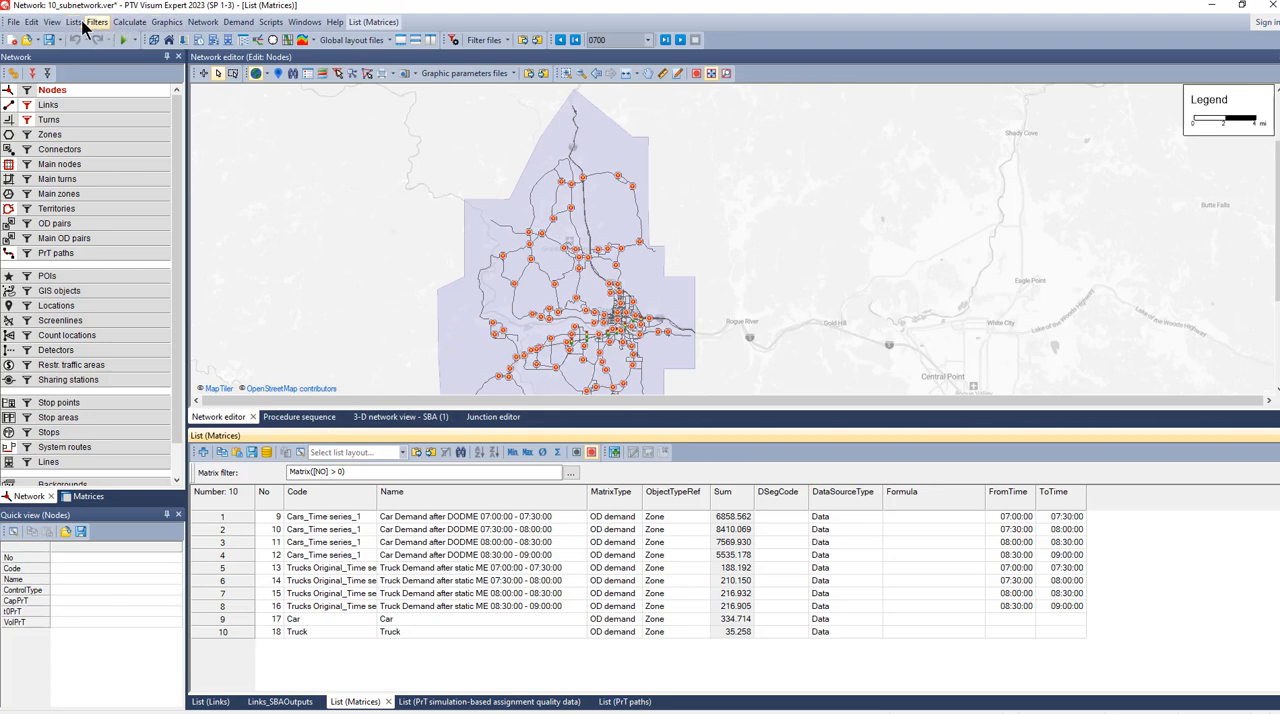
List connectors with the Connectors_NodeControlType layout and select those at two-way-stop nodes for deletion.
left_click(72, 22)
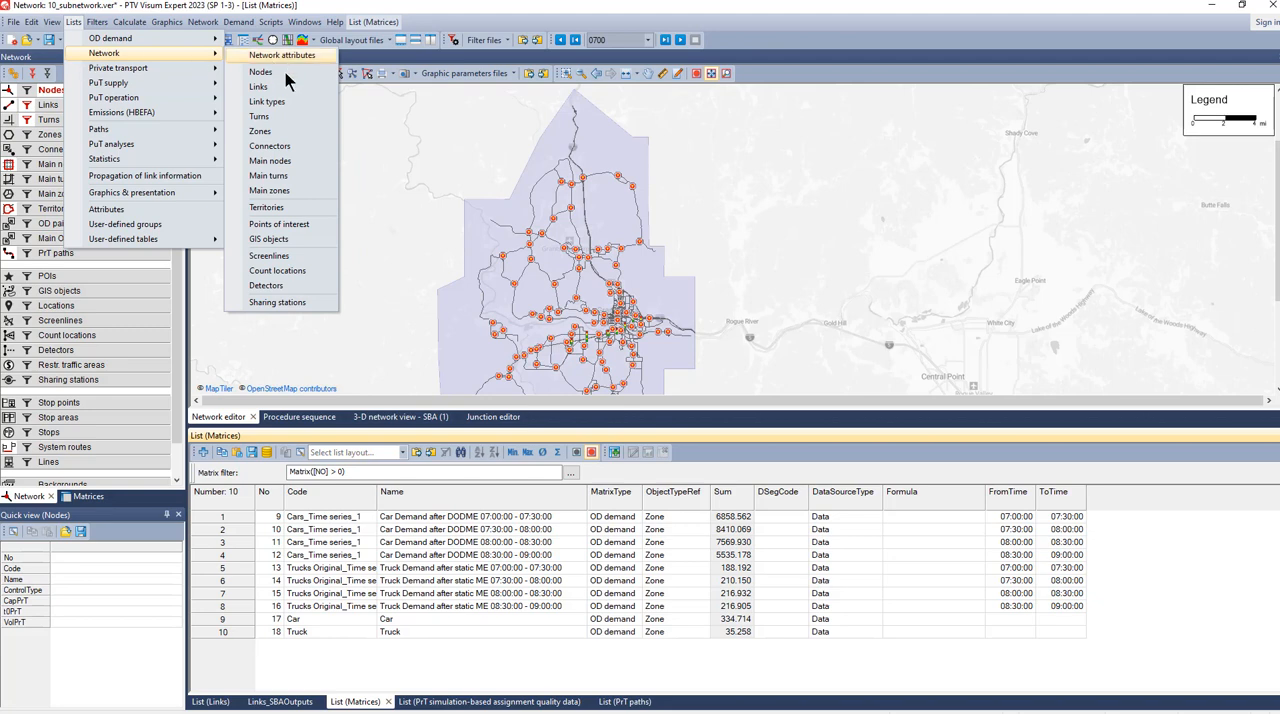
left_click(268, 146)
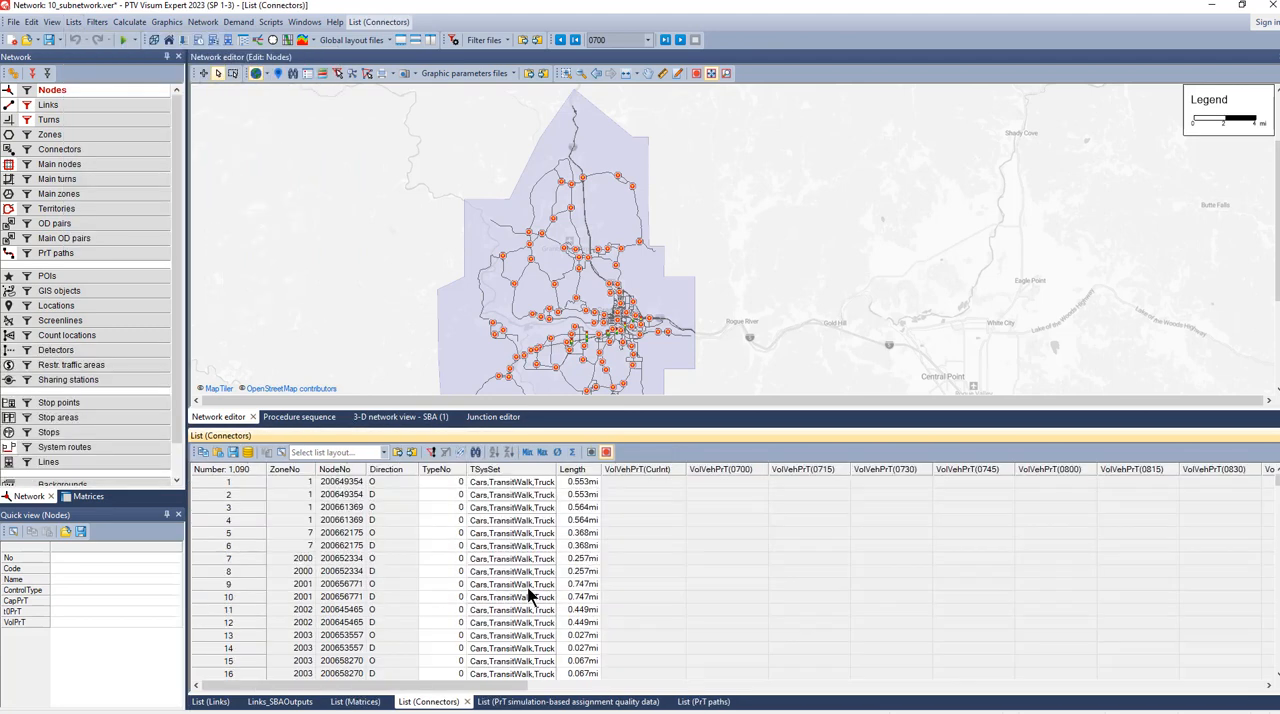
left_click(384, 452)
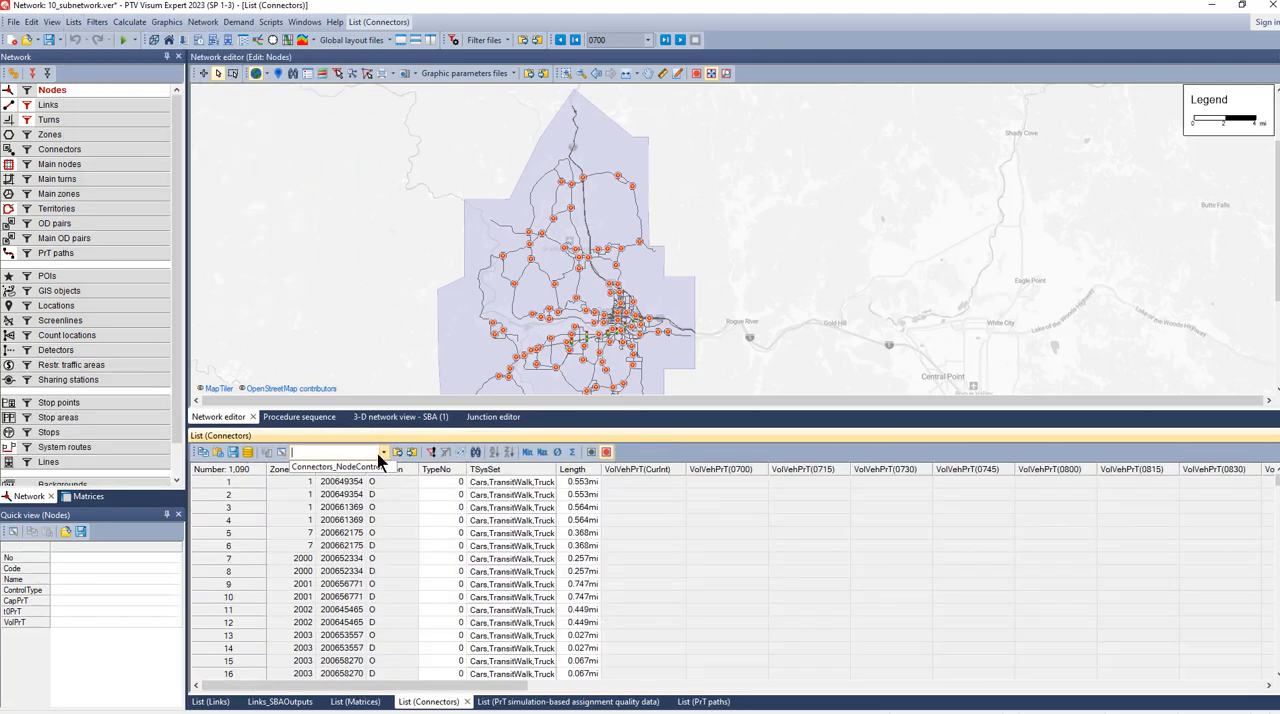
left_click(384, 452)
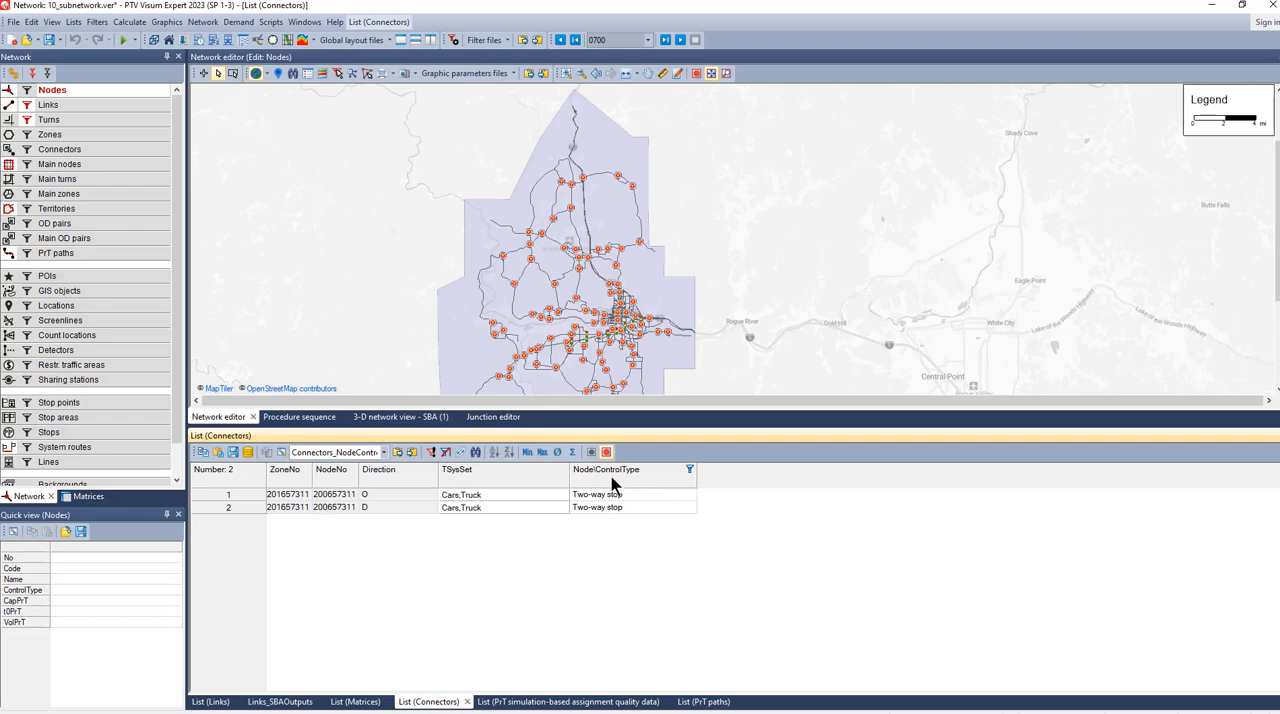
mouse_move(588, 538)
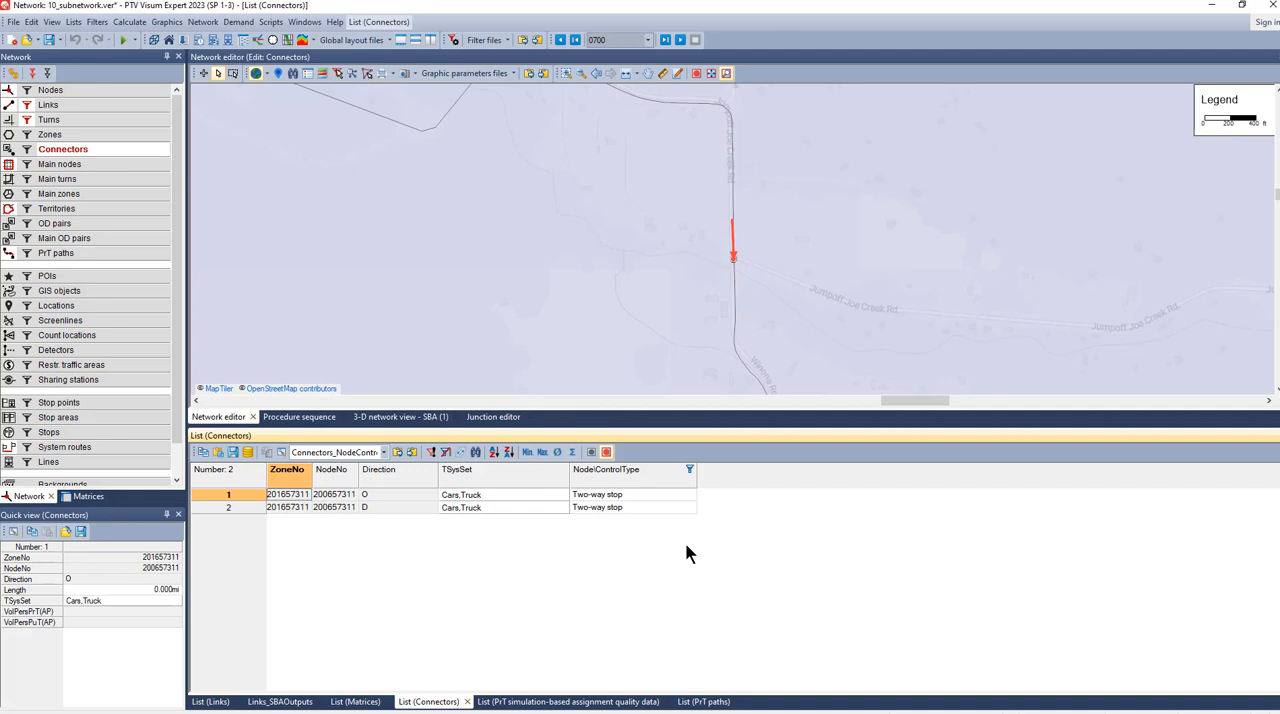
mouse_move(650, 540)
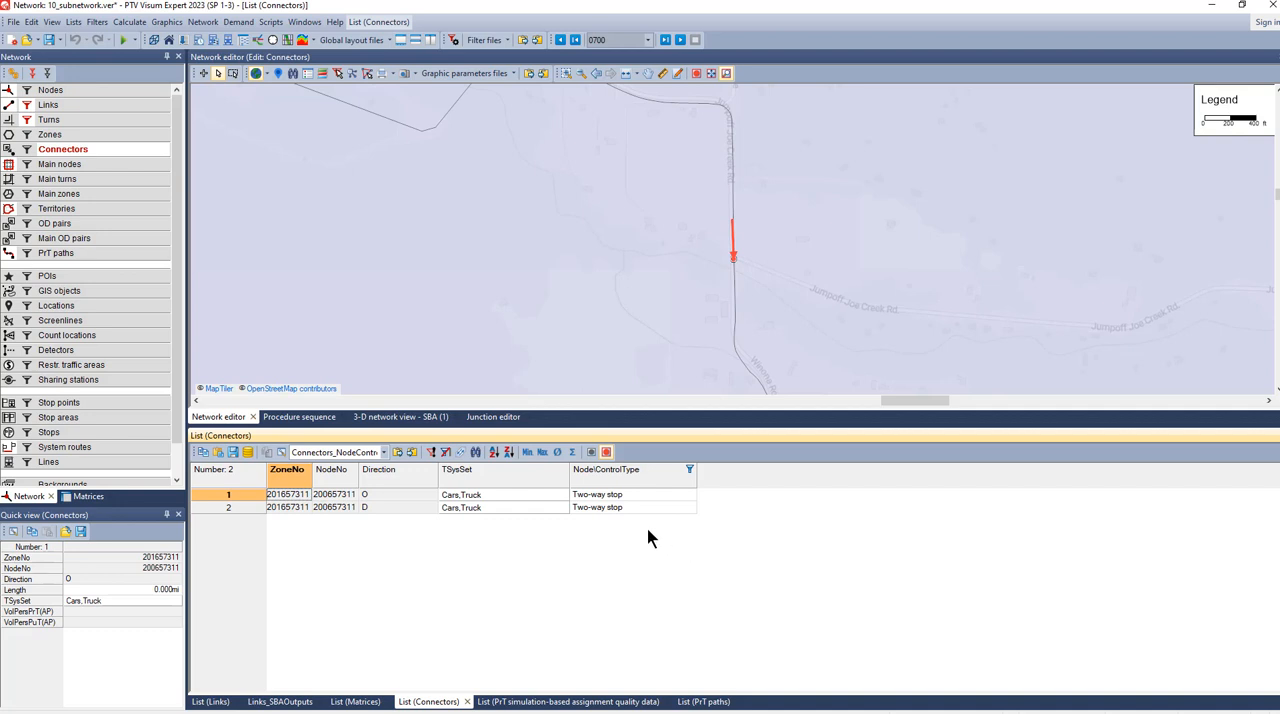
mouse_move(668, 530)
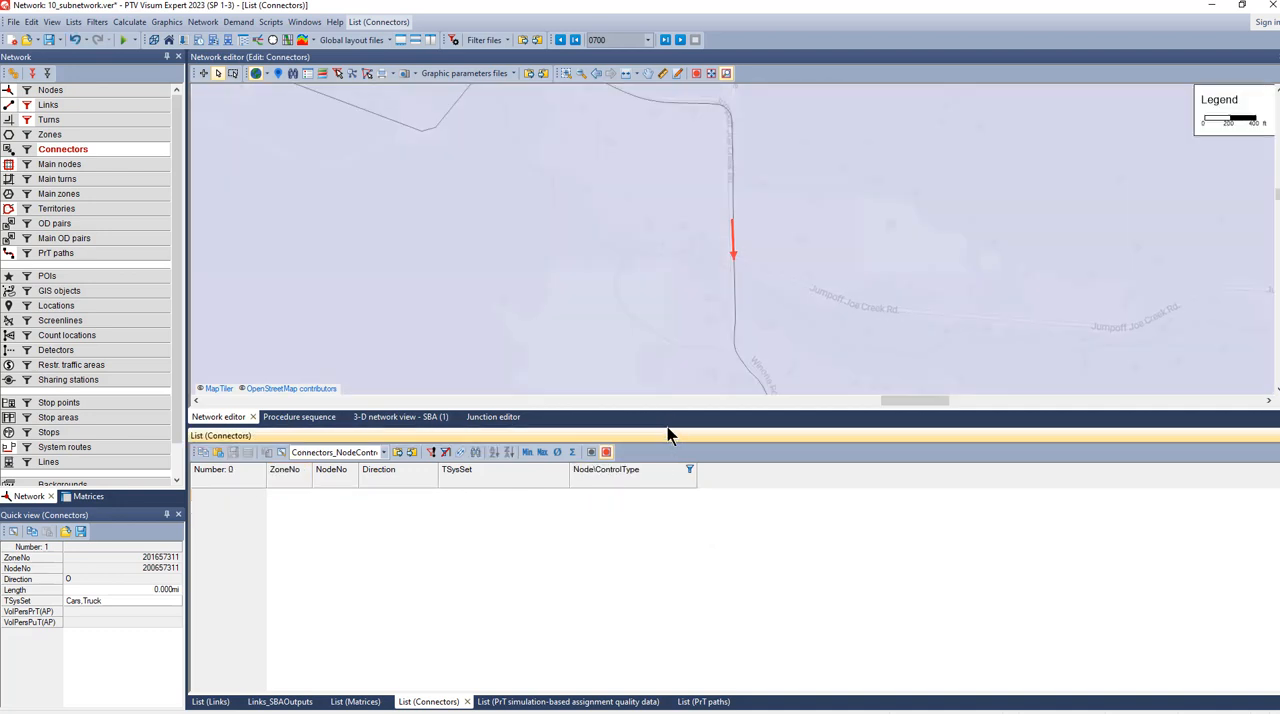
left_click_drag(696, 416, 696, 530)
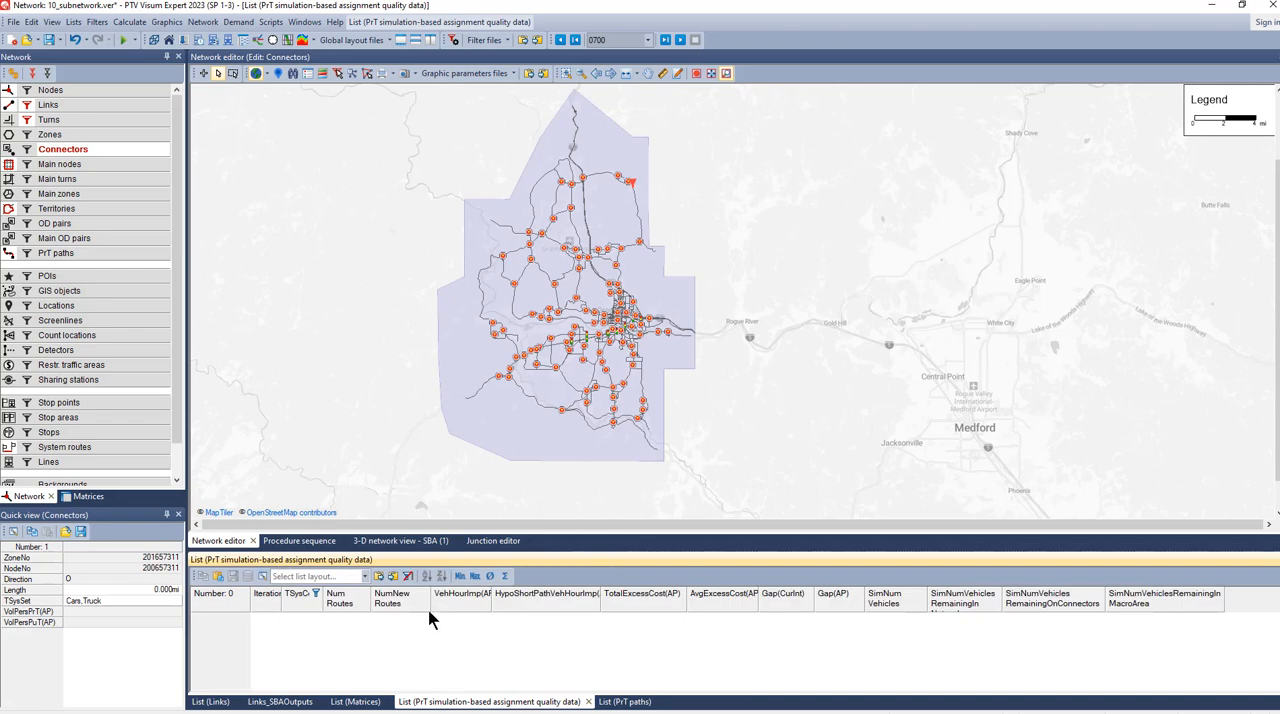
Deactivate the DODME group, activate and duplicate the SBA simulation group, and rename it to SBA.
left_click(300, 540)
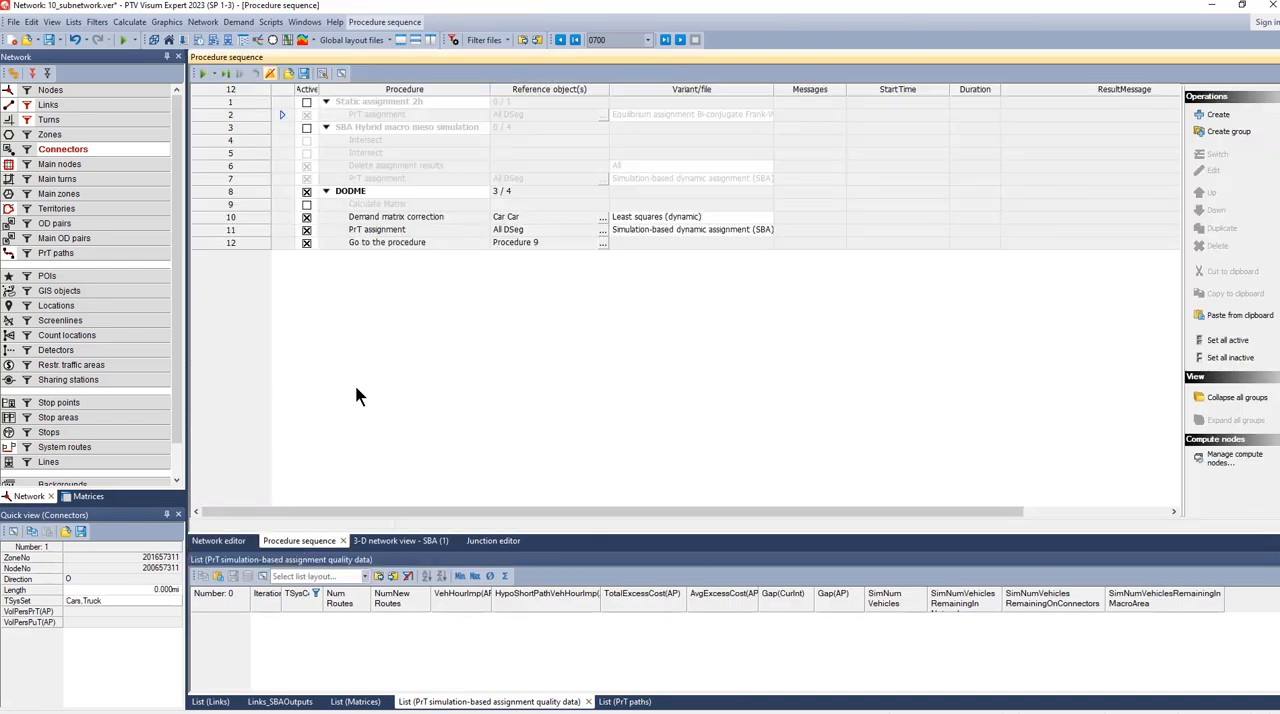
left_click(308, 192)
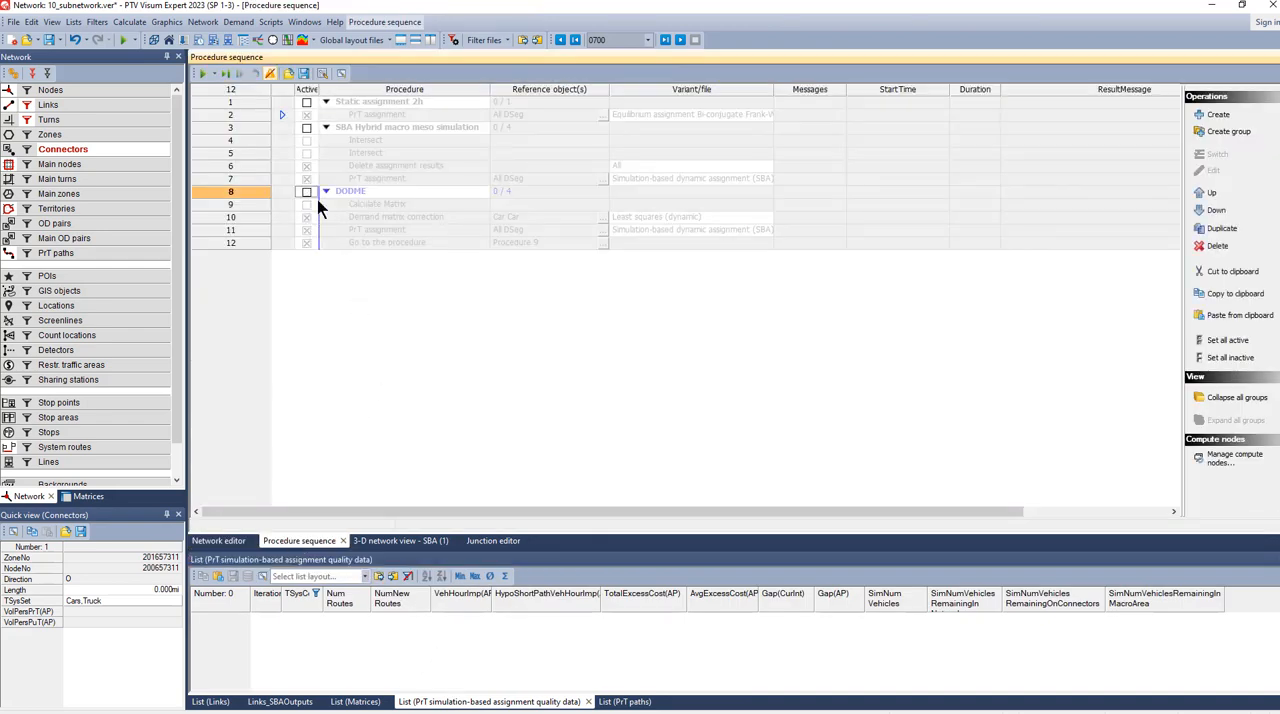
left_click(324, 128)
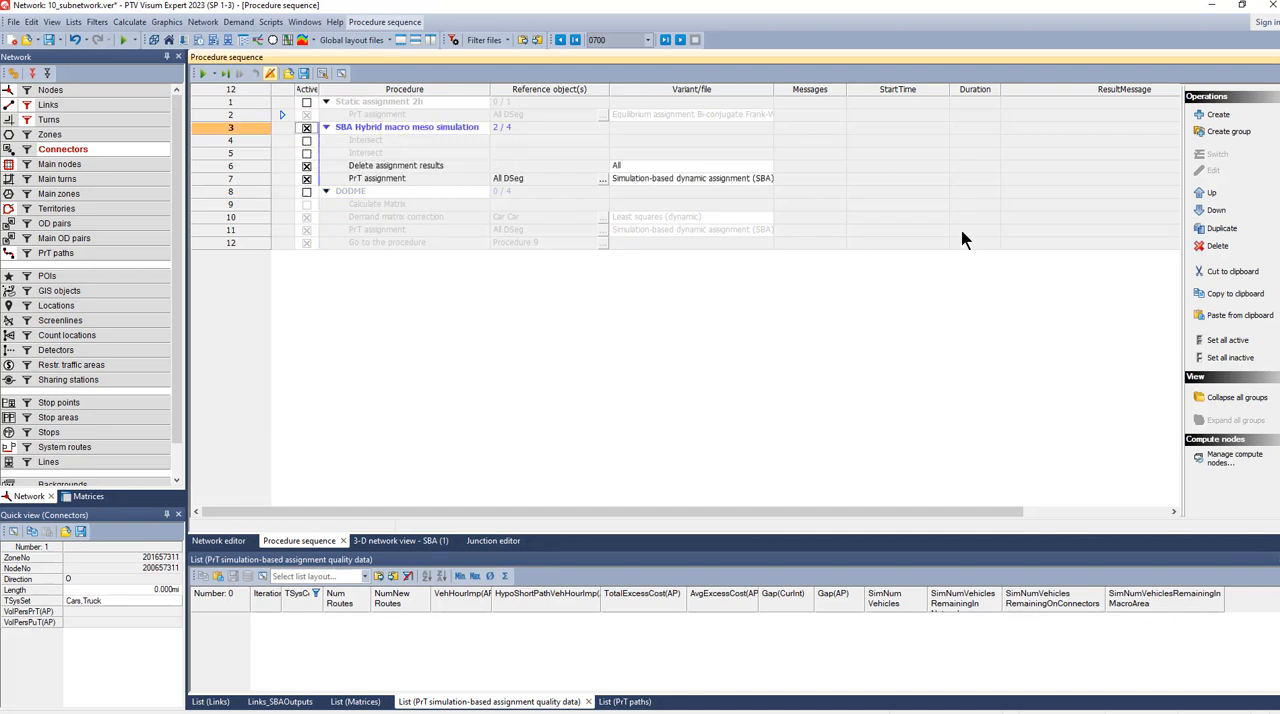
mouse_move(1220, 228)
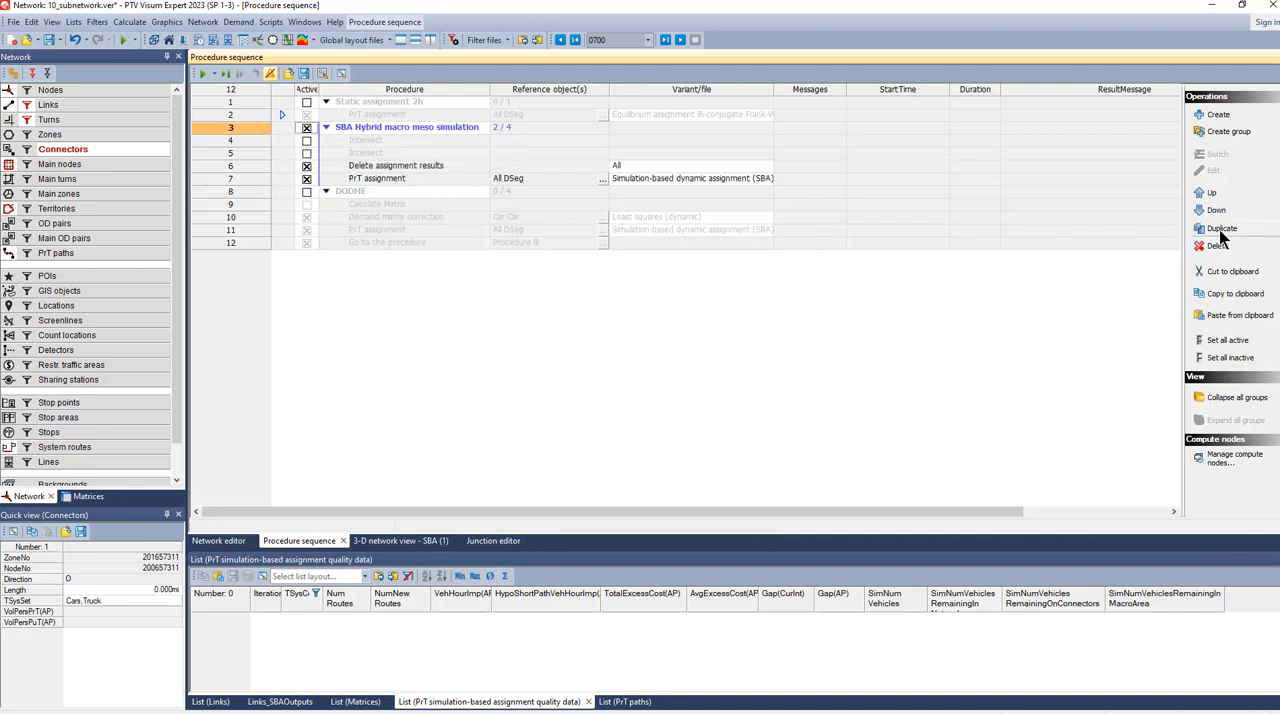
left_click(1220, 228)
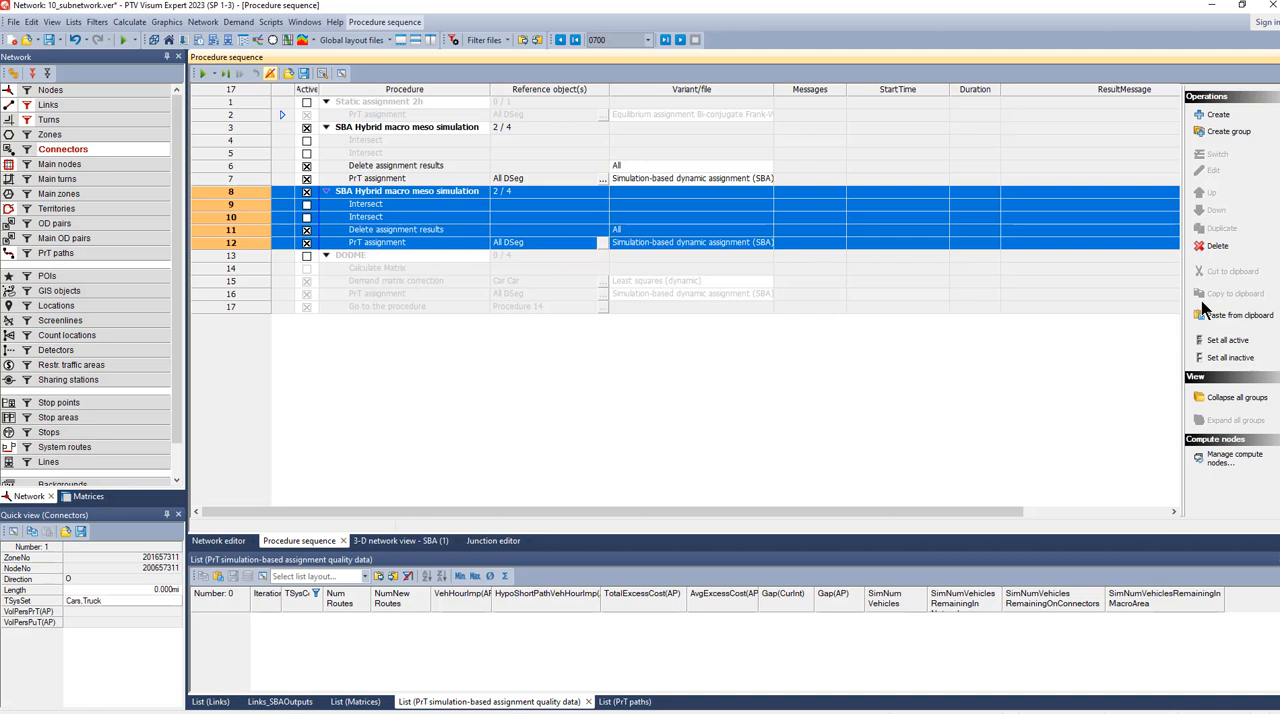
mouse_move(276, 198)
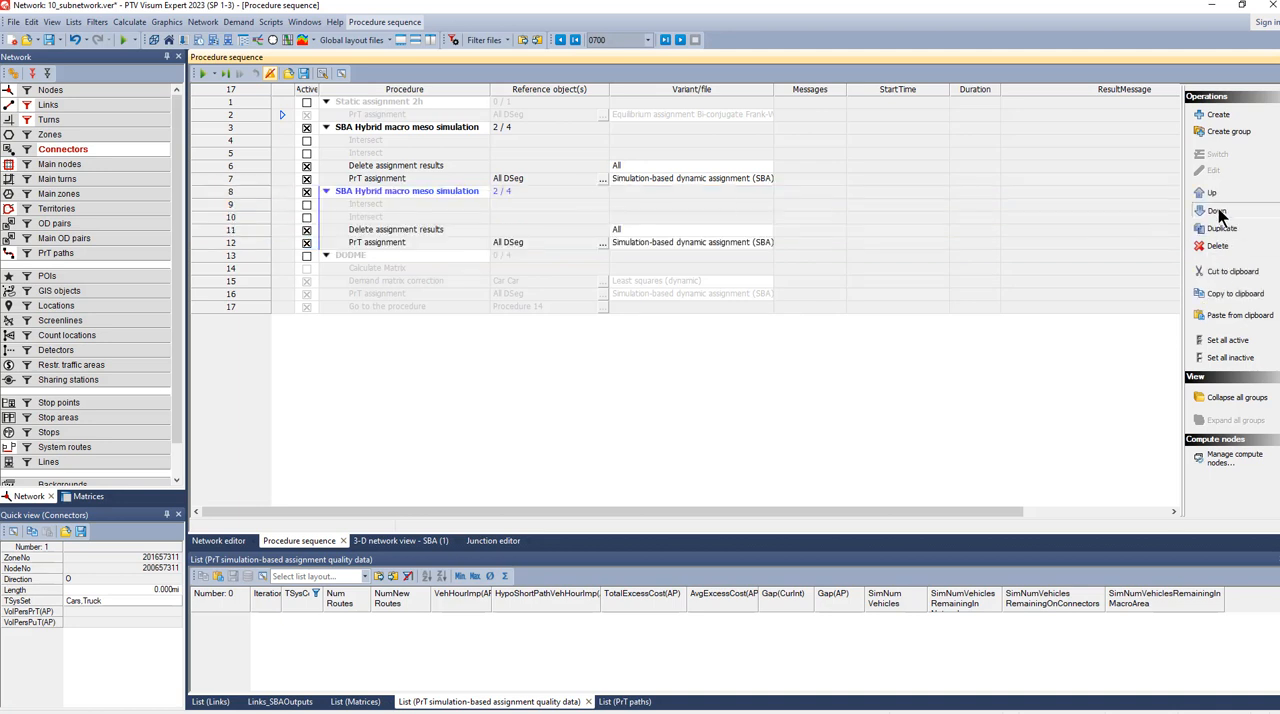
left_click(1216, 210)
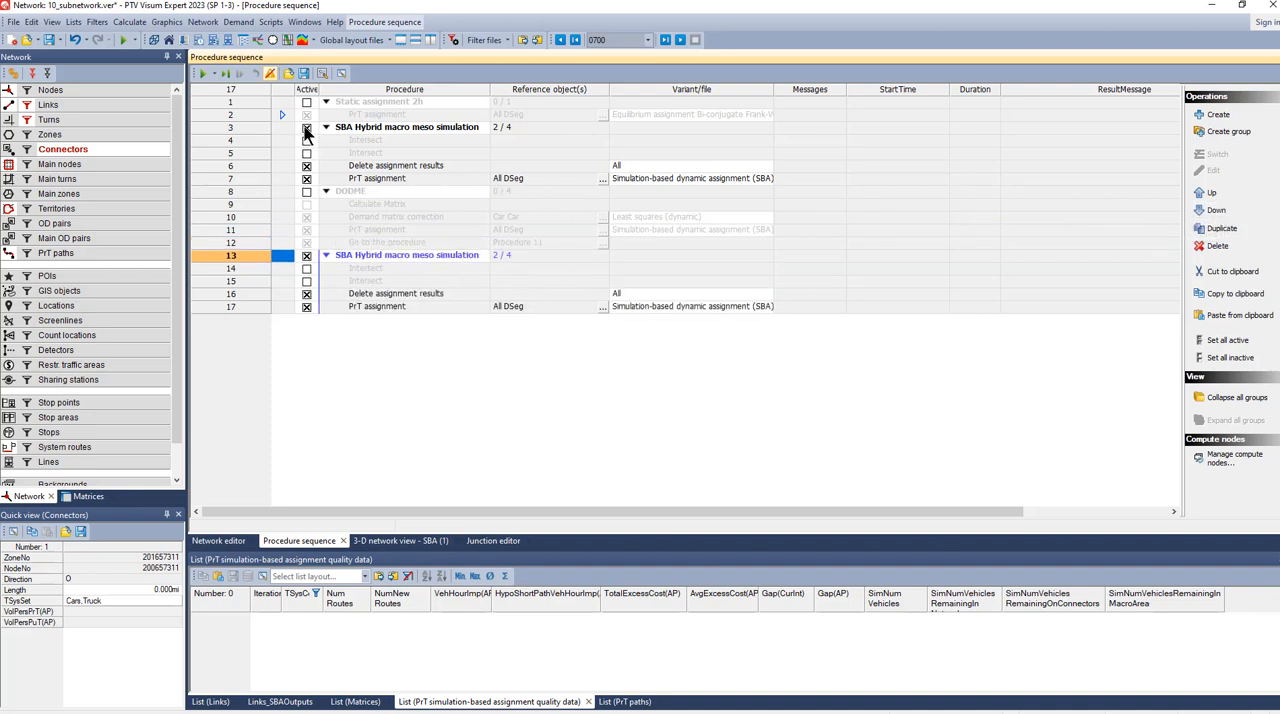
left_click(306, 128)
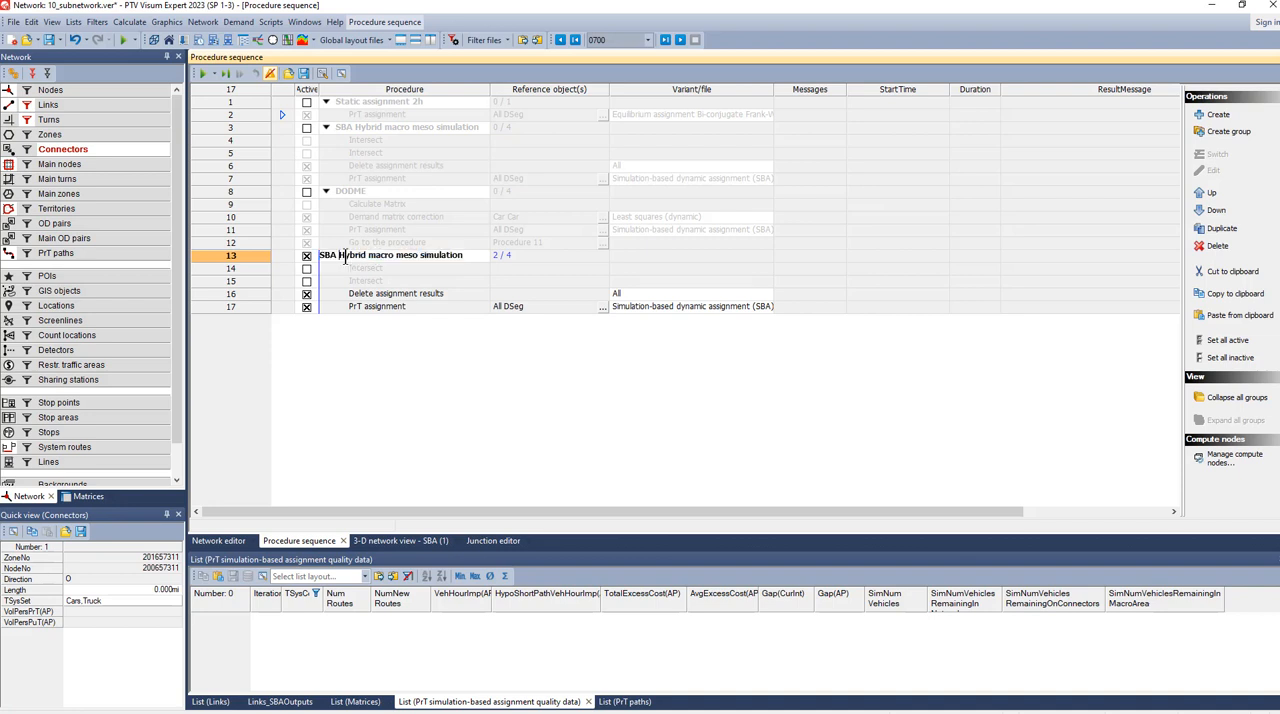
Switch off macro-meso hybrid simulation in the PrT assignment and delete the group's inactive operations.
double_click(400, 256)
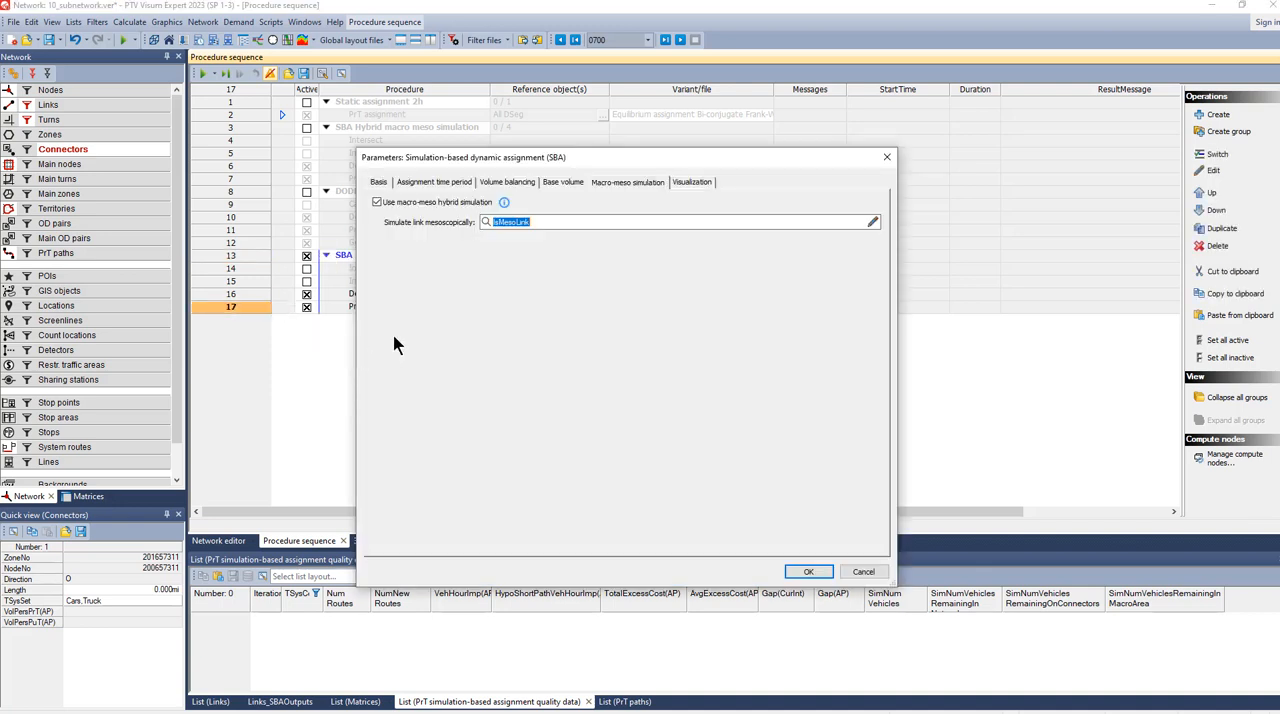
mouse_move(378, 222)
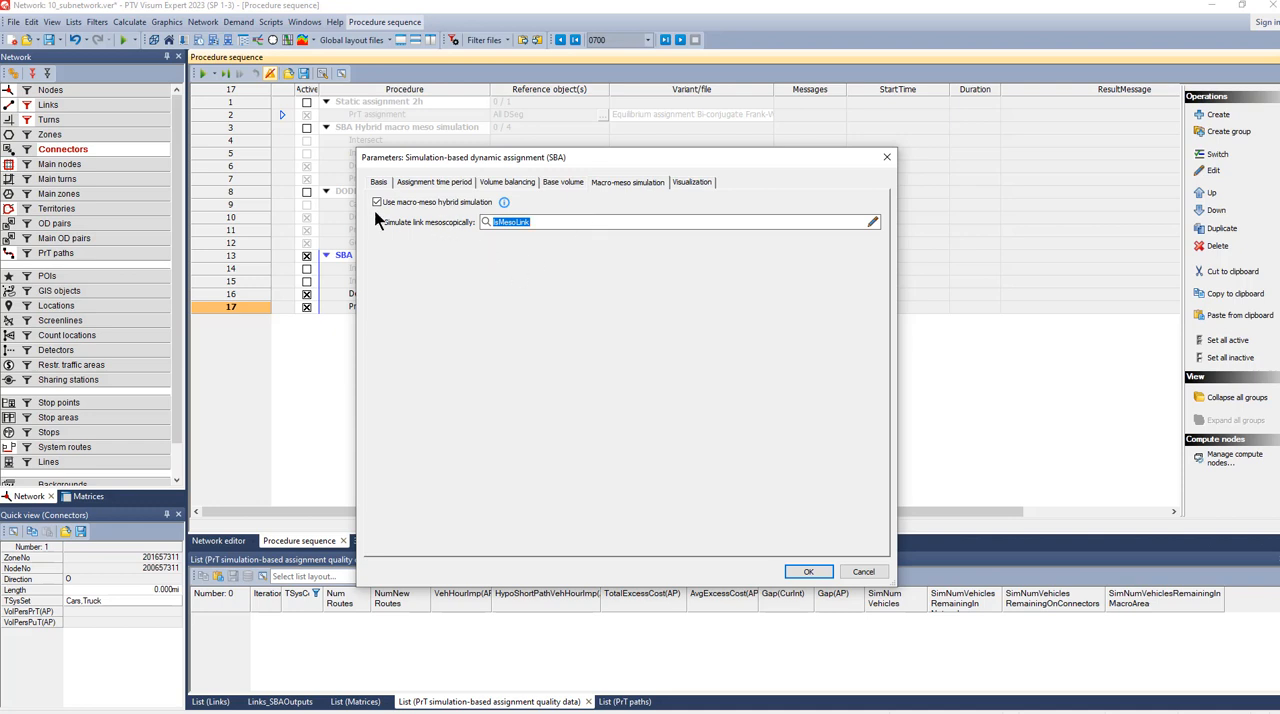
left_click(376, 202)
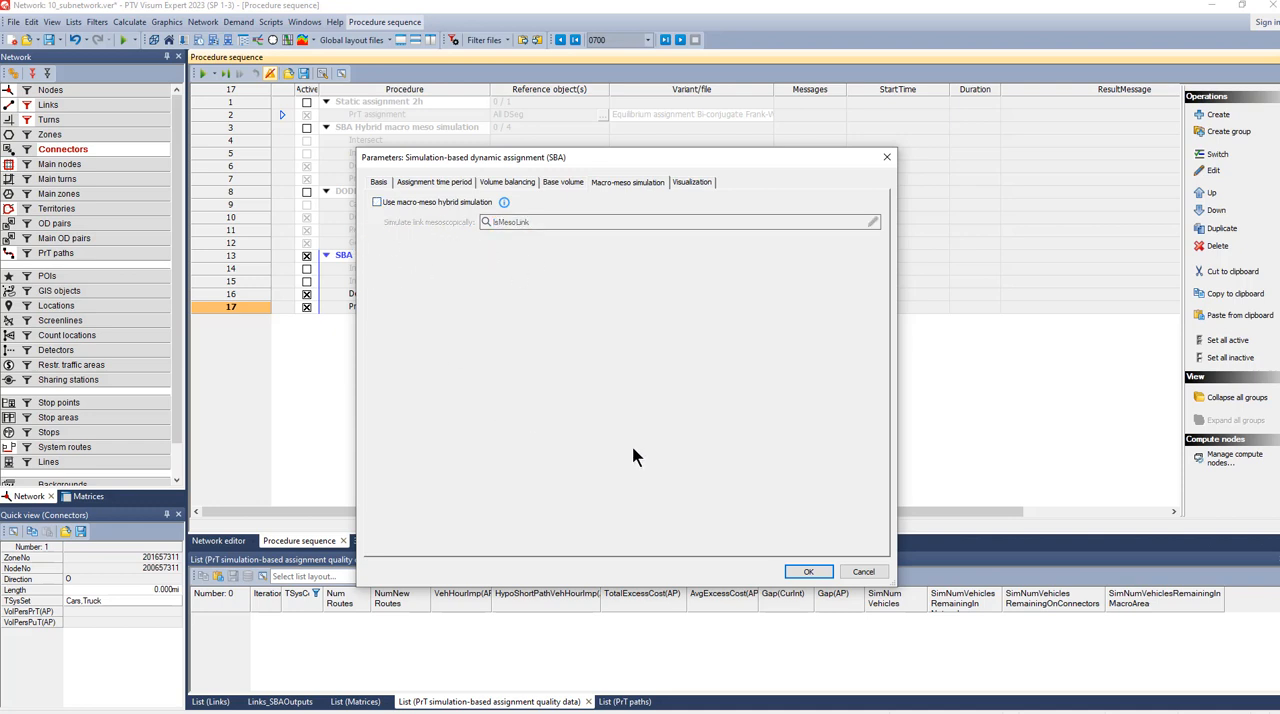
left_click(808, 572)
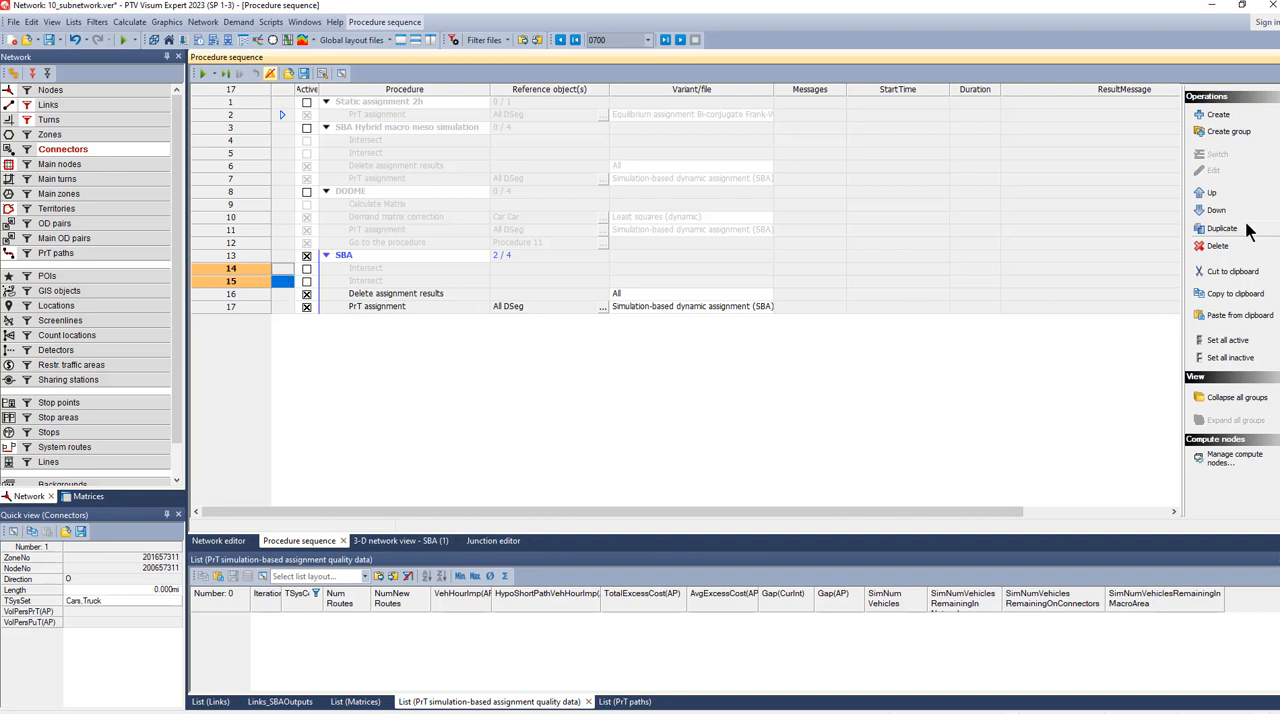
left_click(1216, 244)
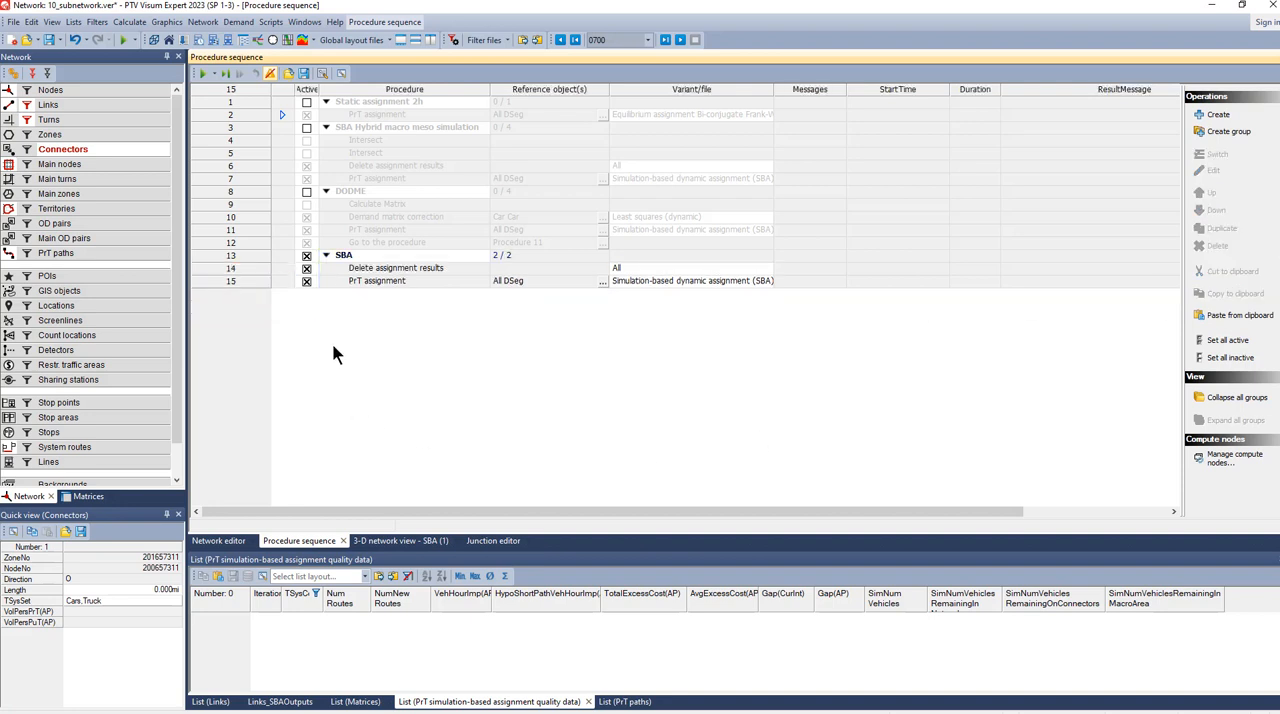
mouse_move(344, 336)
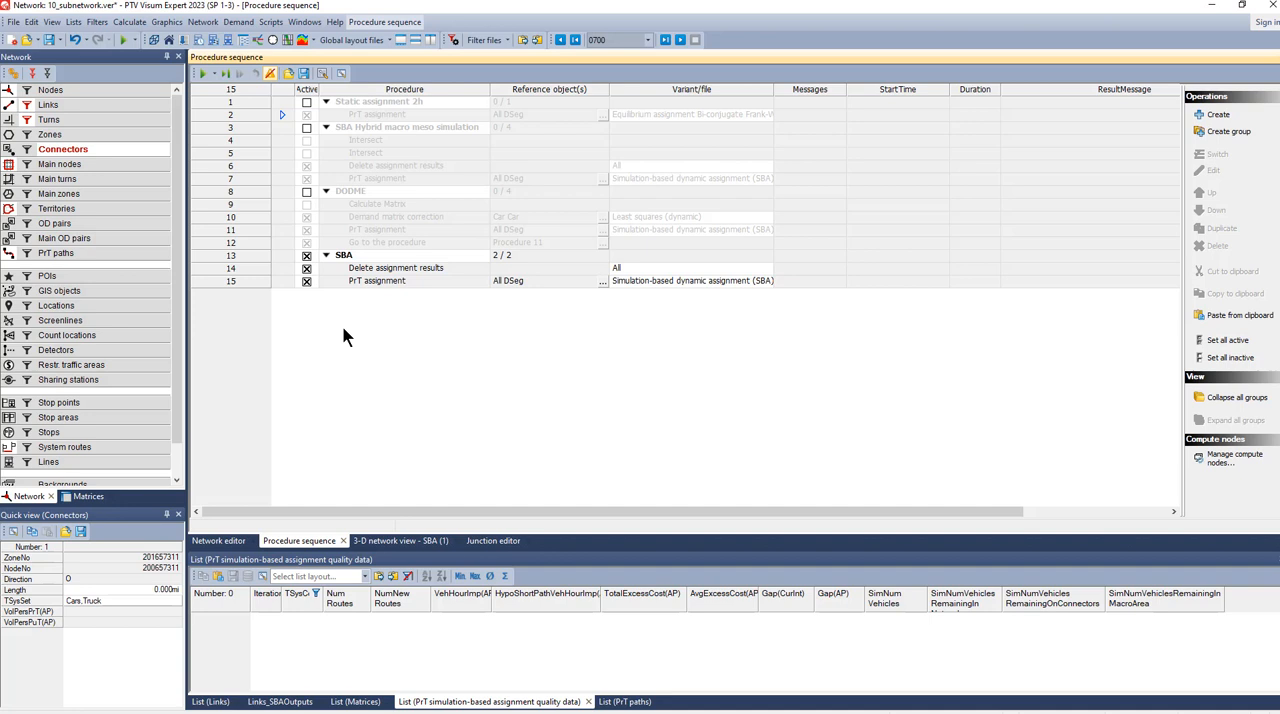
mouse_move(200, 72)
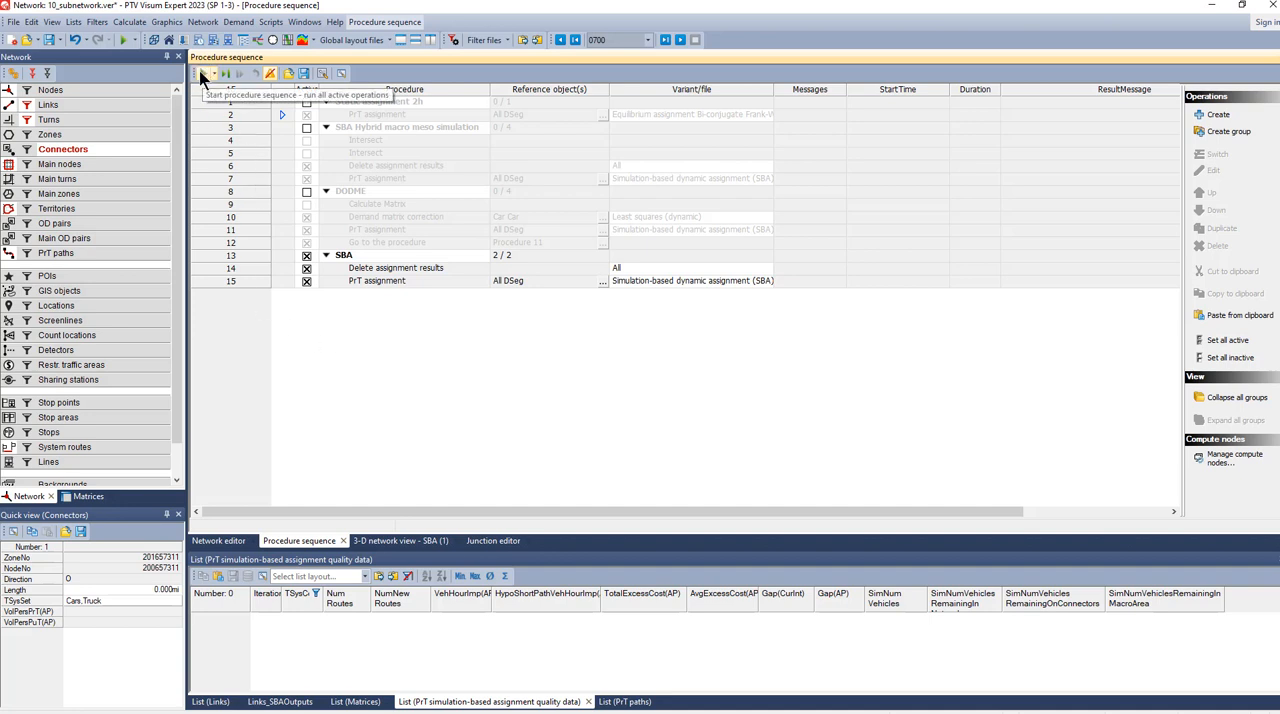
Run the pure SBA procedure sequence and review the subnetwork volume bars on the map.
left_click(202, 72)
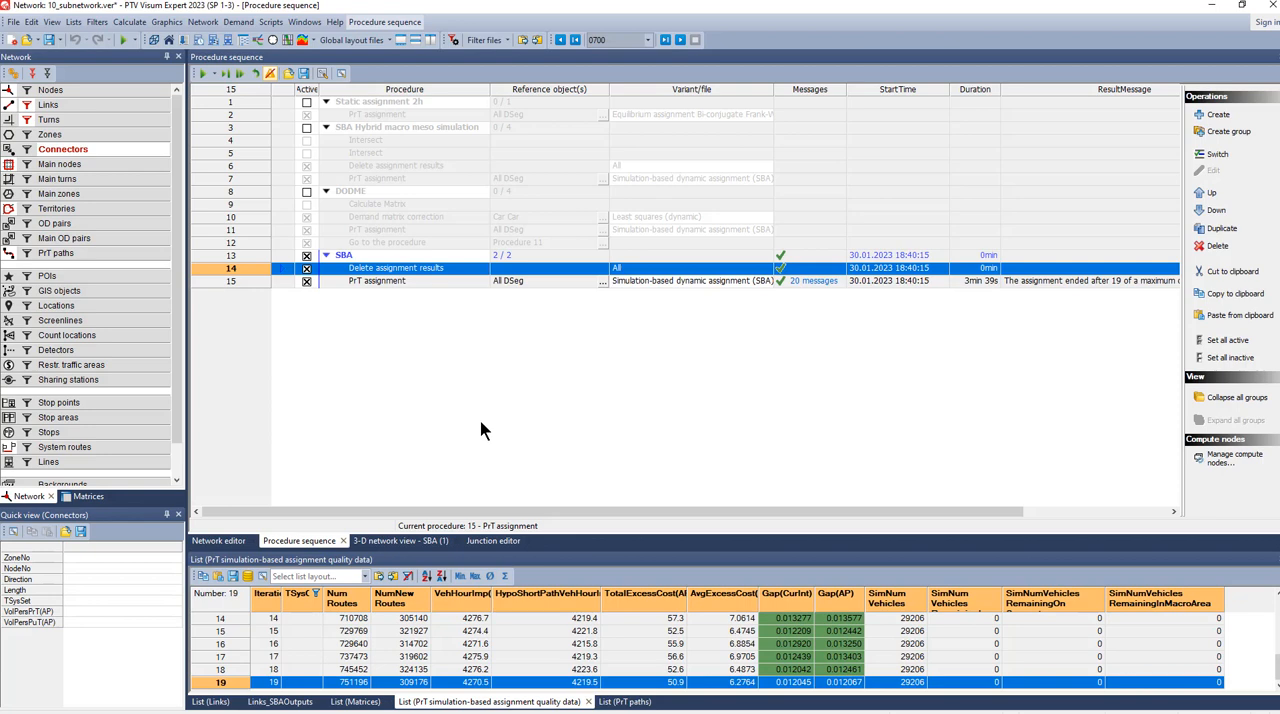
mouse_move(220, 544)
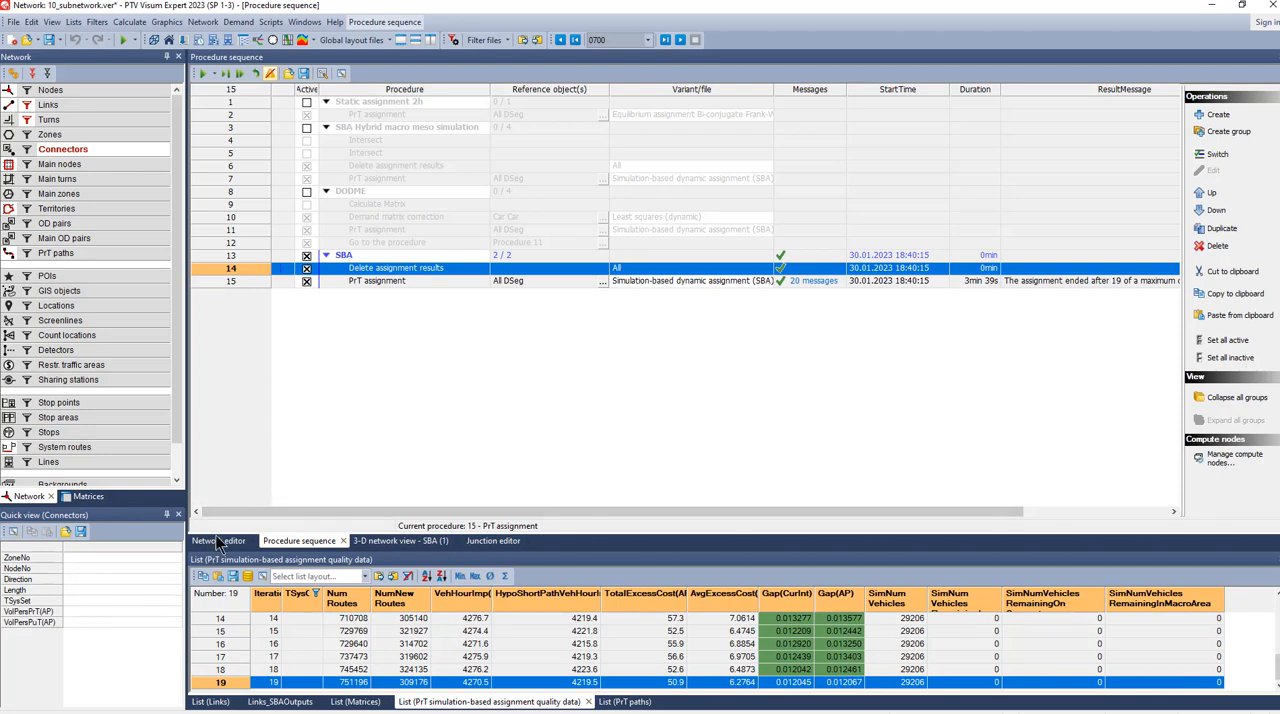
left_click(218, 540)
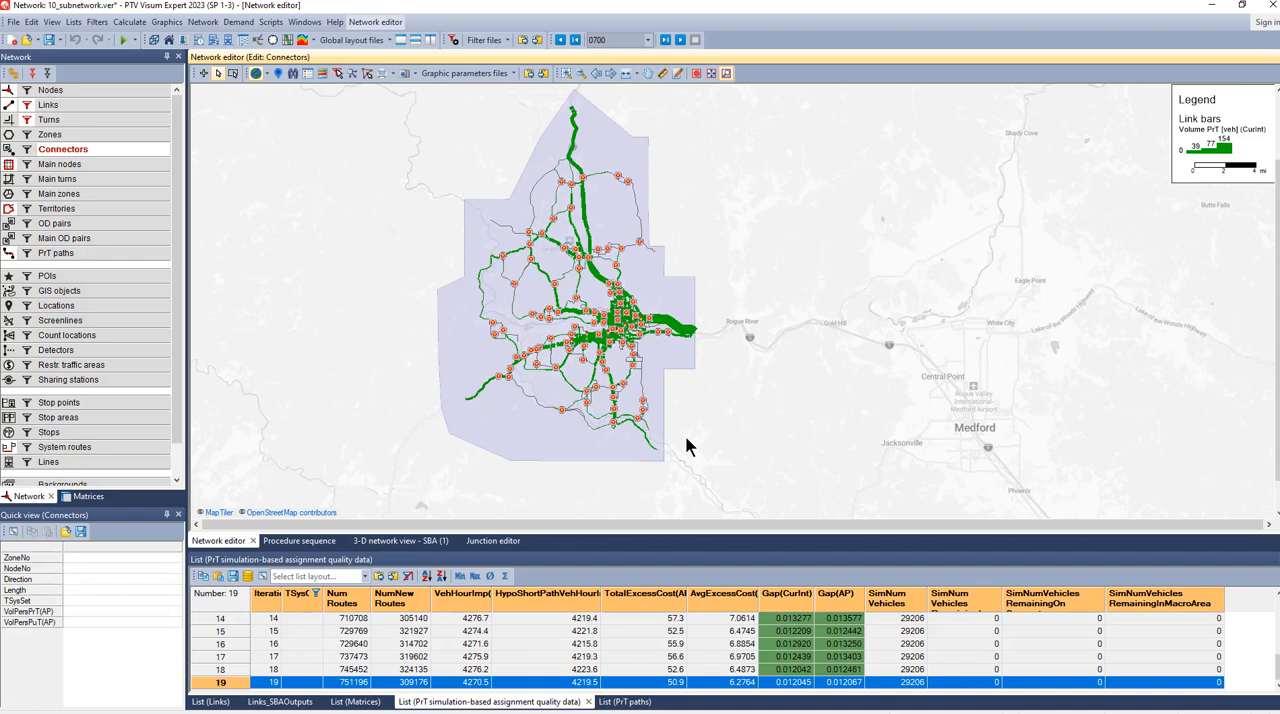
mouse_move(678, 444)
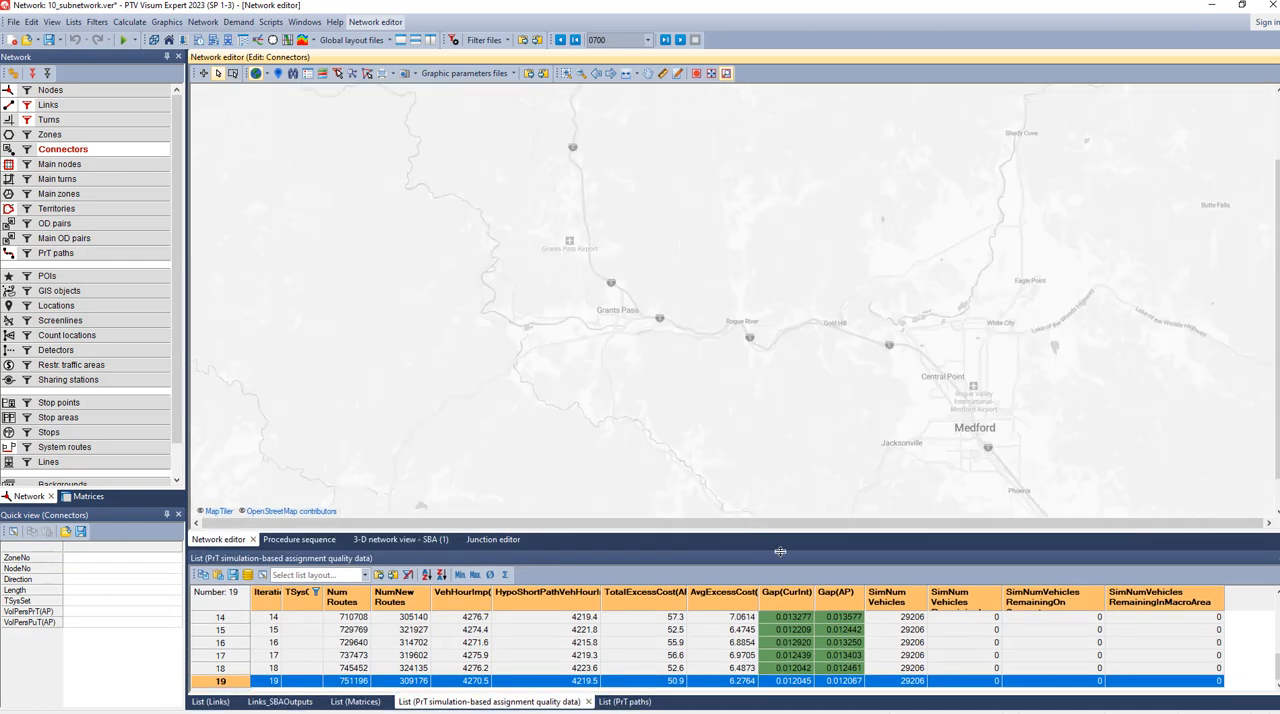
scroll("up", 3)
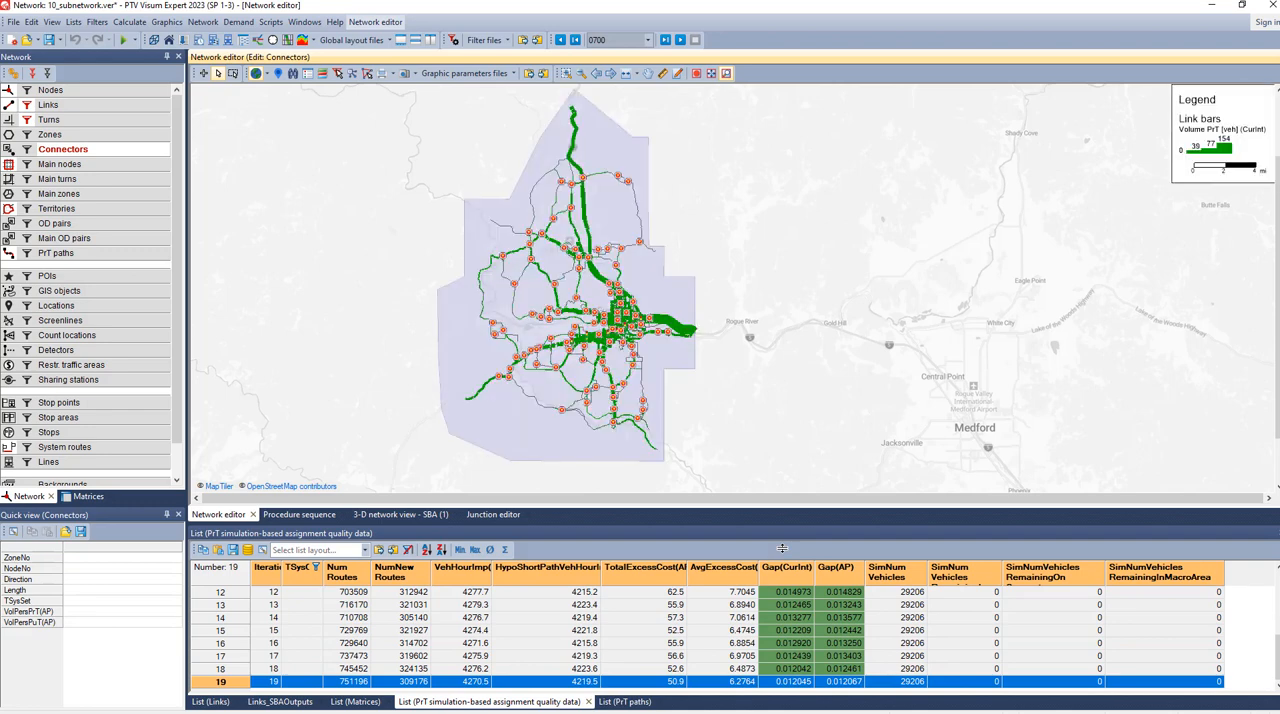
mouse_move(778, 548)
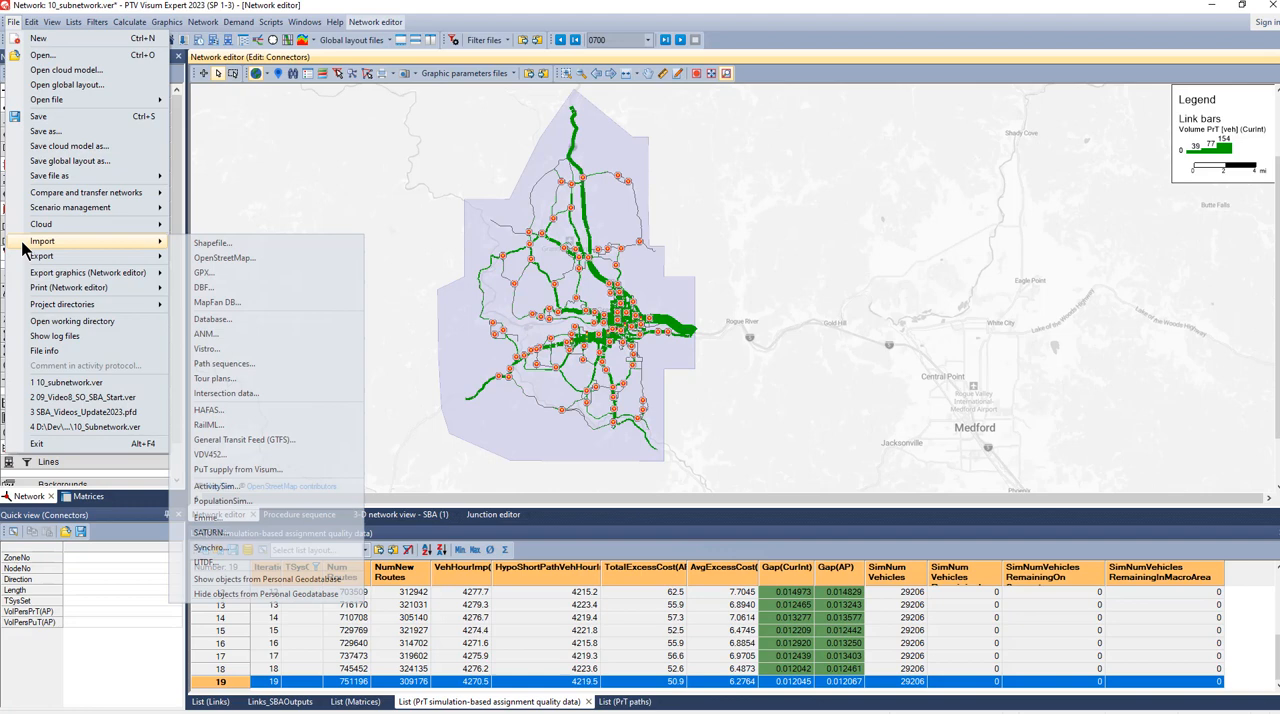
Review the Cars transport system and driving behaviour per link type in the ANM export.
left_click(206, 332)
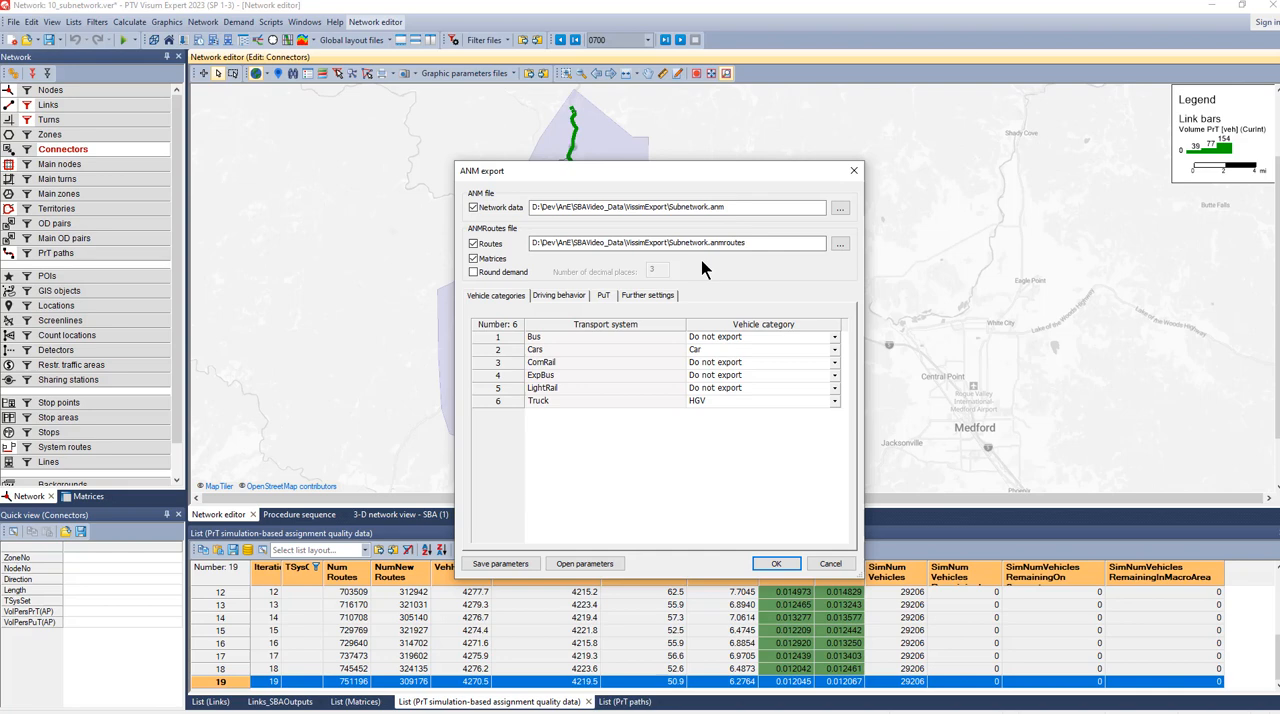
mouse_move(686, 376)
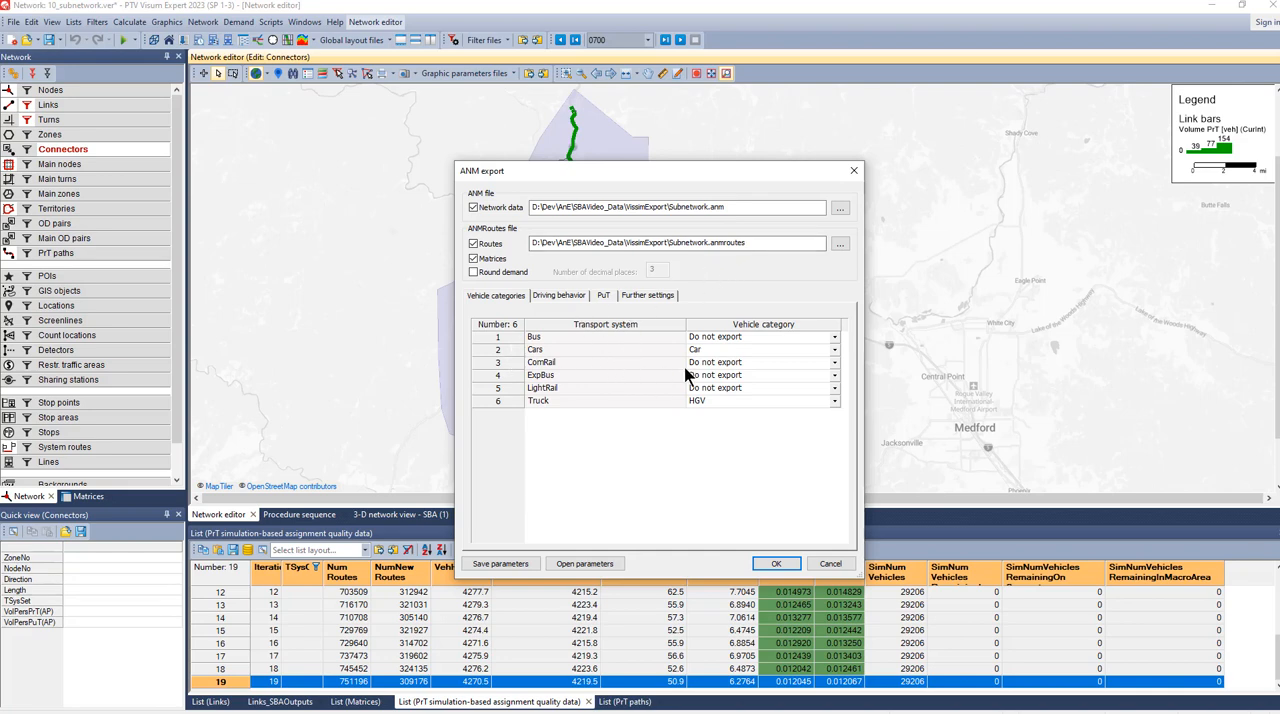
mouse_move(548, 448)
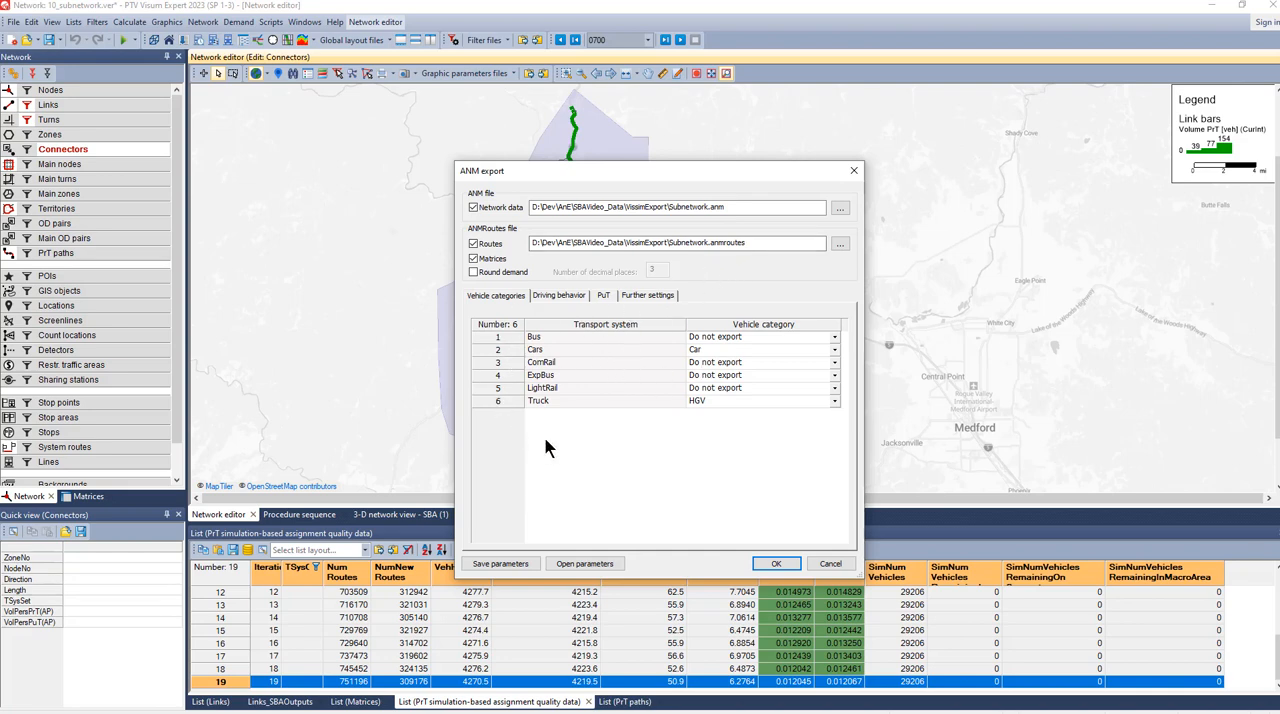
mouse_move(564, 342)
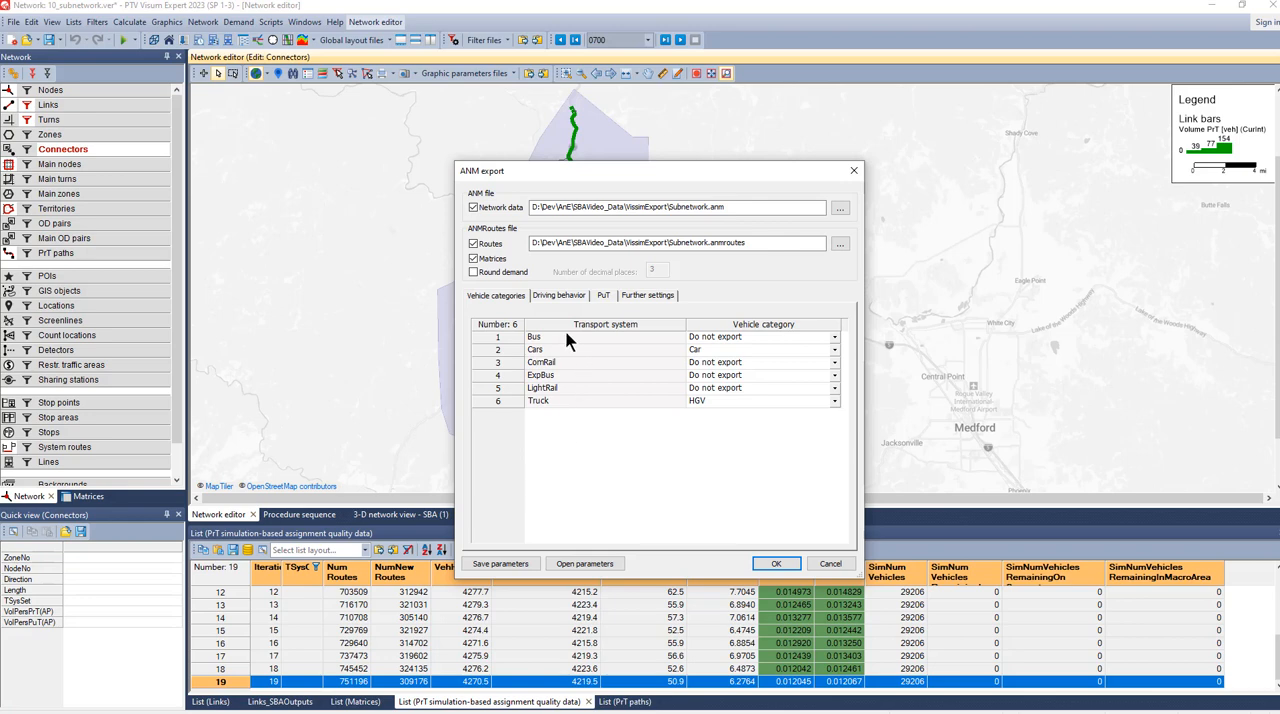
left_click(600, 348)
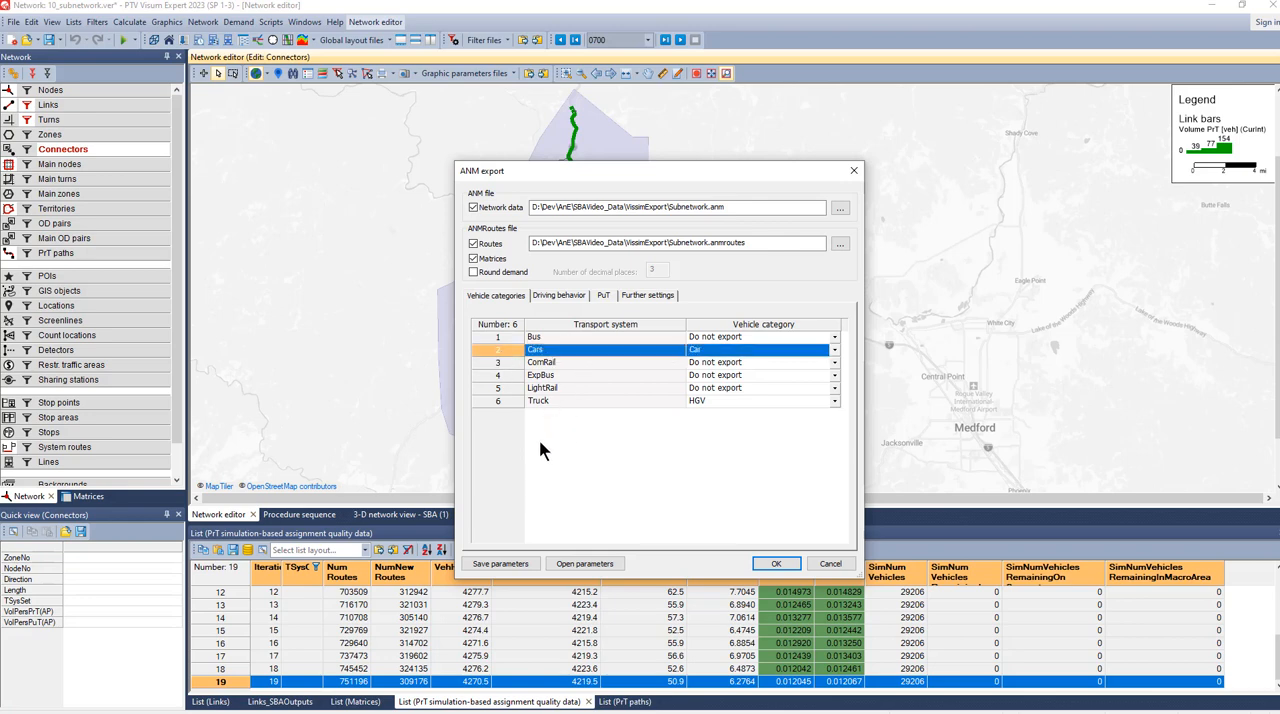
mouse_move(560, 500)
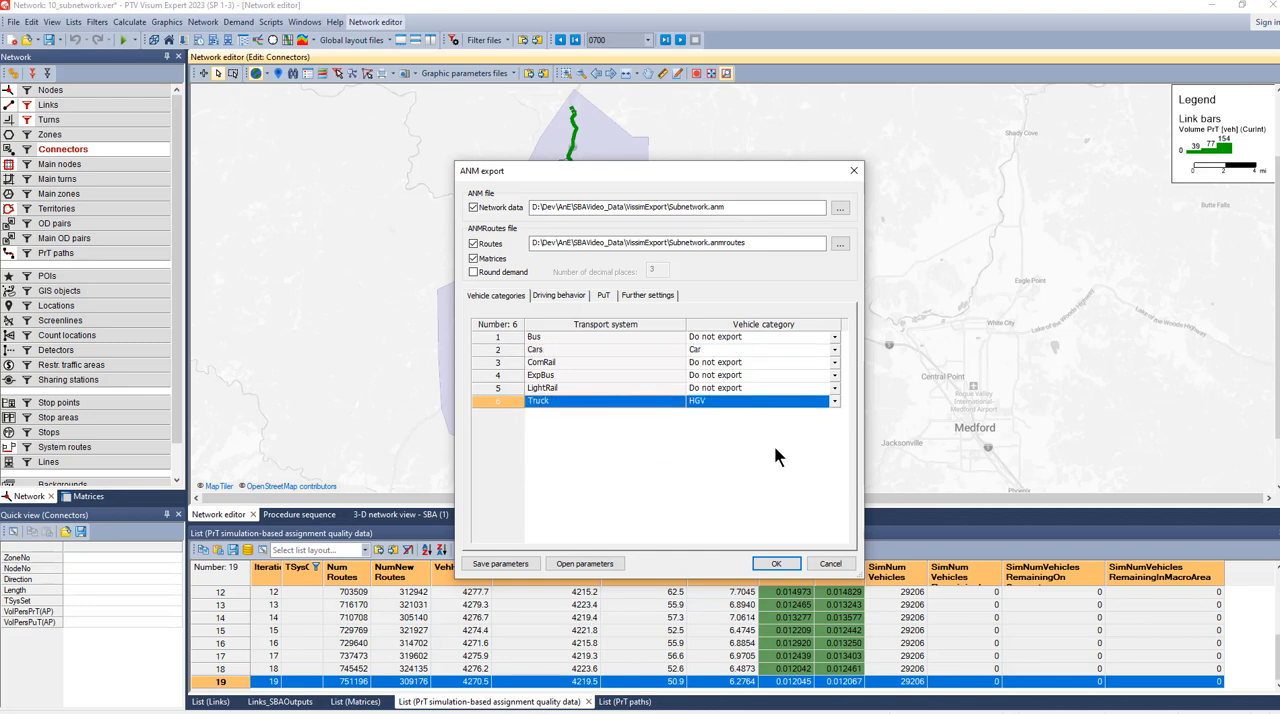
mouse_move(732, 340)
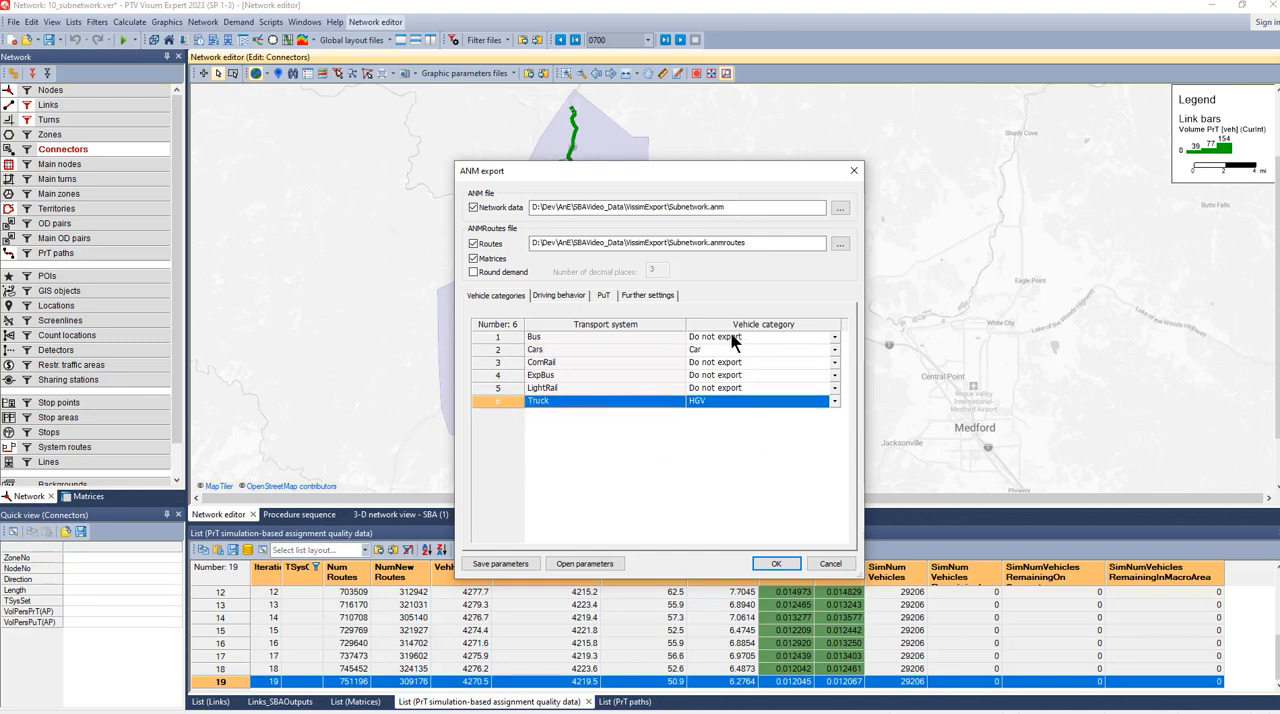
mouse_move(772, 336)
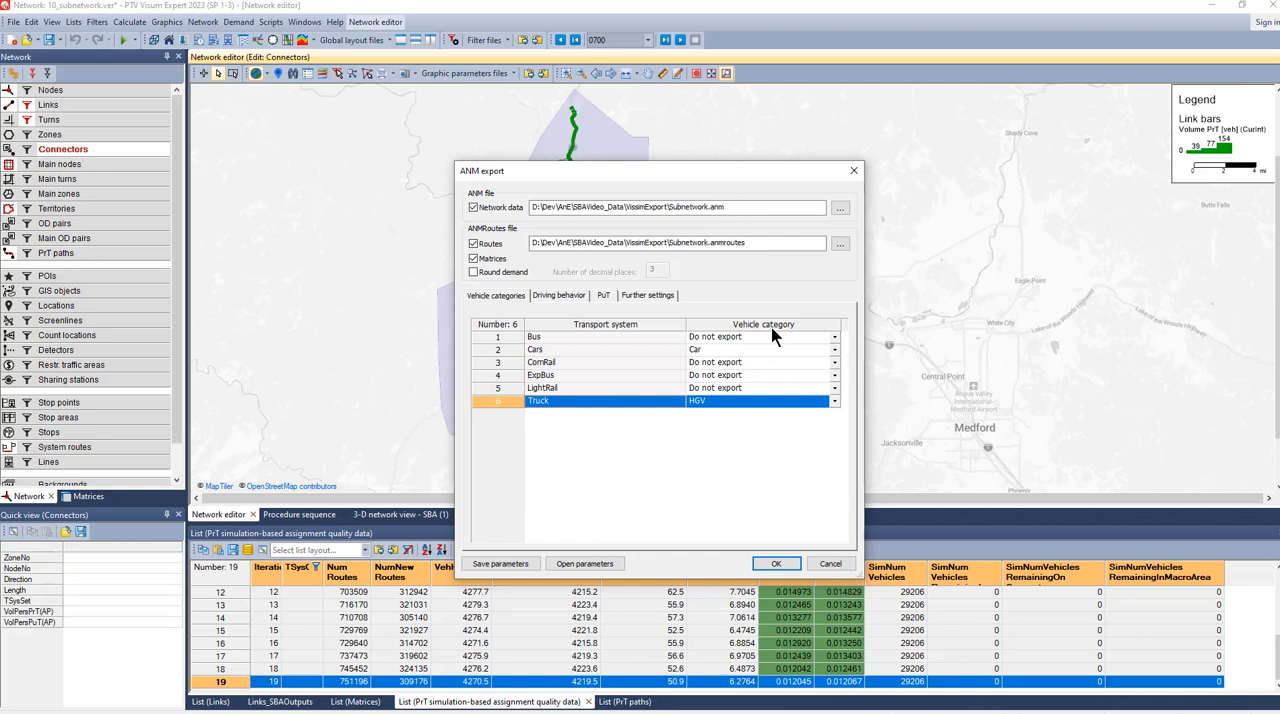
mouse_move(712, 390)
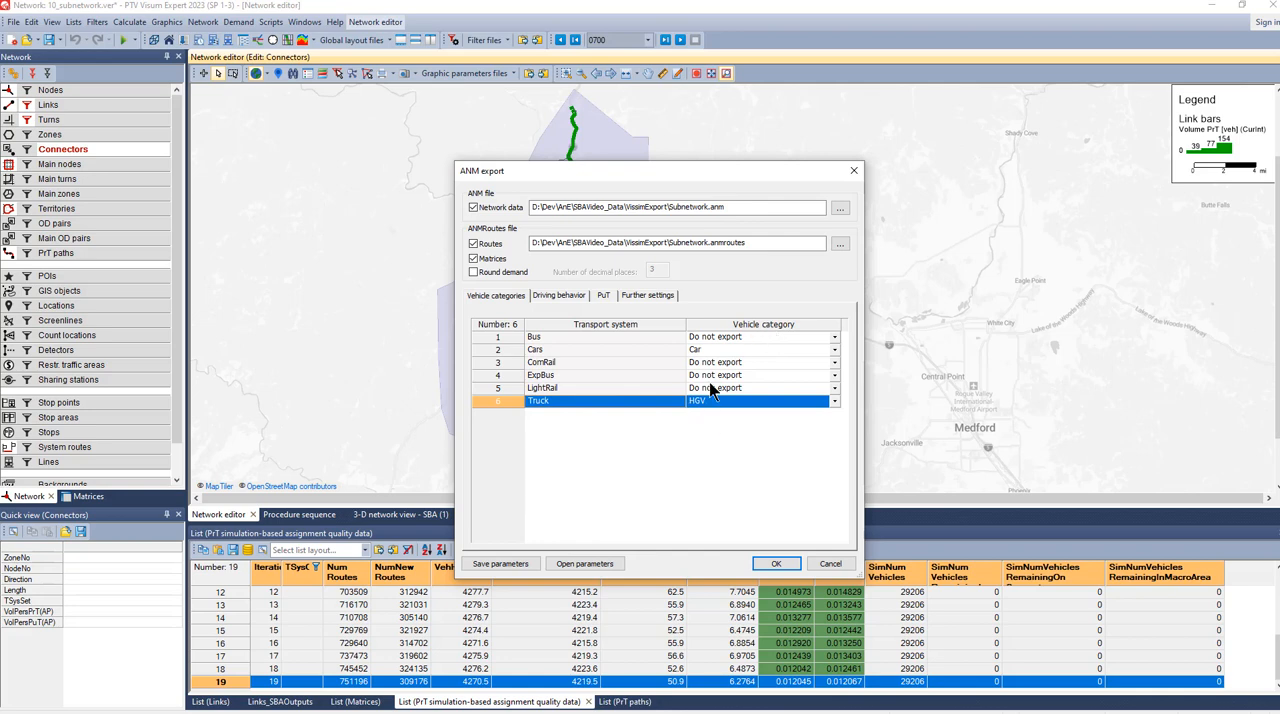
left_click(560, 296)
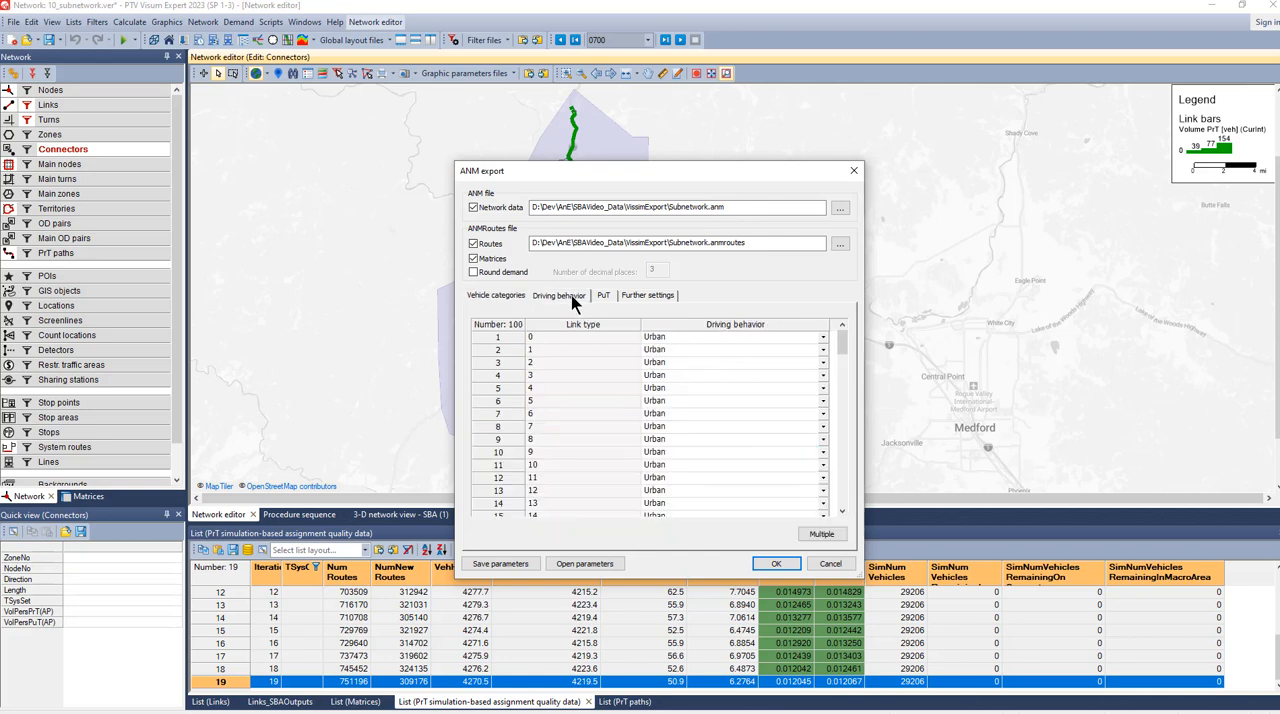
mouse_move(588, 370)
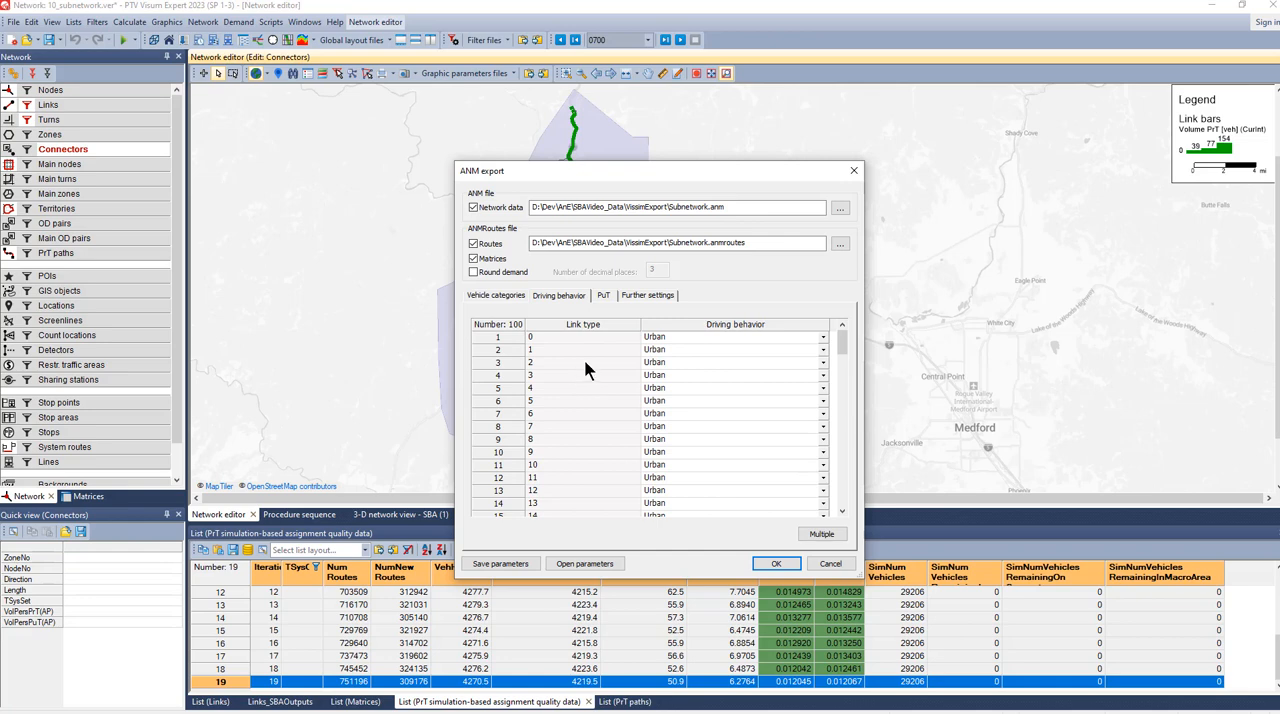
mouse_move(628, 404)
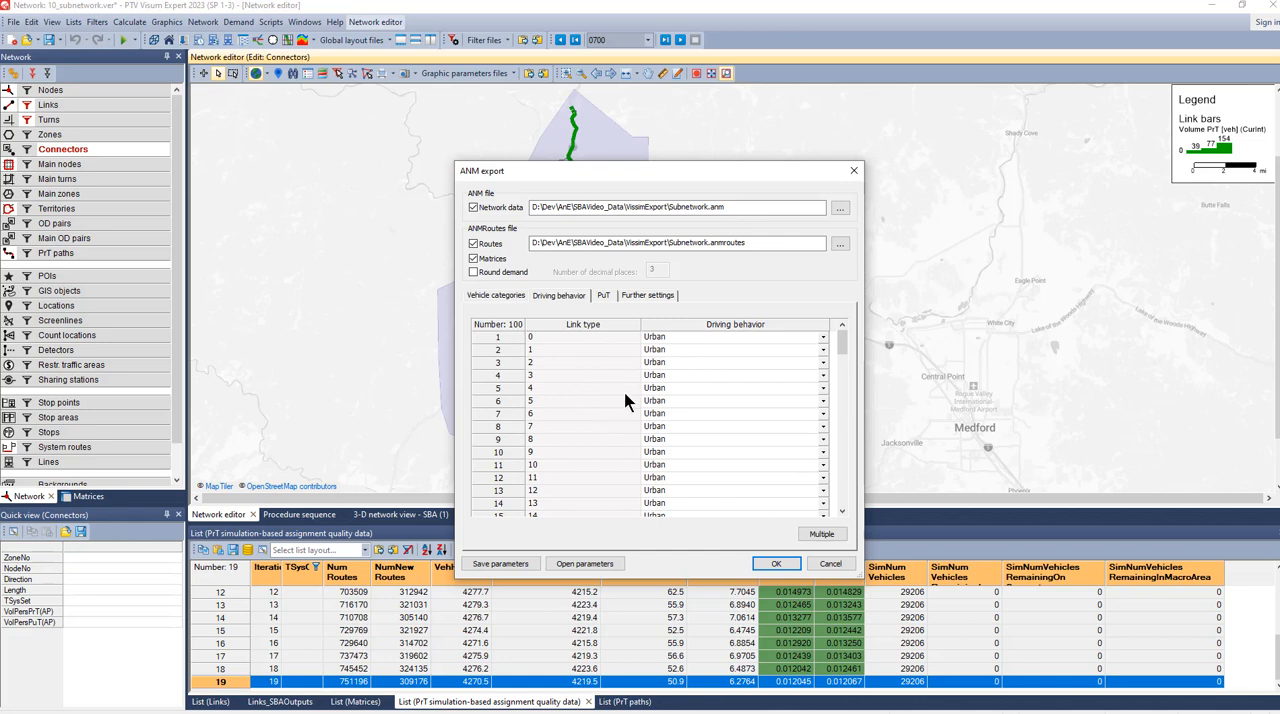
mouse_move(608, 322)
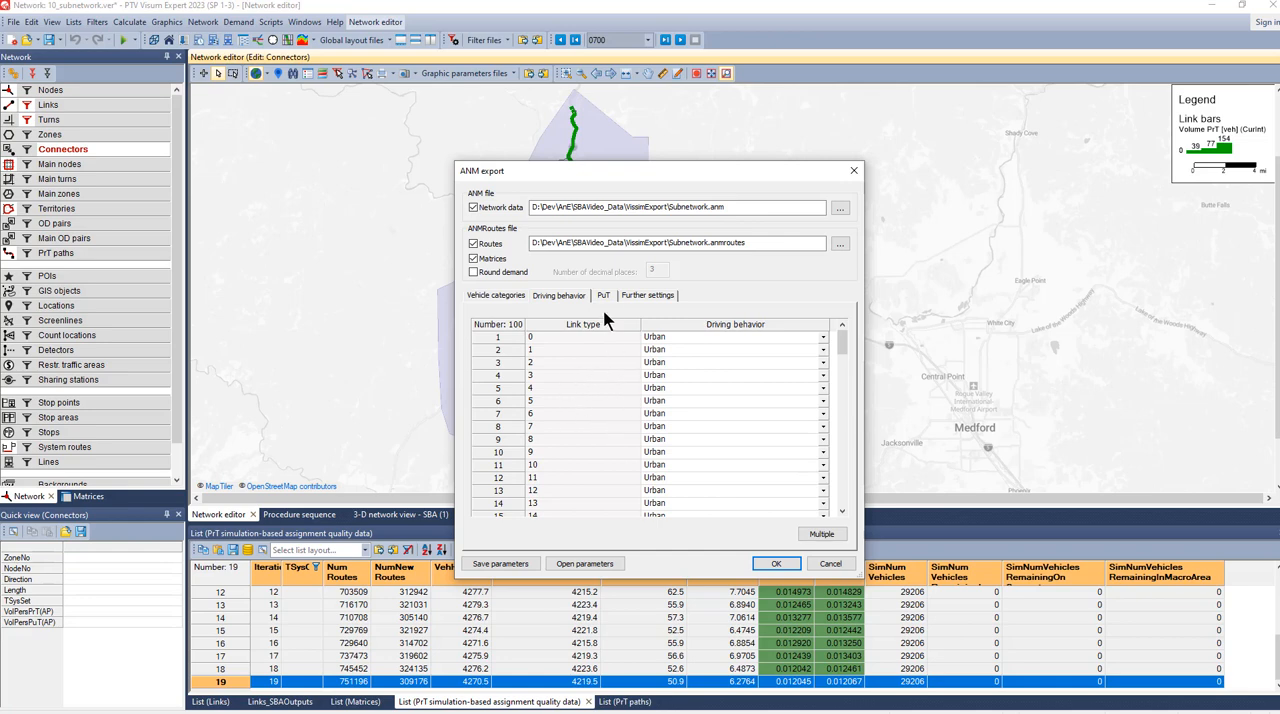
Review the PuT and PrT export settings with the 07:00–09:00 simulation interval and signal controllers.
left_click(604, 296)
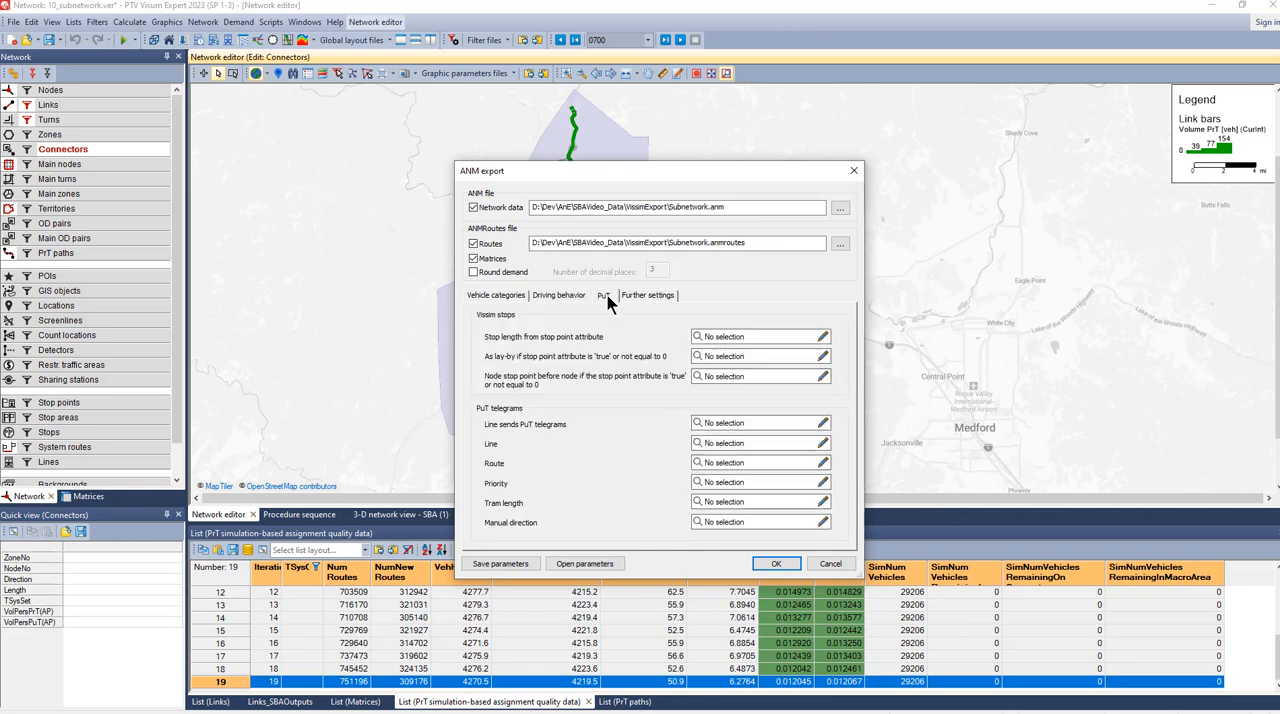
left_click(648, 296)
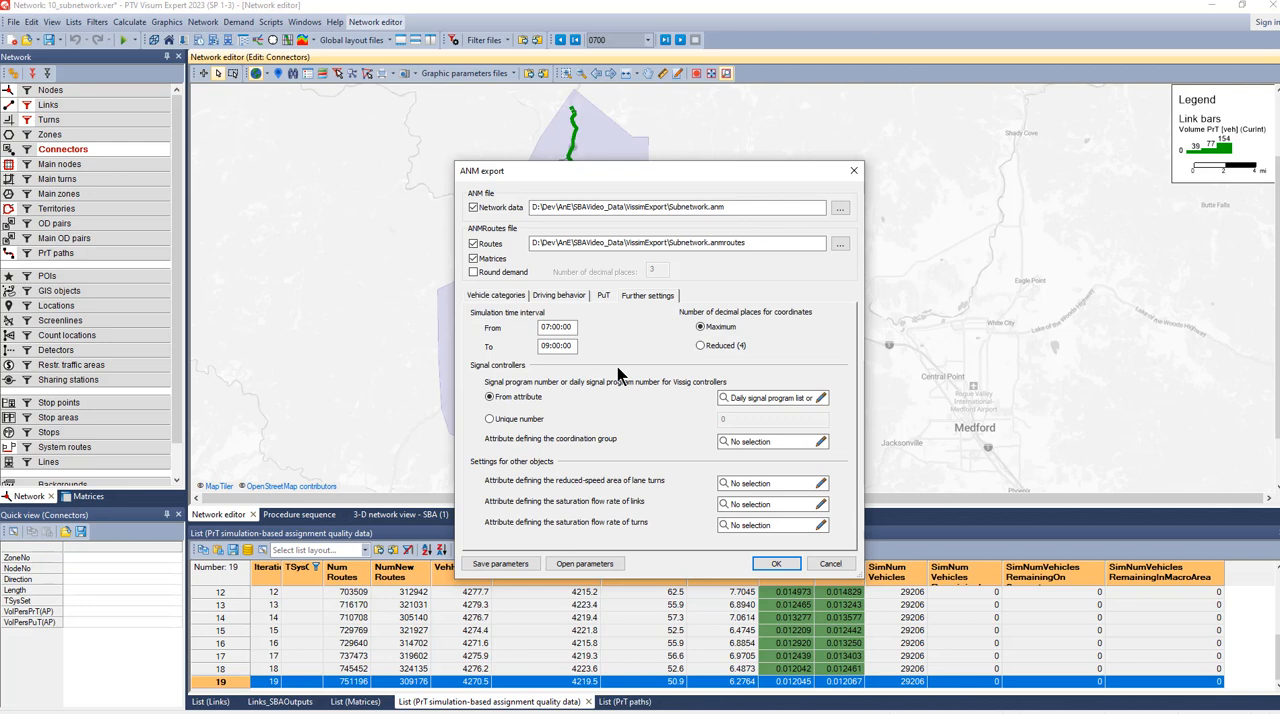
mouse_move(540, 364)
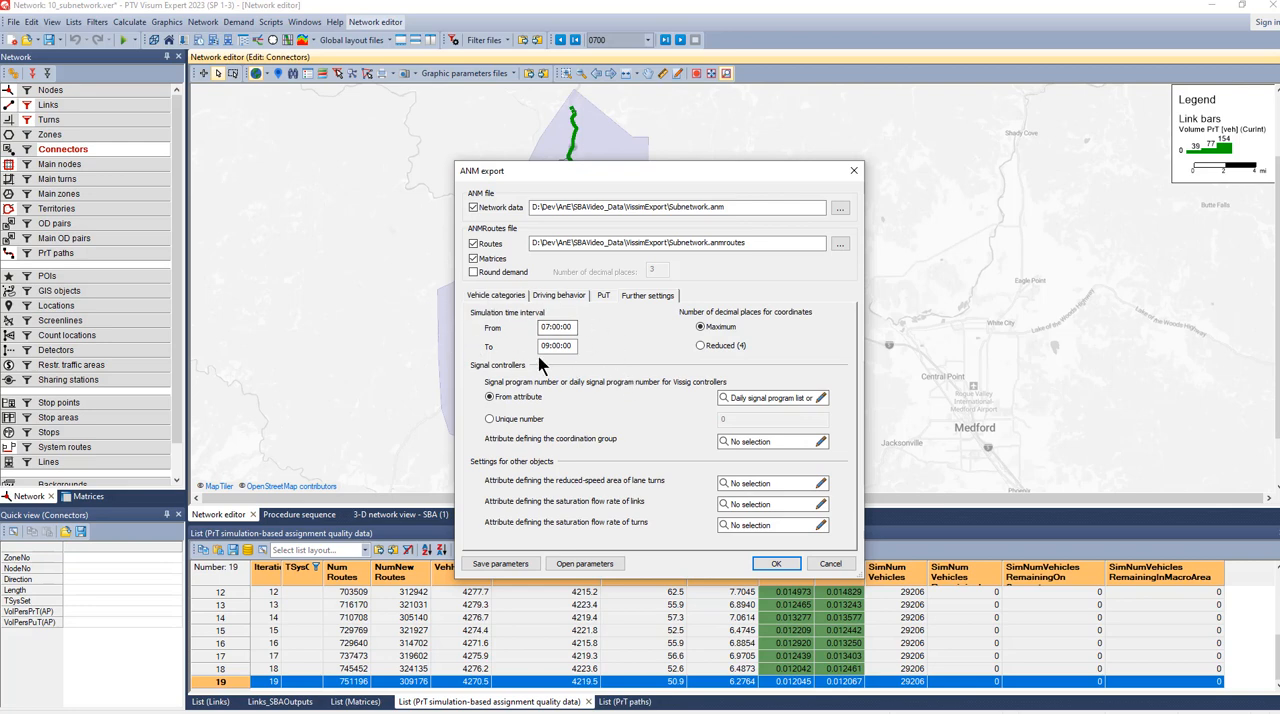
mouse_move(596, 364)
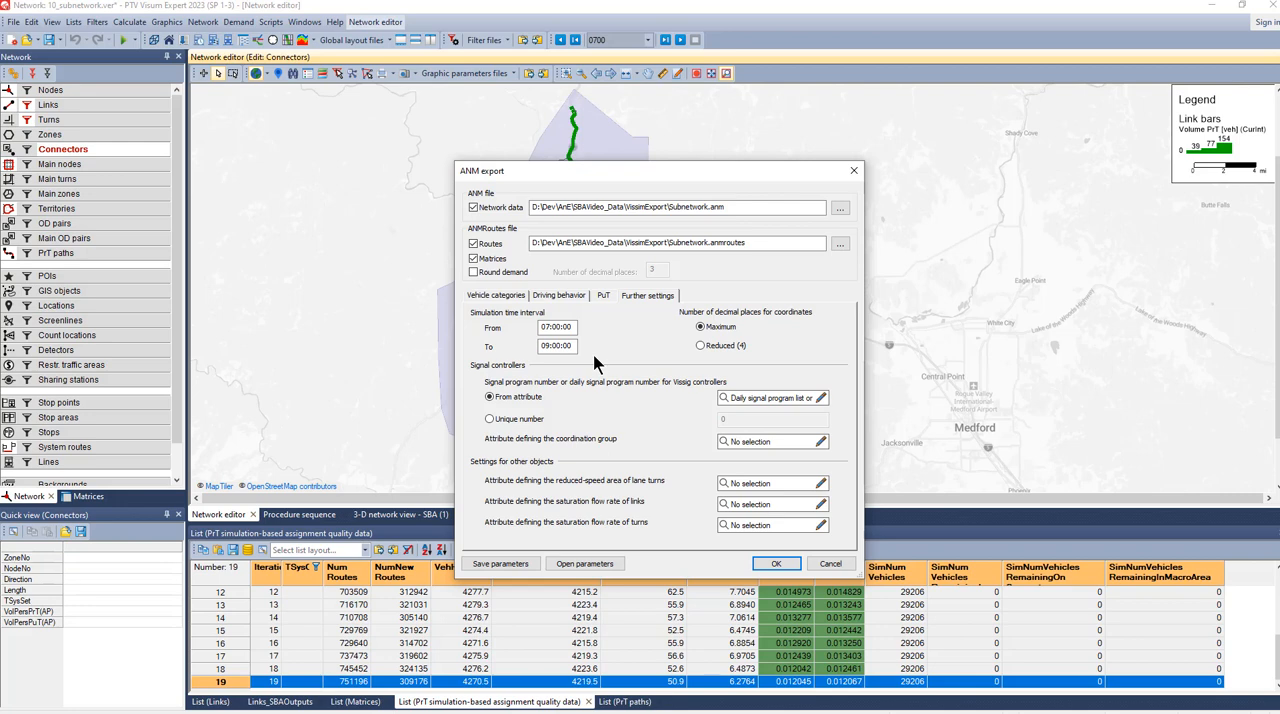
mouse_move(638, 460)
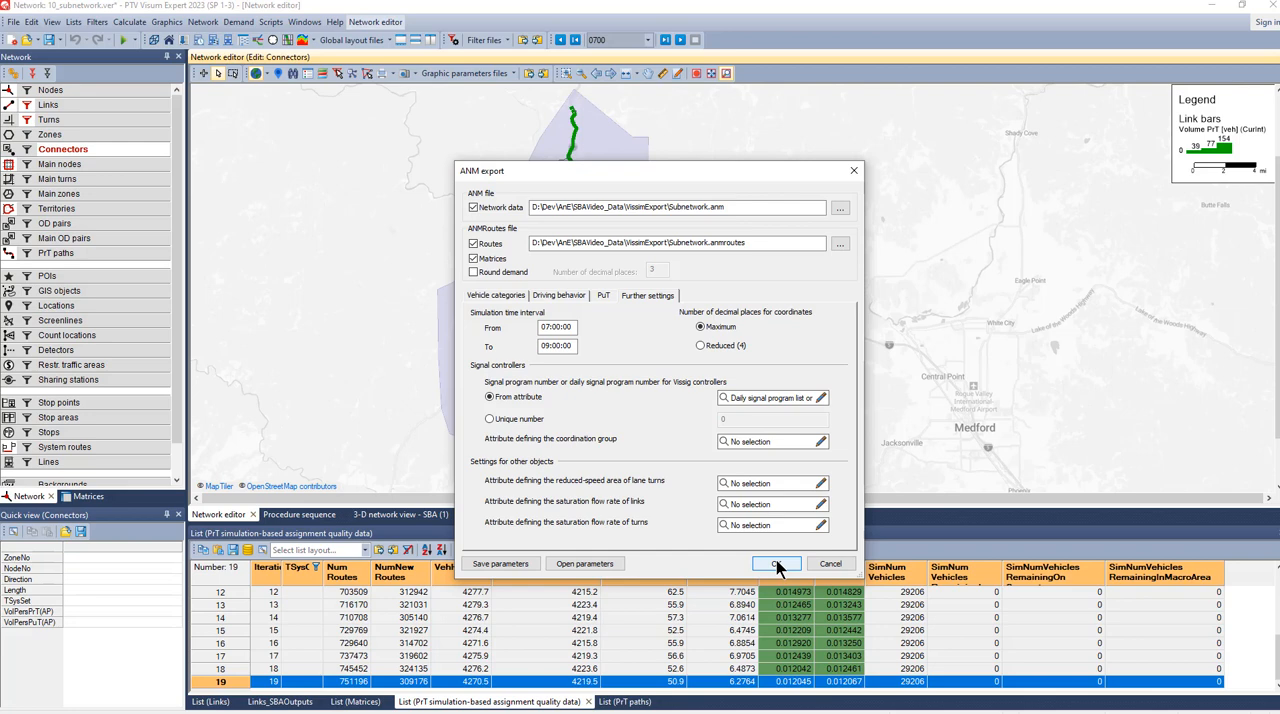
Start the ANM export and suppress the repeated junction-area warnings to let it finish.
left_click(776, 564)
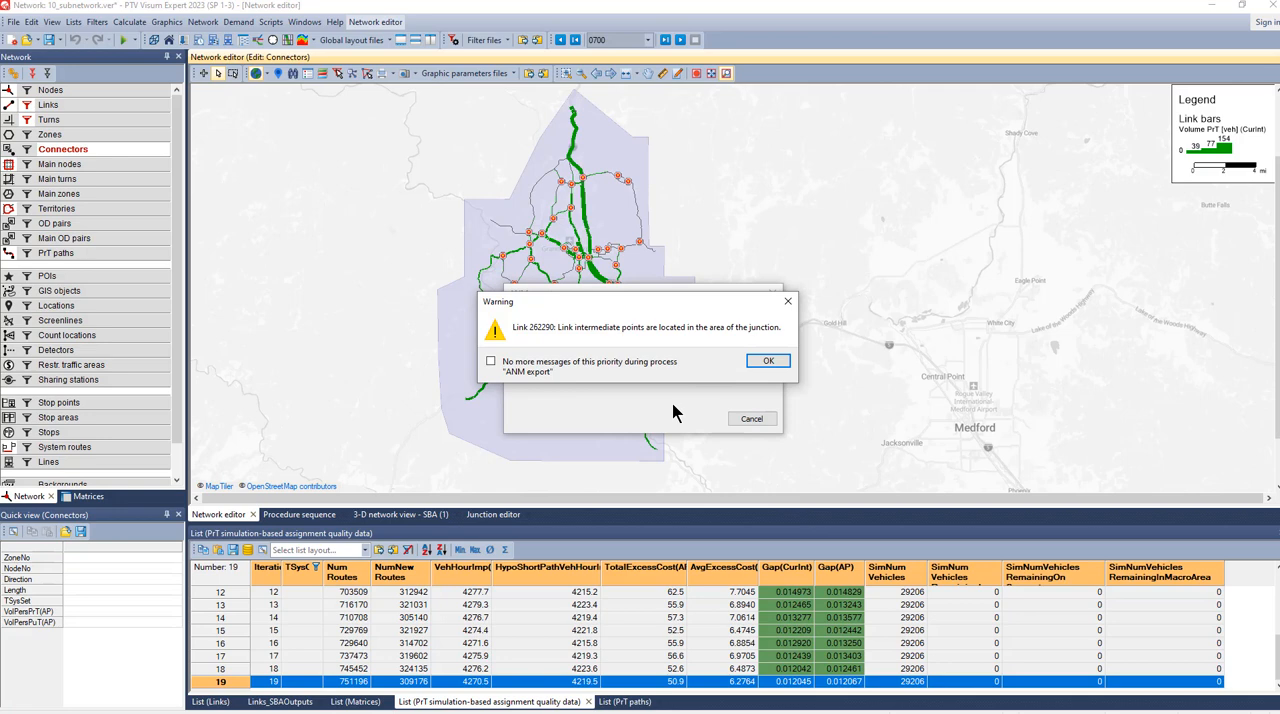
mouse_move(572, 362)
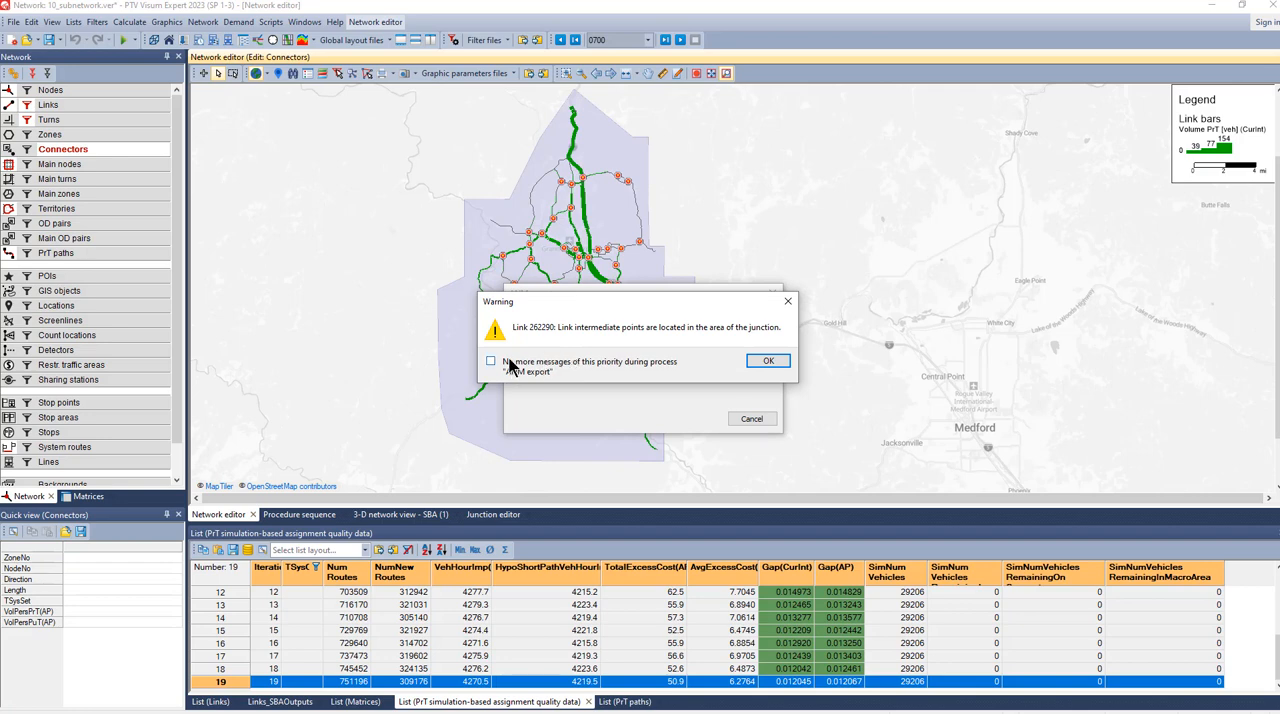
left_click(768, 360)
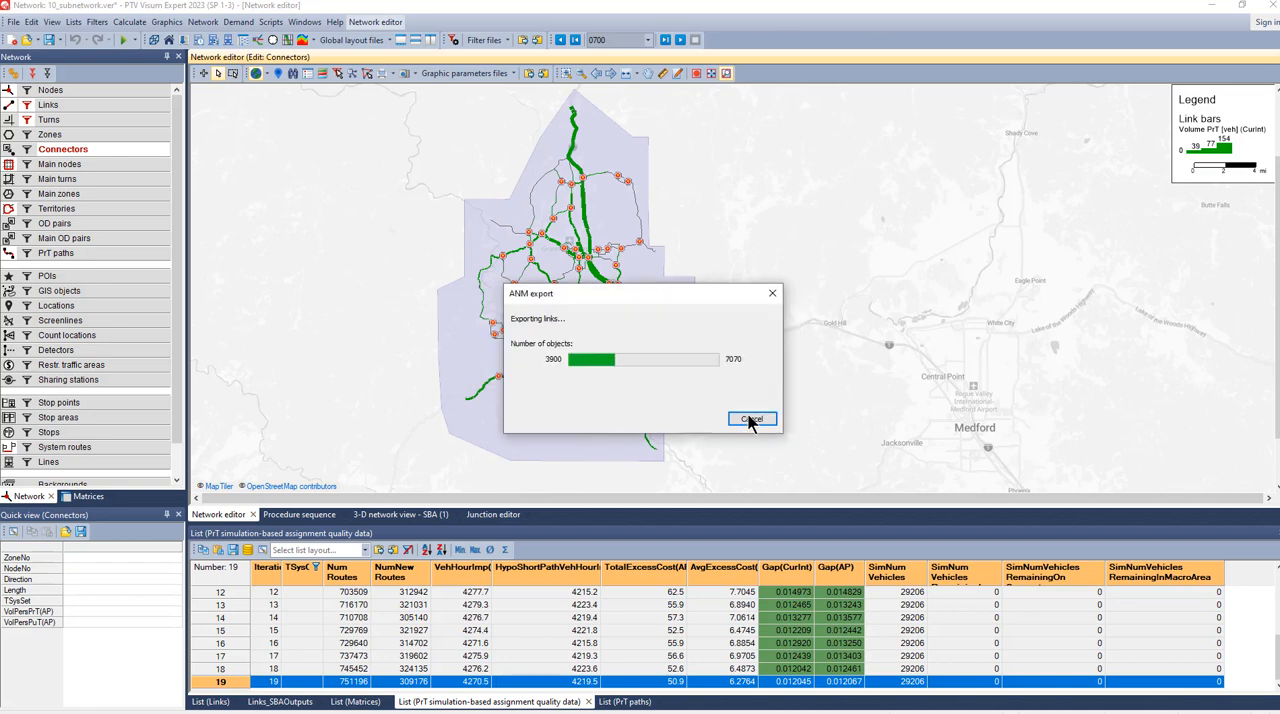
left_click(752, 420)
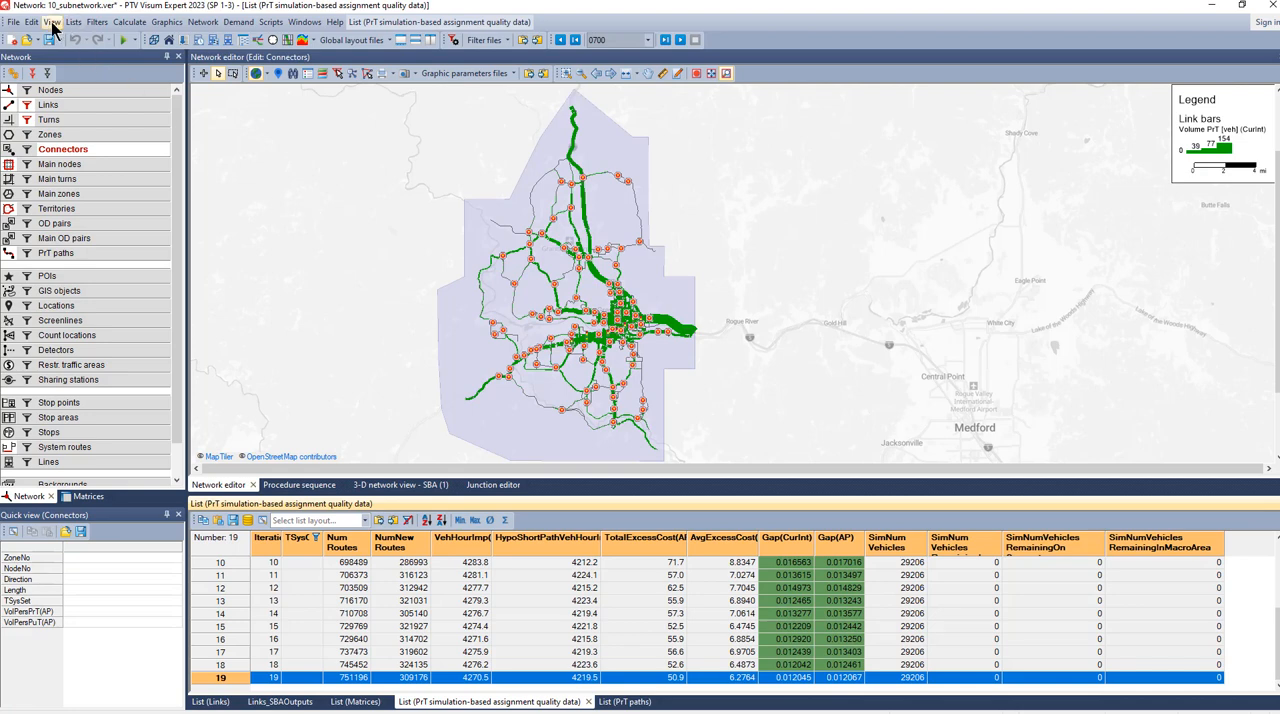
Show the export warnings in the Messages window and inspect the flagged junctions.
left_click(52, 22)
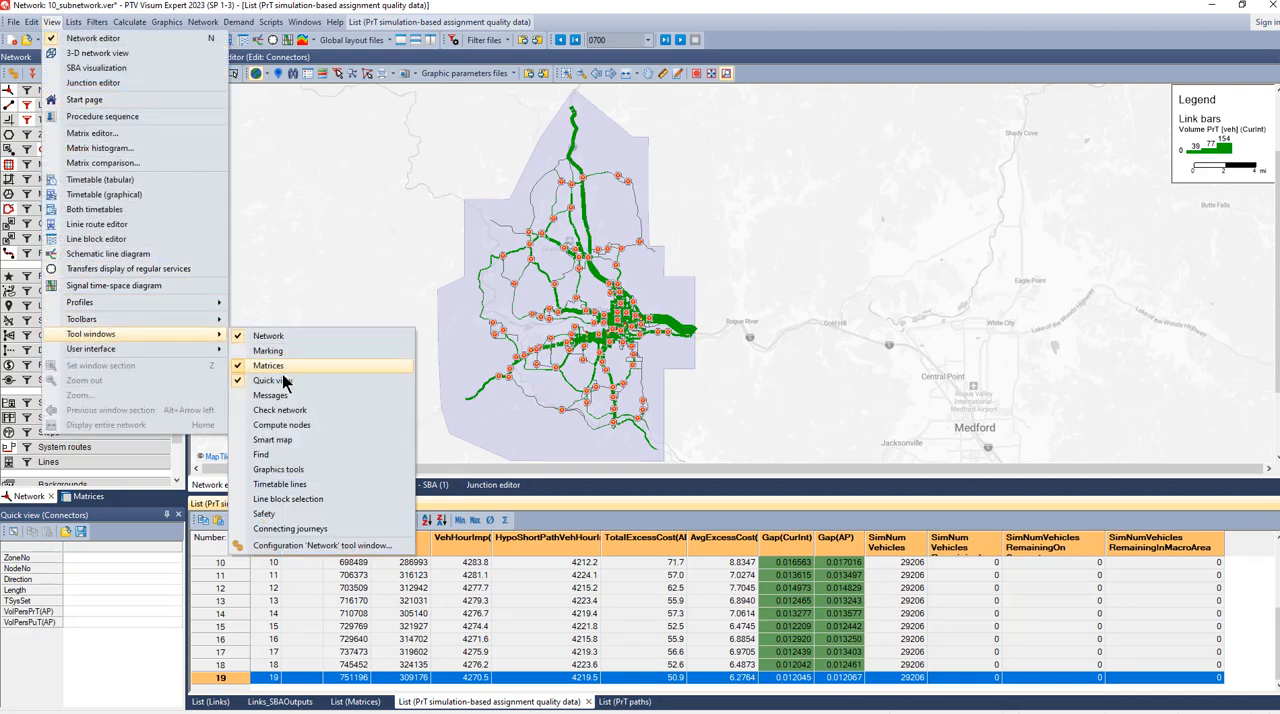
left_click(272, 396)
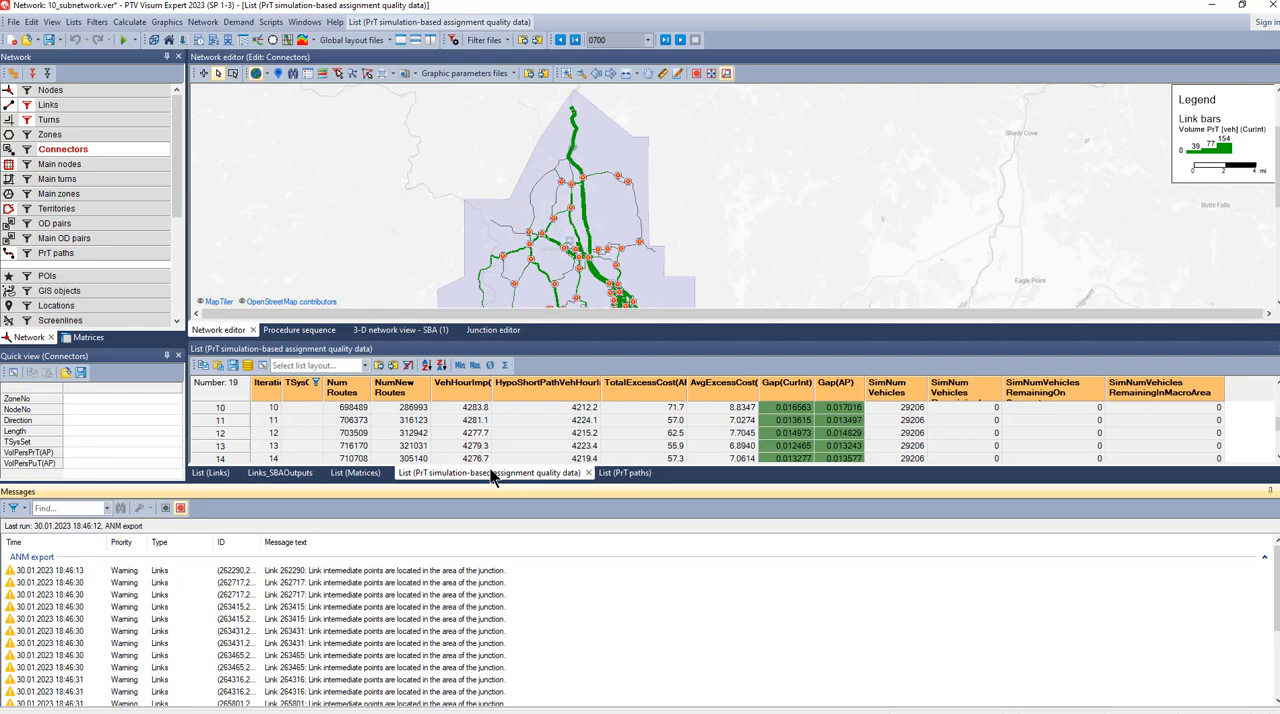
left_click(492, 328)
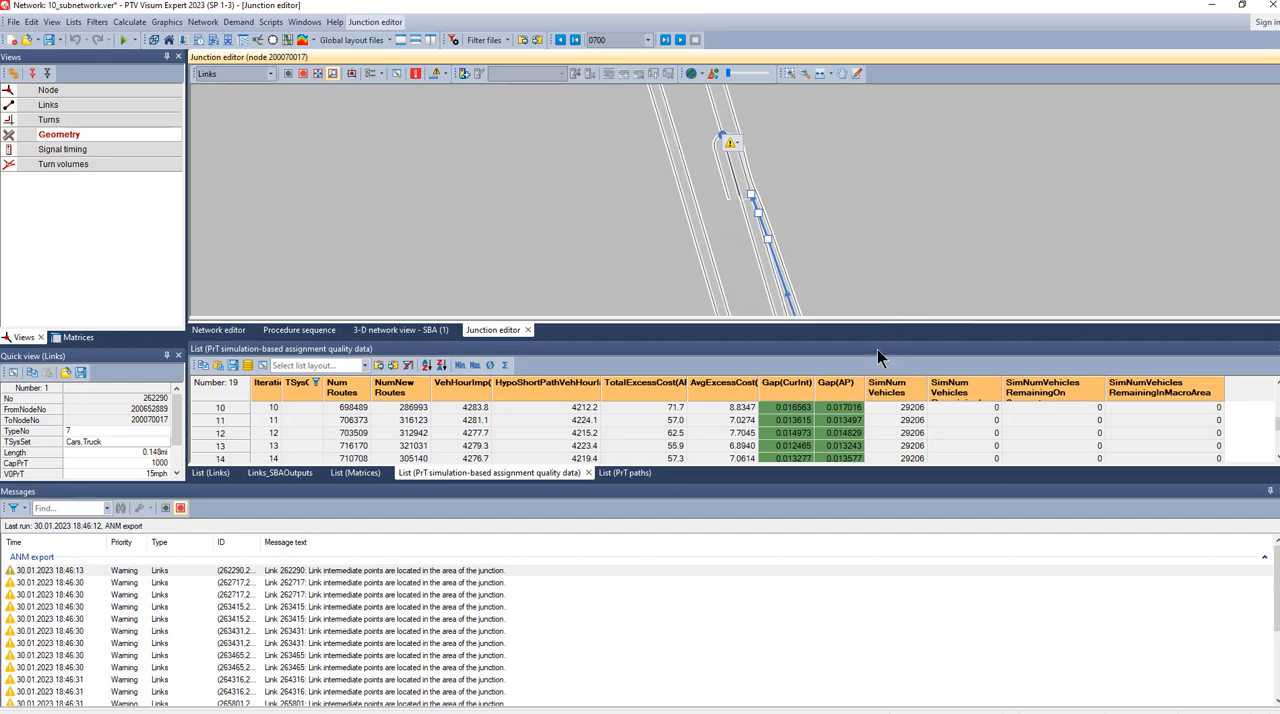
left_click(356, 594)
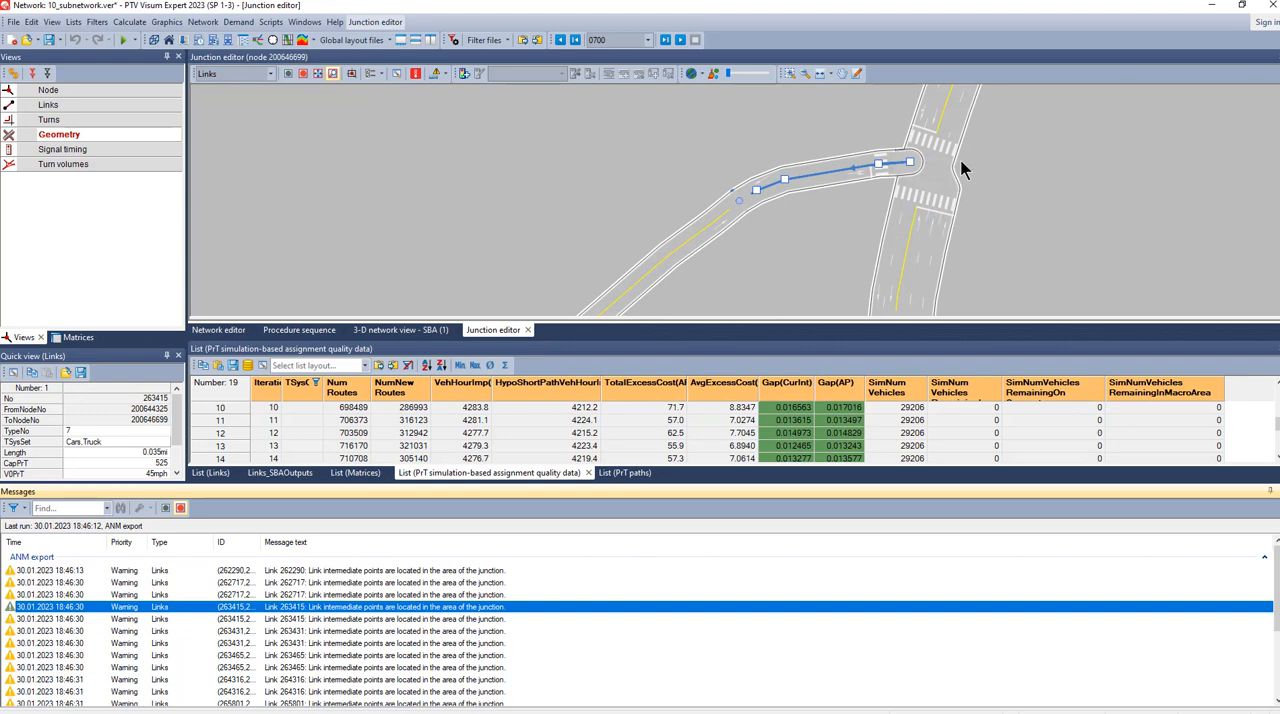
Remove link intermediate points from the flagged junction area and go to Check network.
left_click(938, 172)
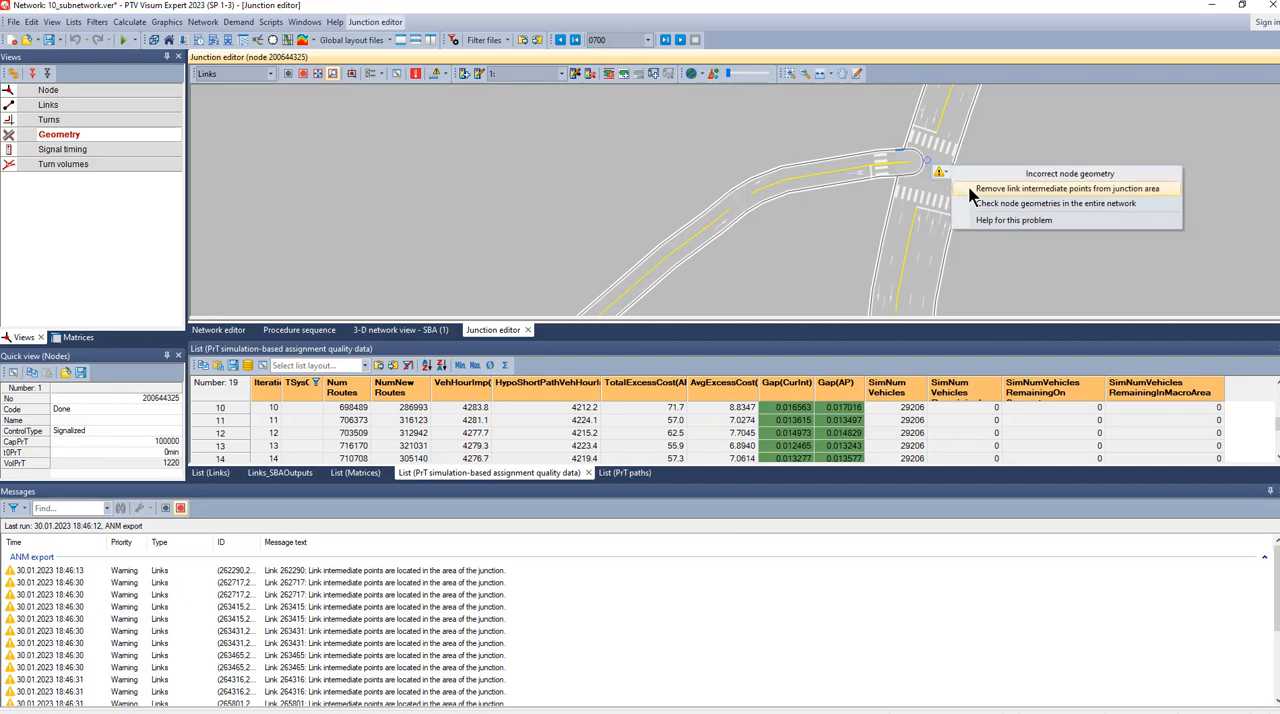
left_click(1068, 188)
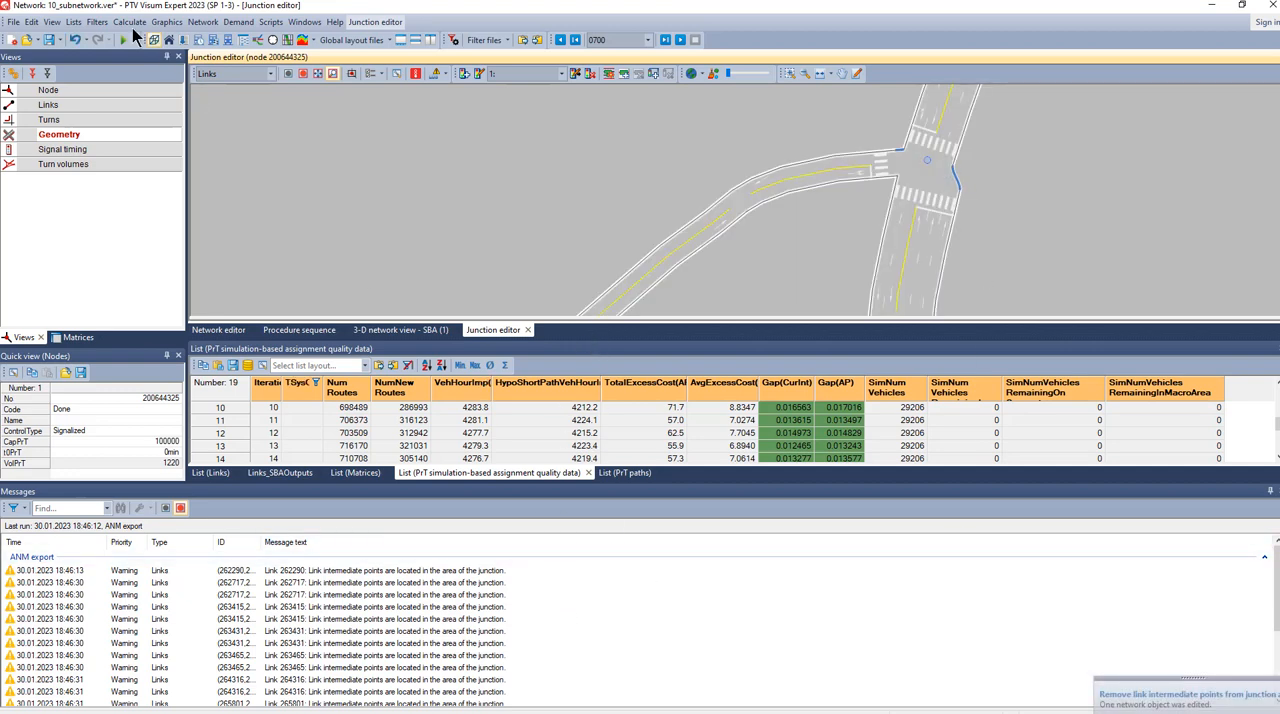
left_click(128, 20)
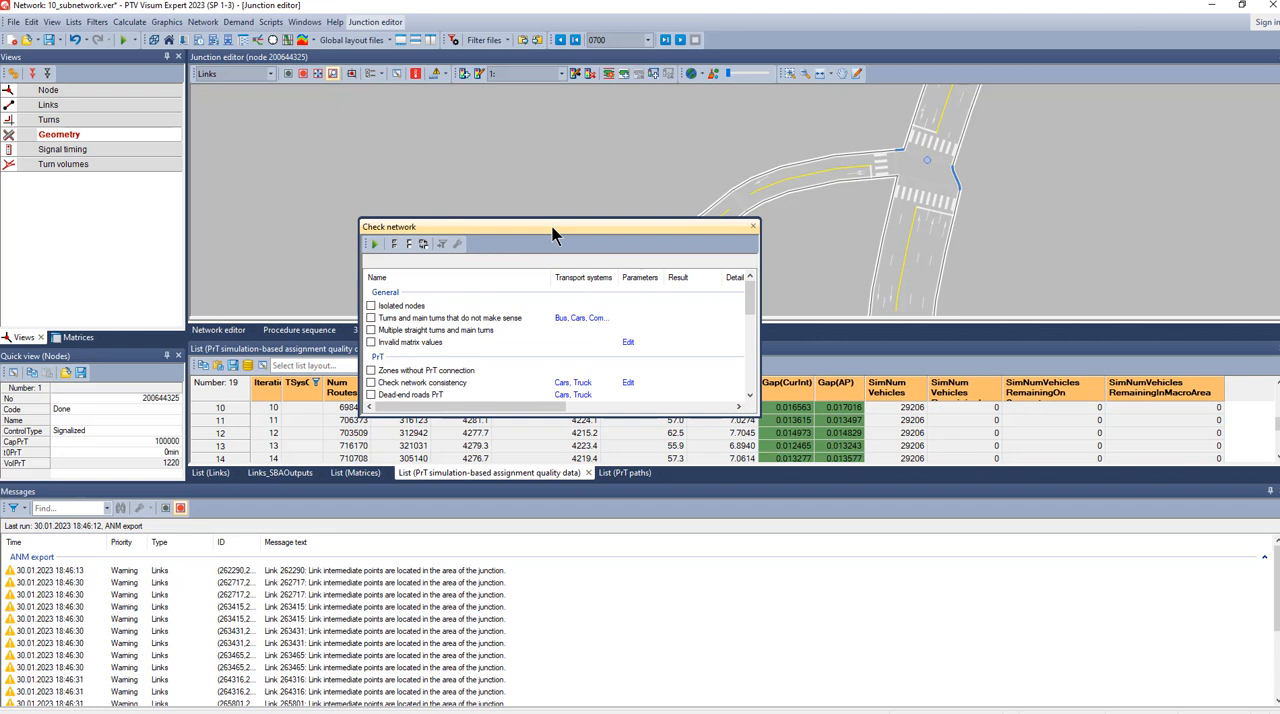
Run the 'Node geometry for junction editor and ANM' check, listing 12 flagged nodes.
left_click_drag(556, 226, 556, 162)
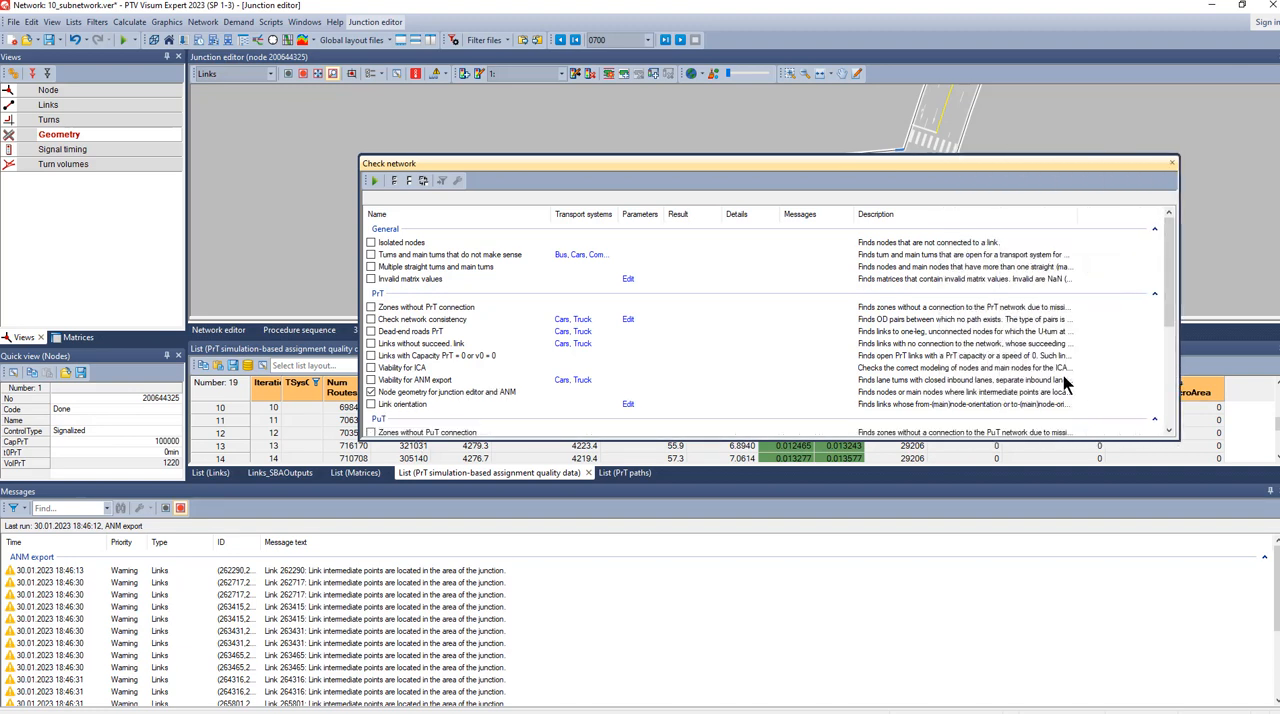
mouse_move(1000, 398)
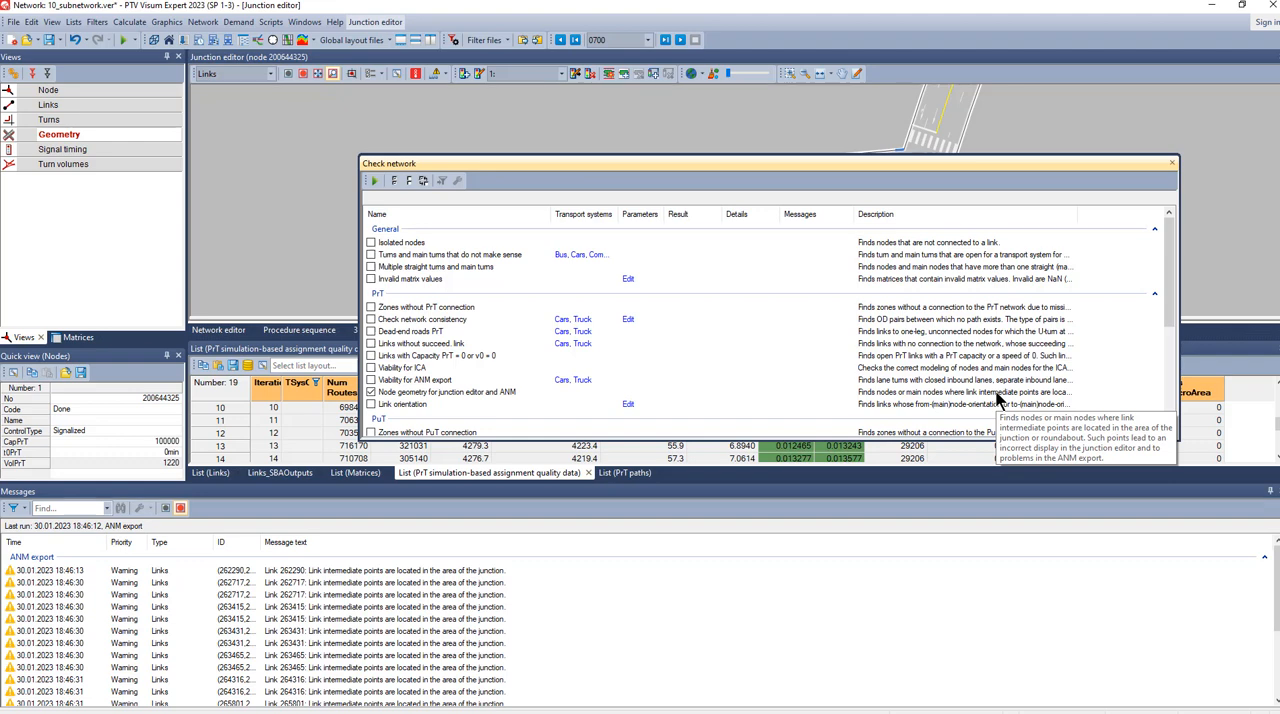
mouse_move(516, 378)
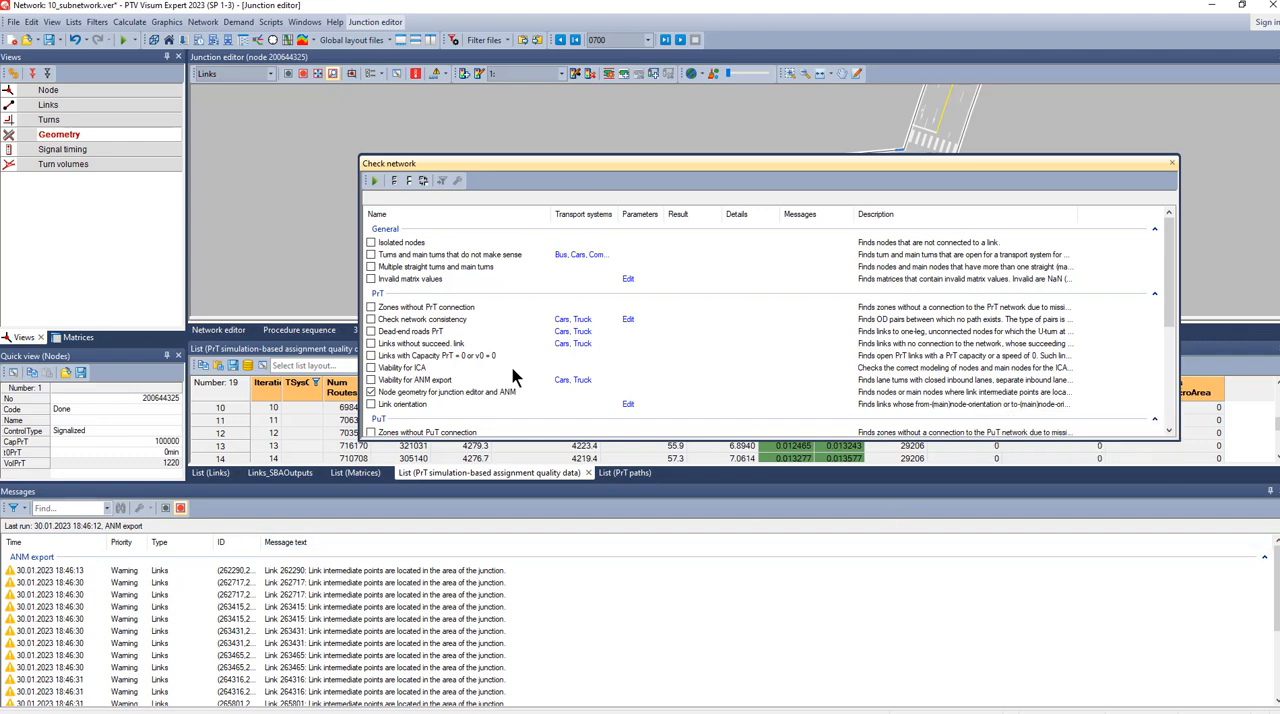
left_click(372, 180)
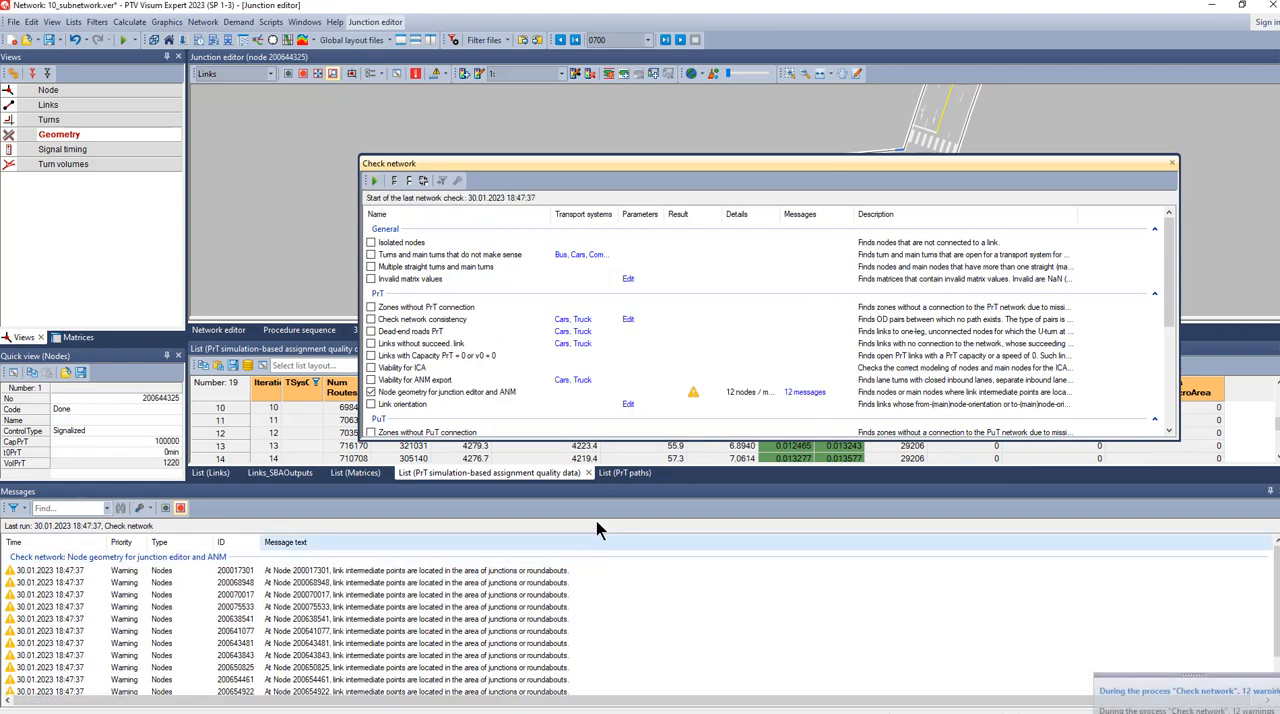
left_click(1172, 162)
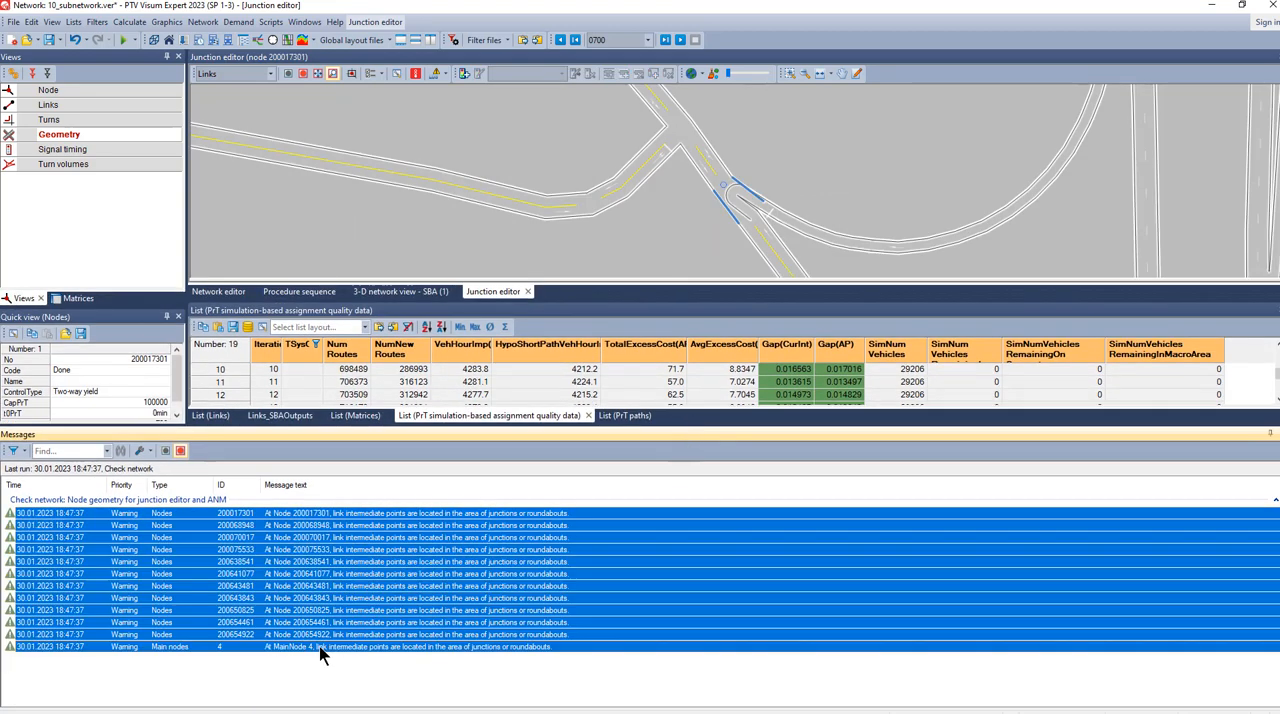
Bring up actions on the flagged node warnings and go to the File menu.
right_click(320, 646)
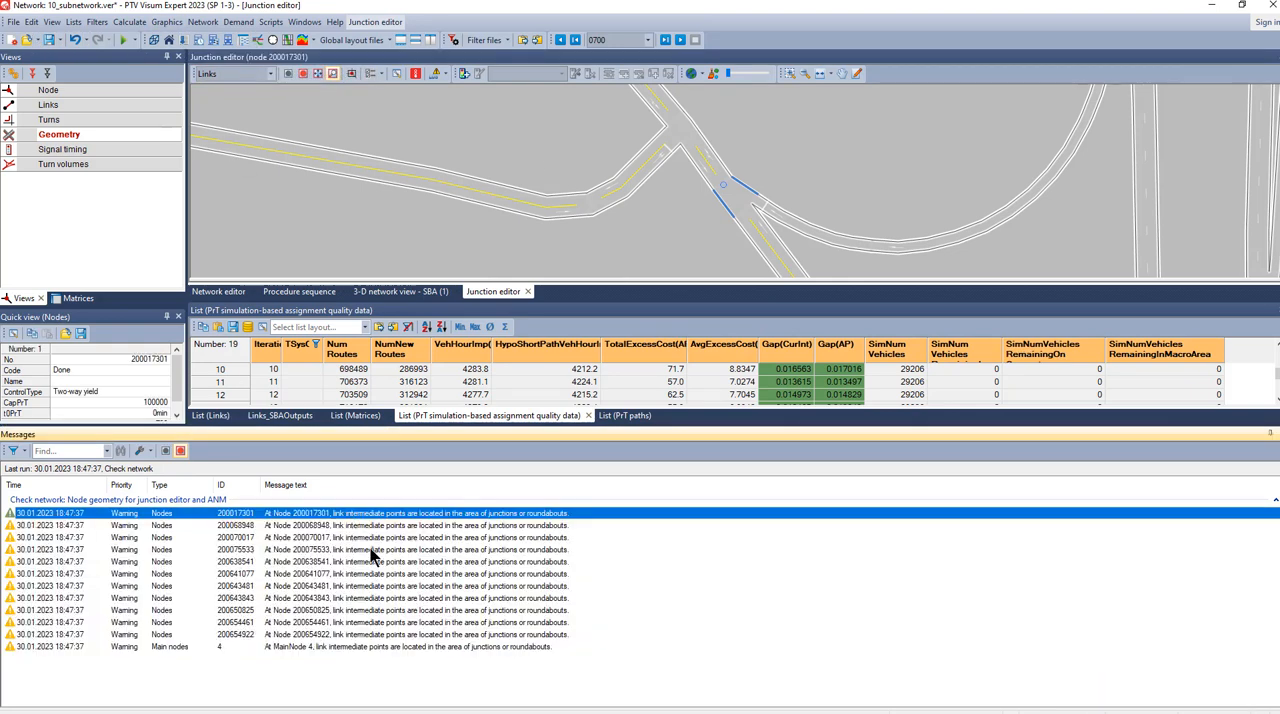
left_click(12, 20)
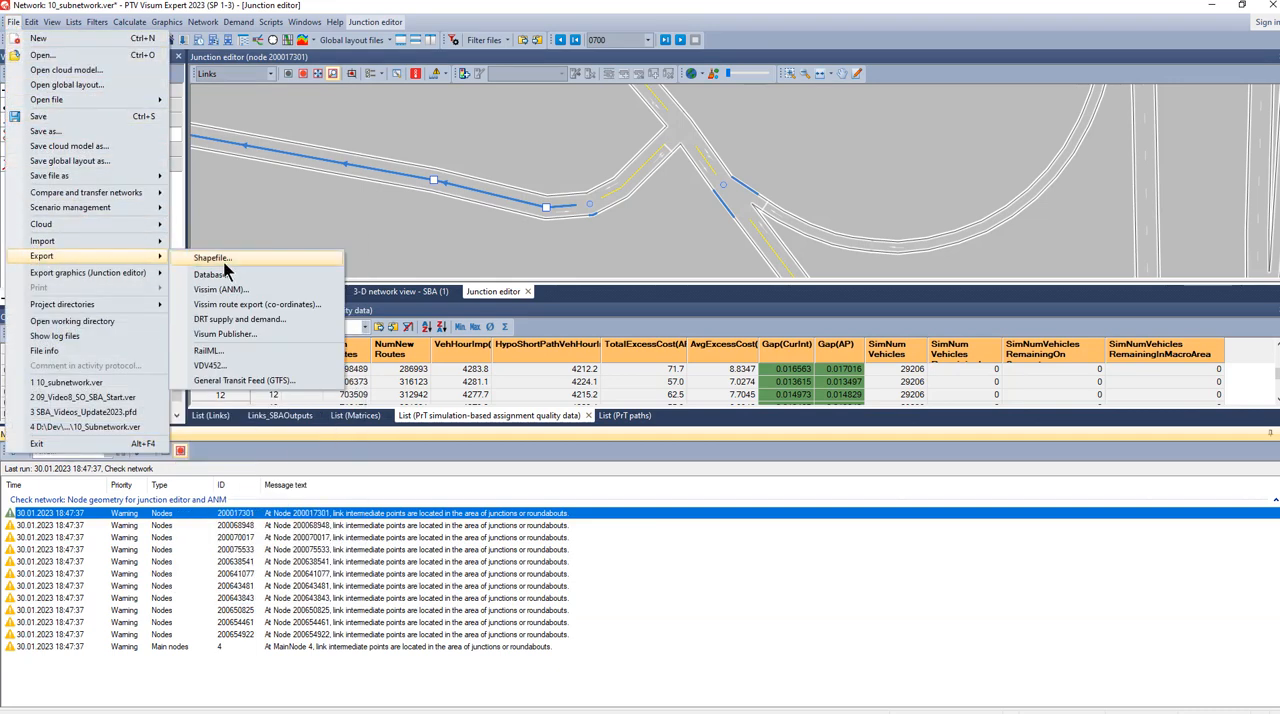
Export the corrected subnetwork to ANM again with the same network and routes files.
left_click(220, 288)
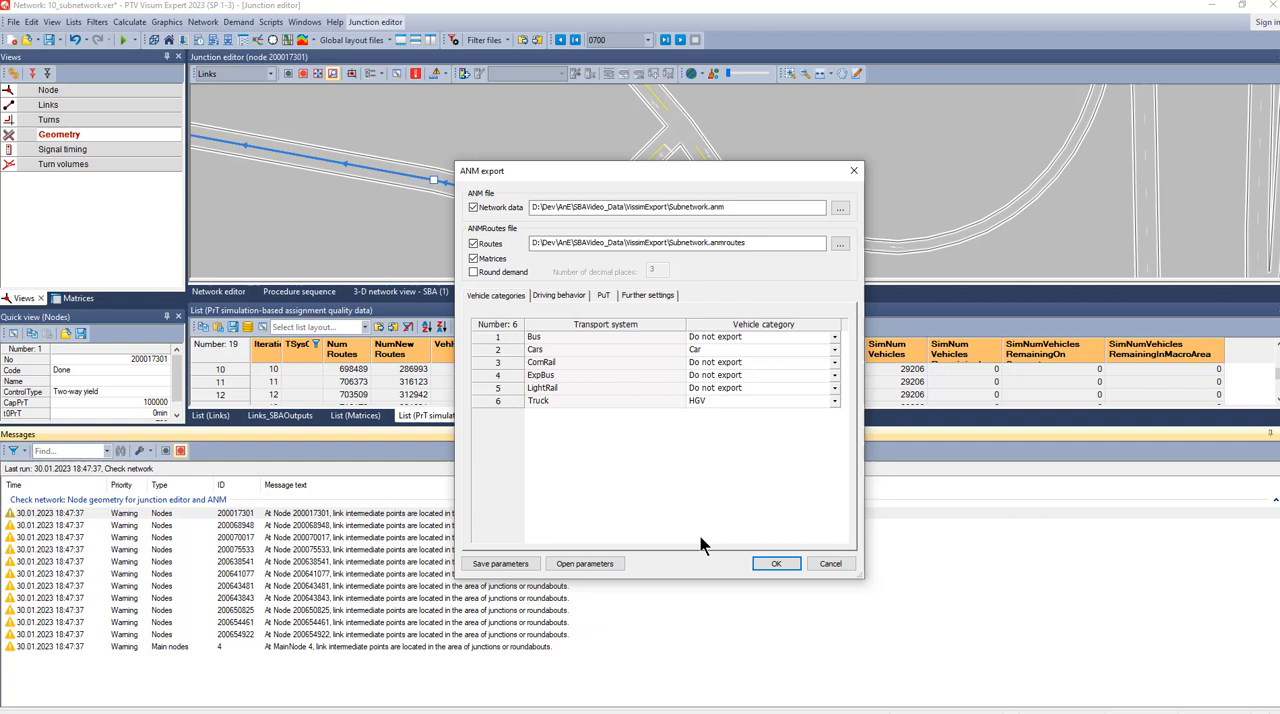
mouse_move(500, 564)
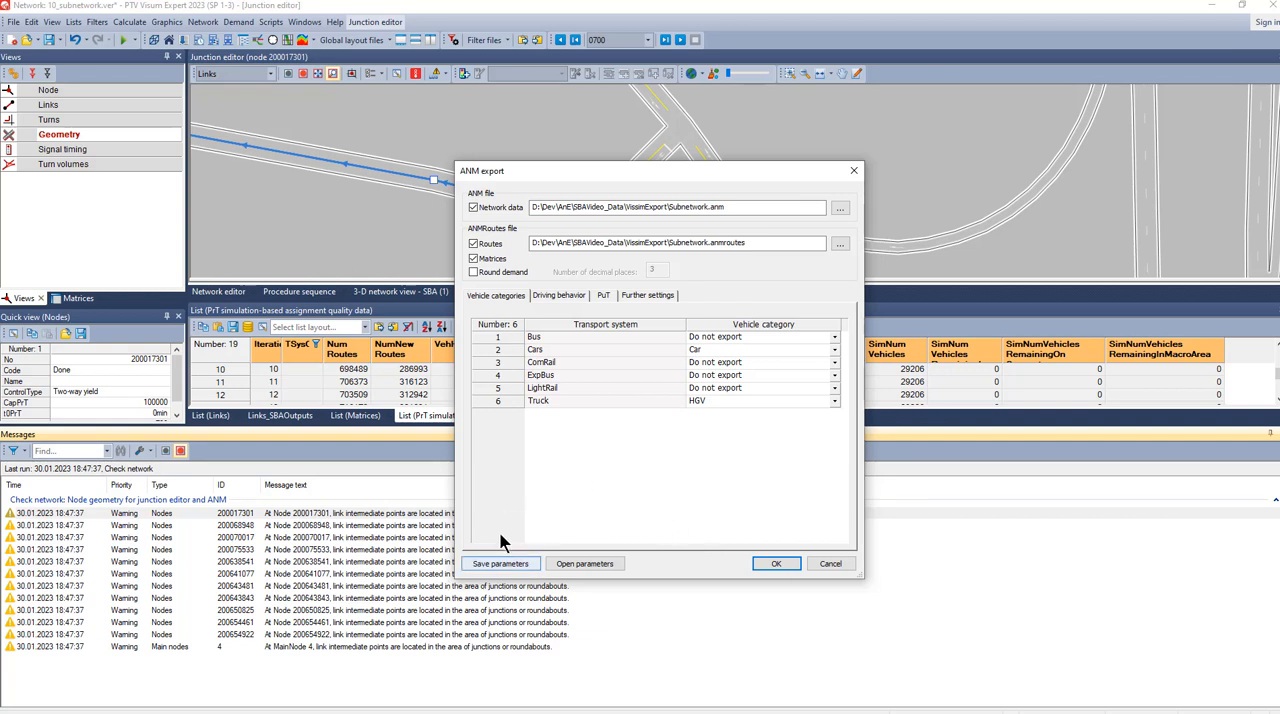
mouse_move(612, 500)
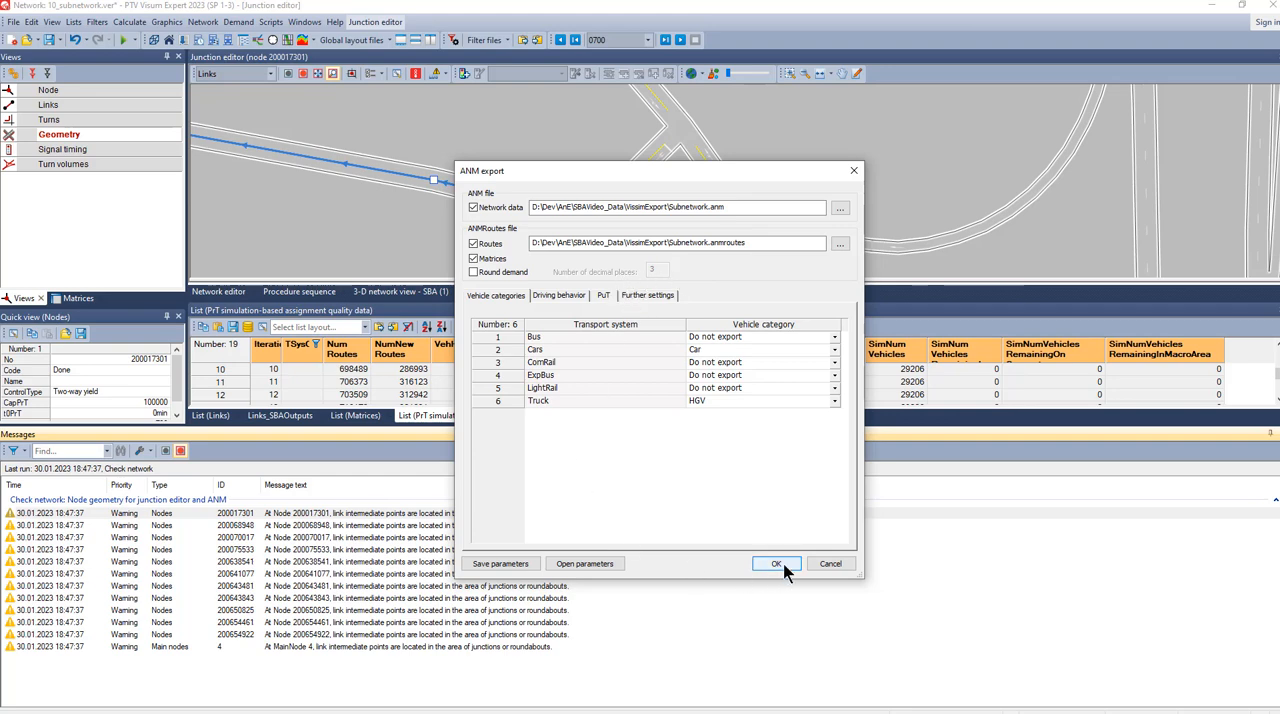
left_click(776, 564)
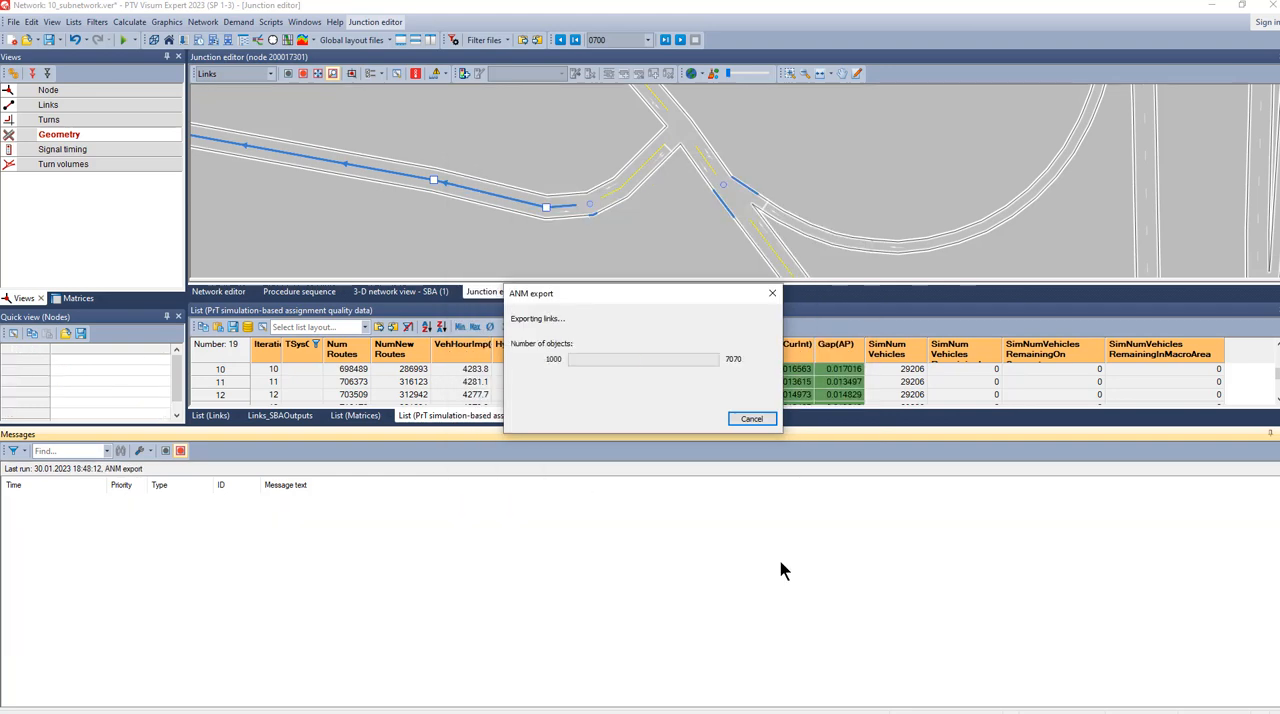